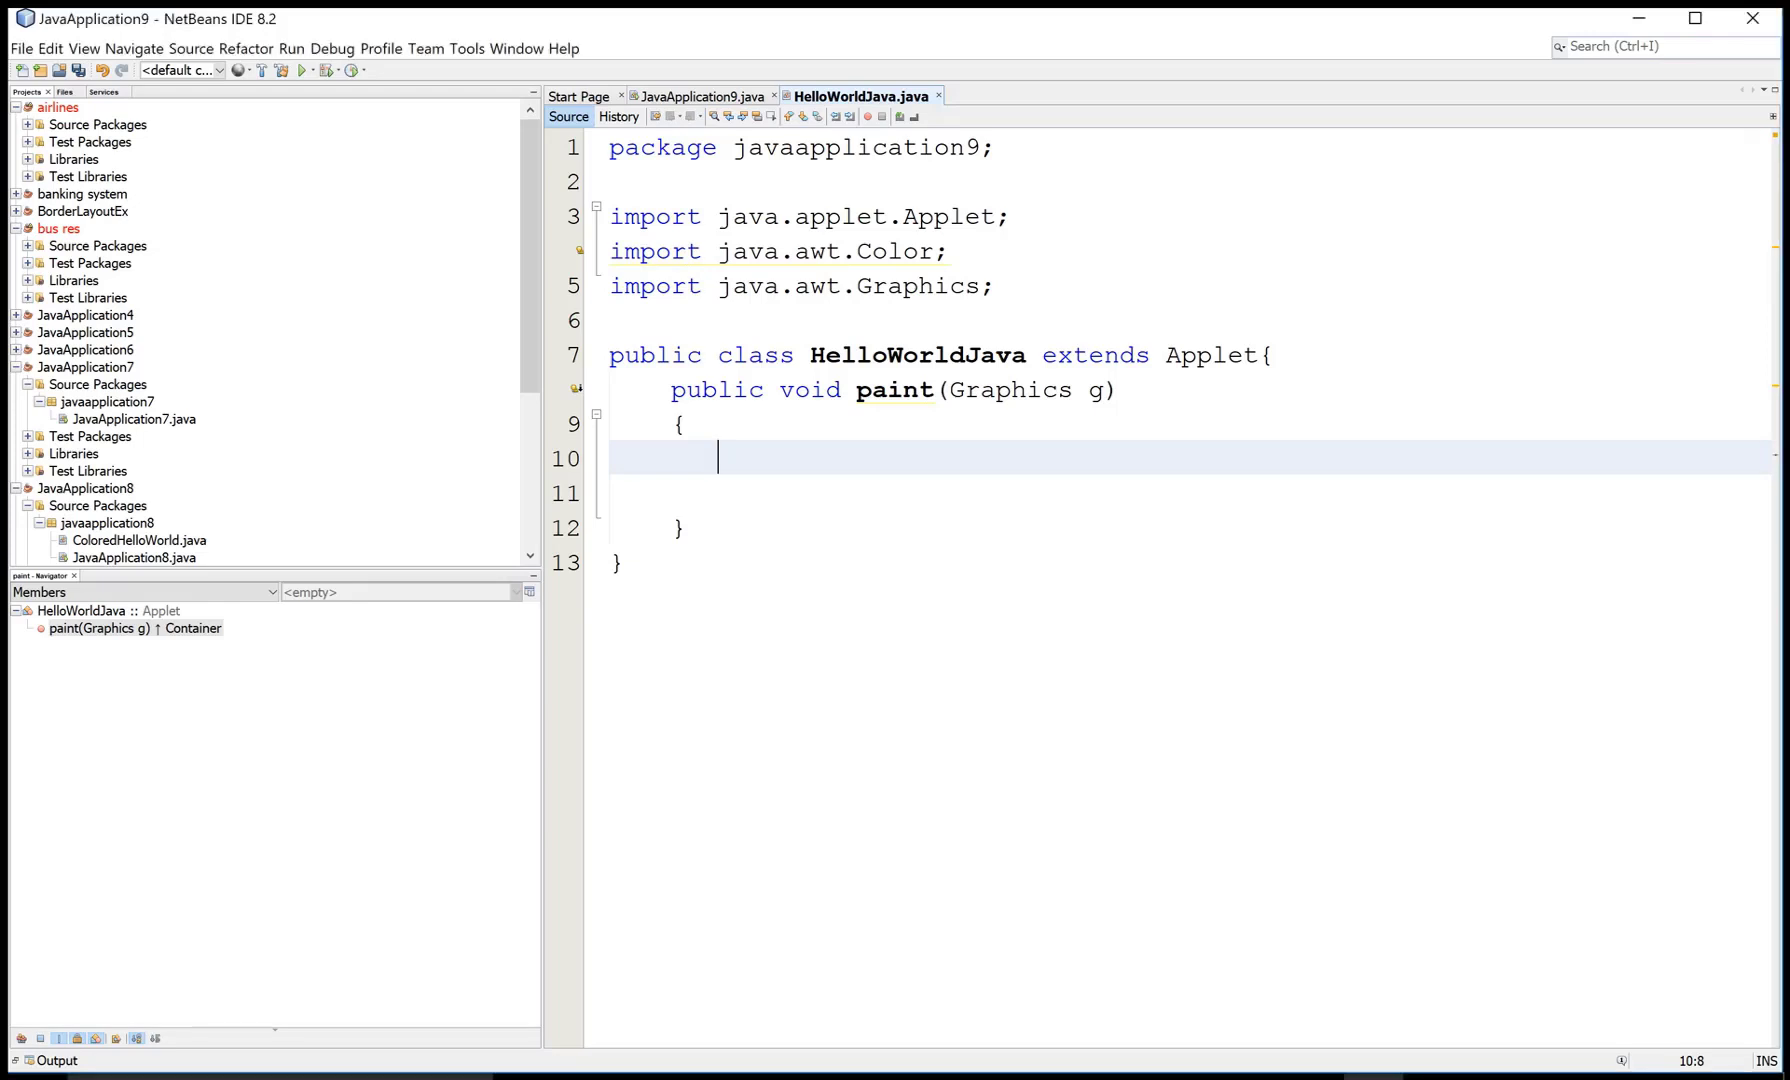
- Write the line float[] hsb = new float[3]; in the paint method
text(float)
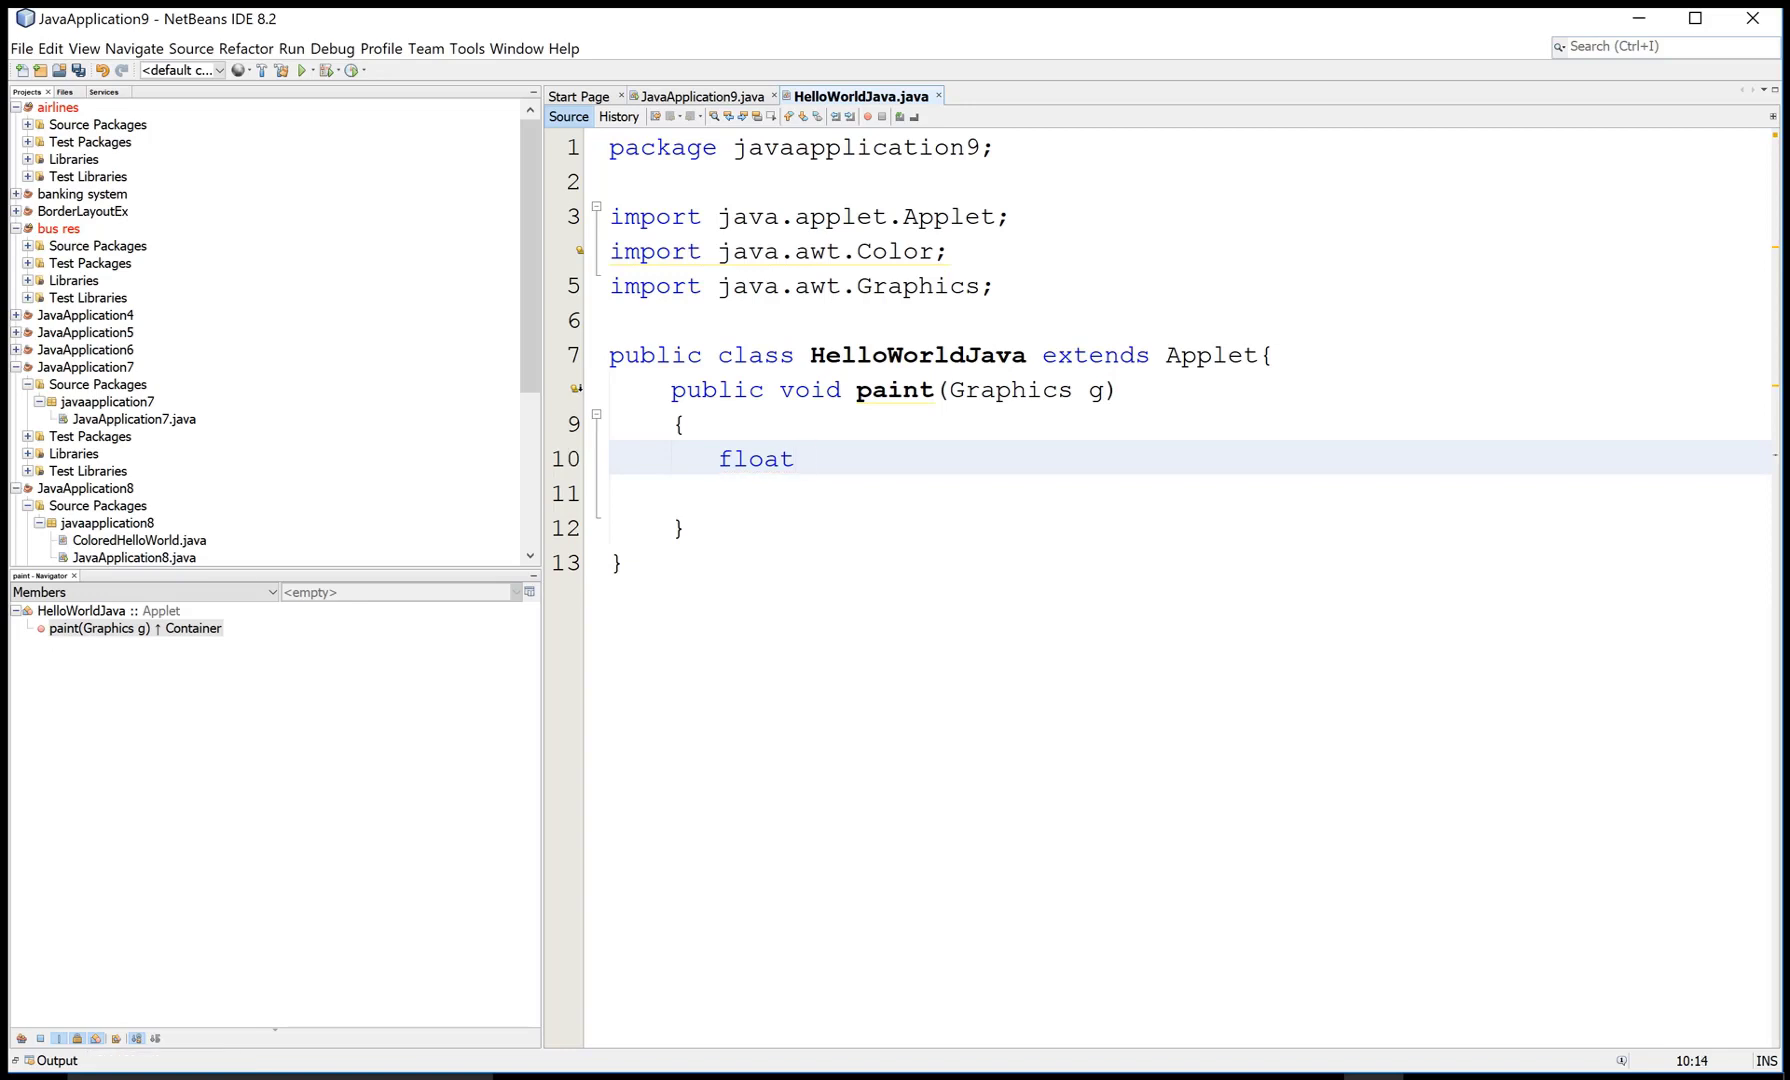
text([])
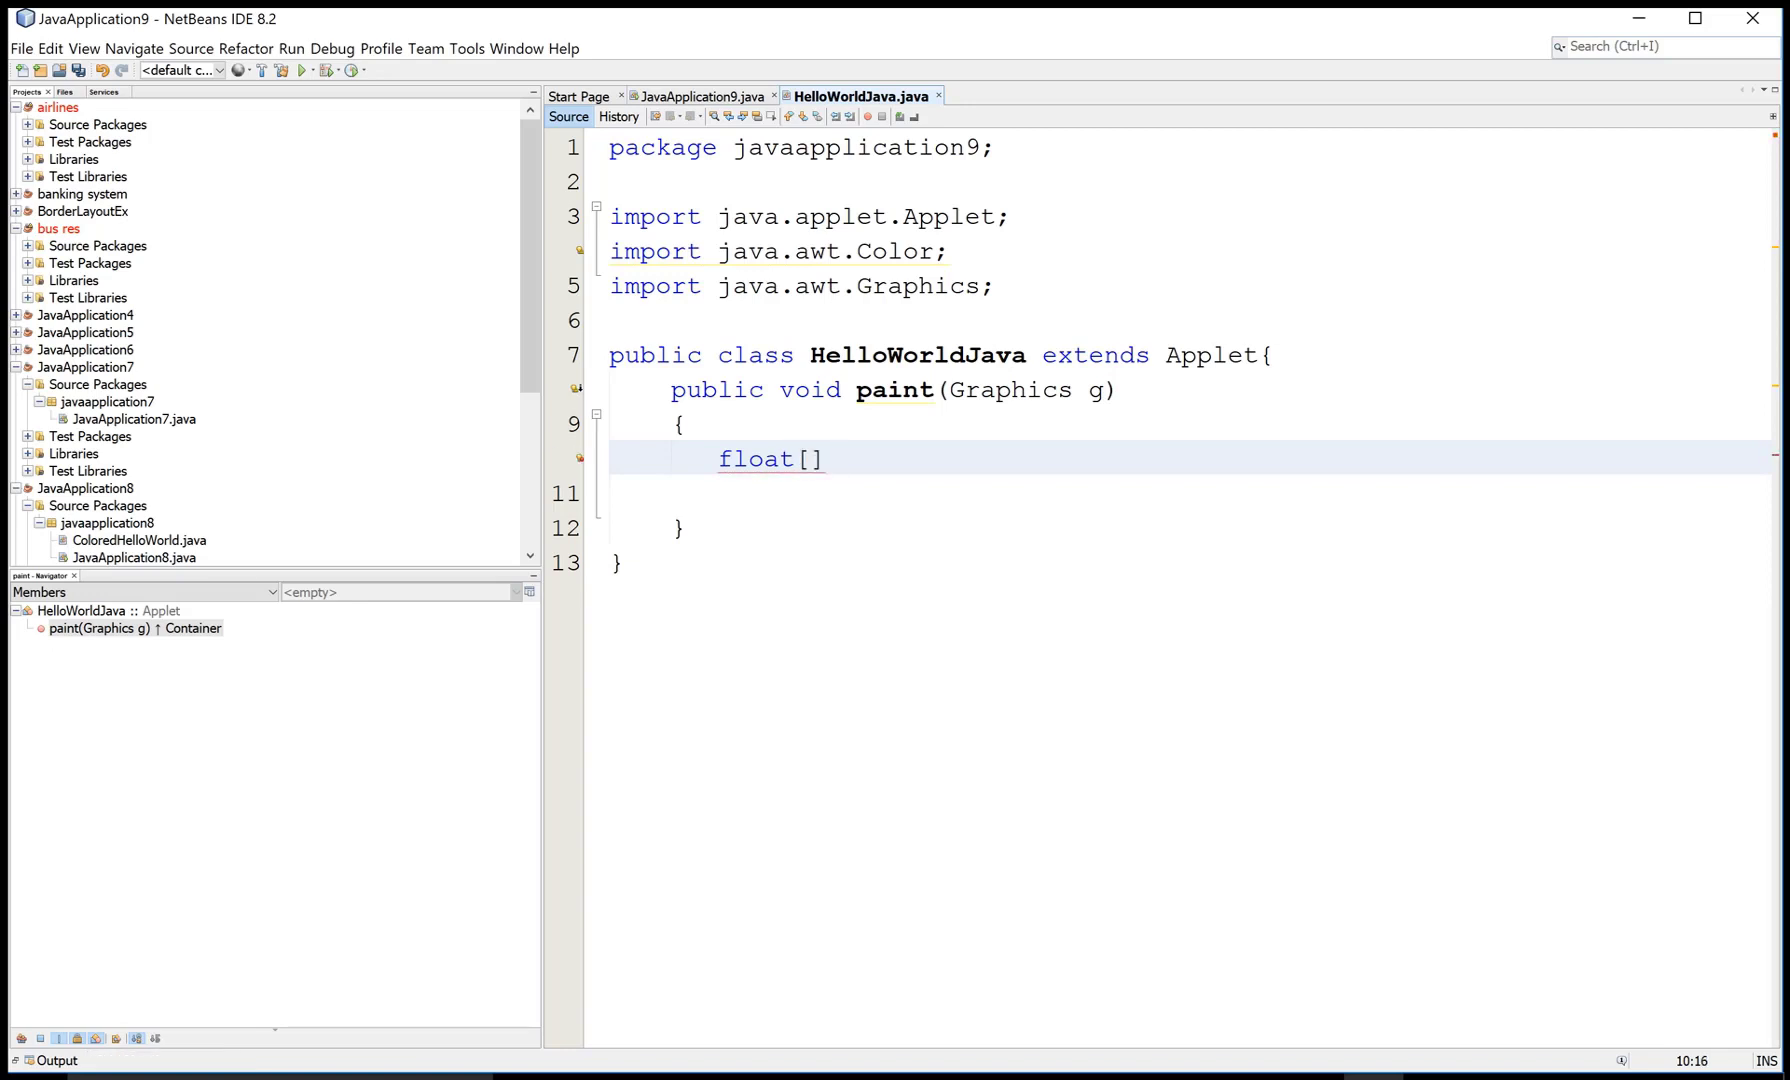
text(hsb =)
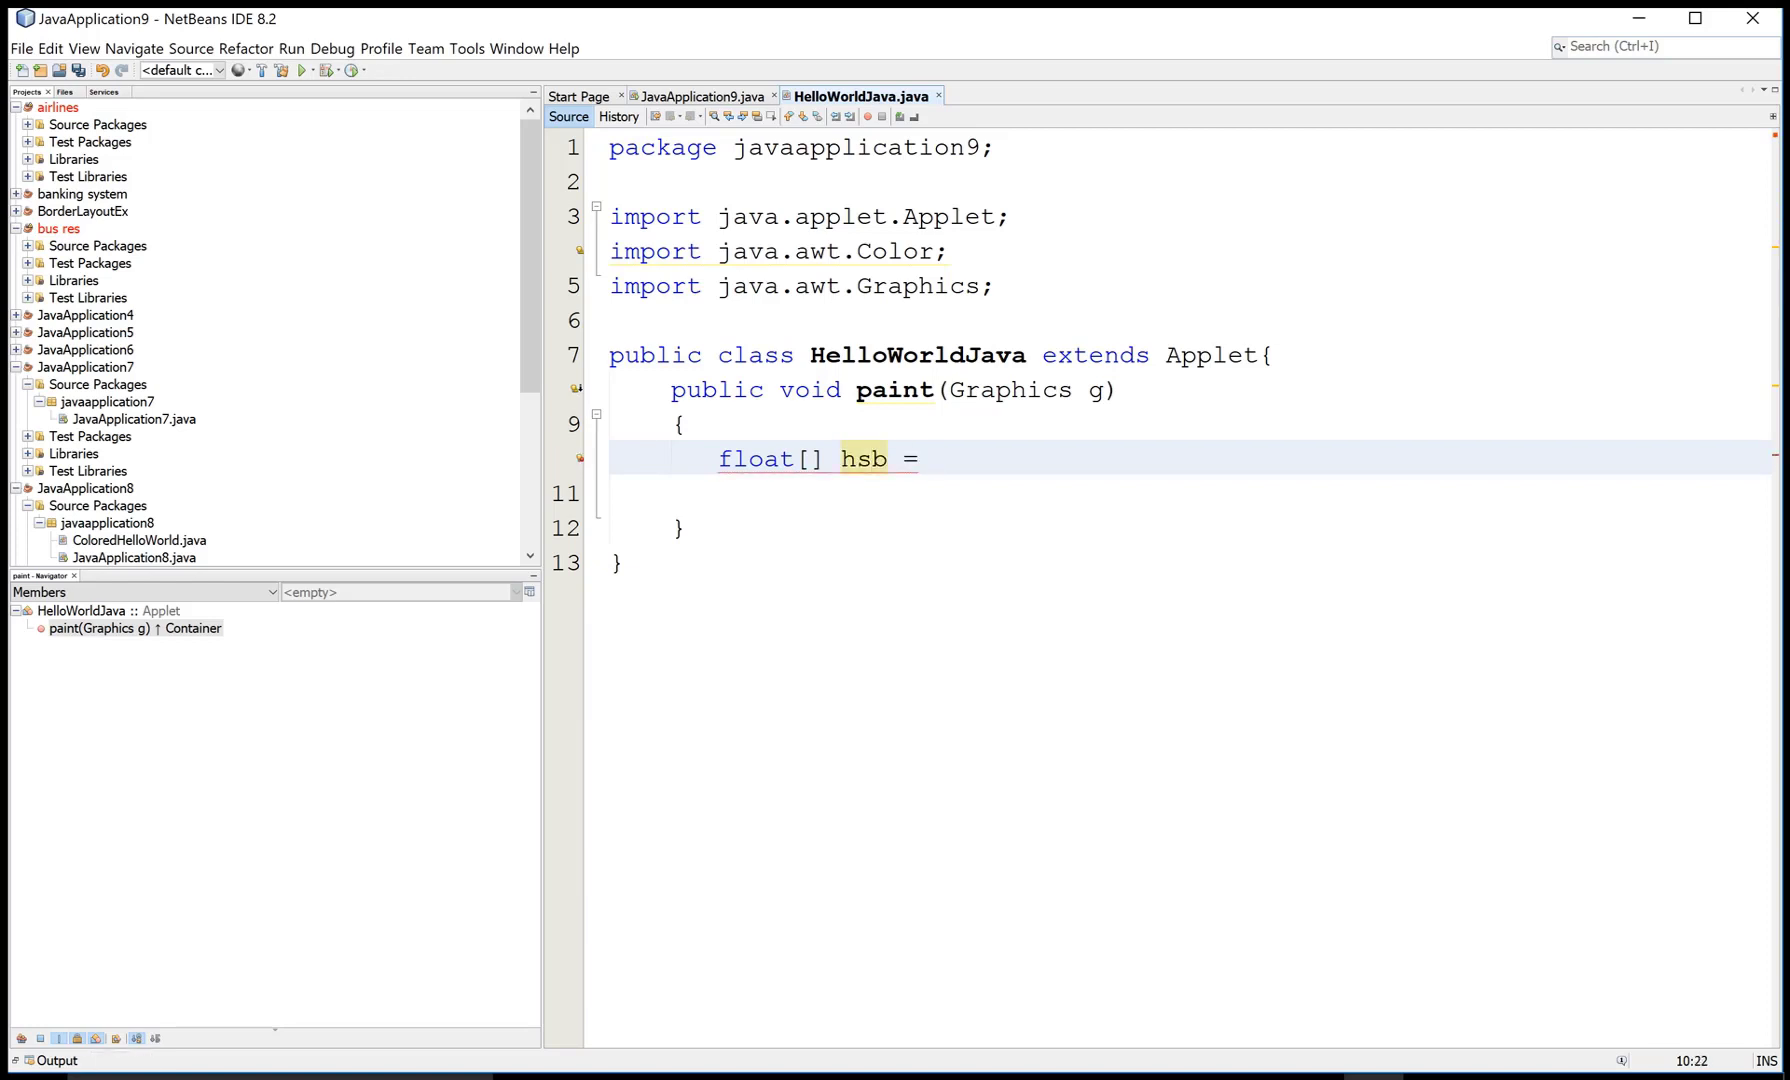
text(new)
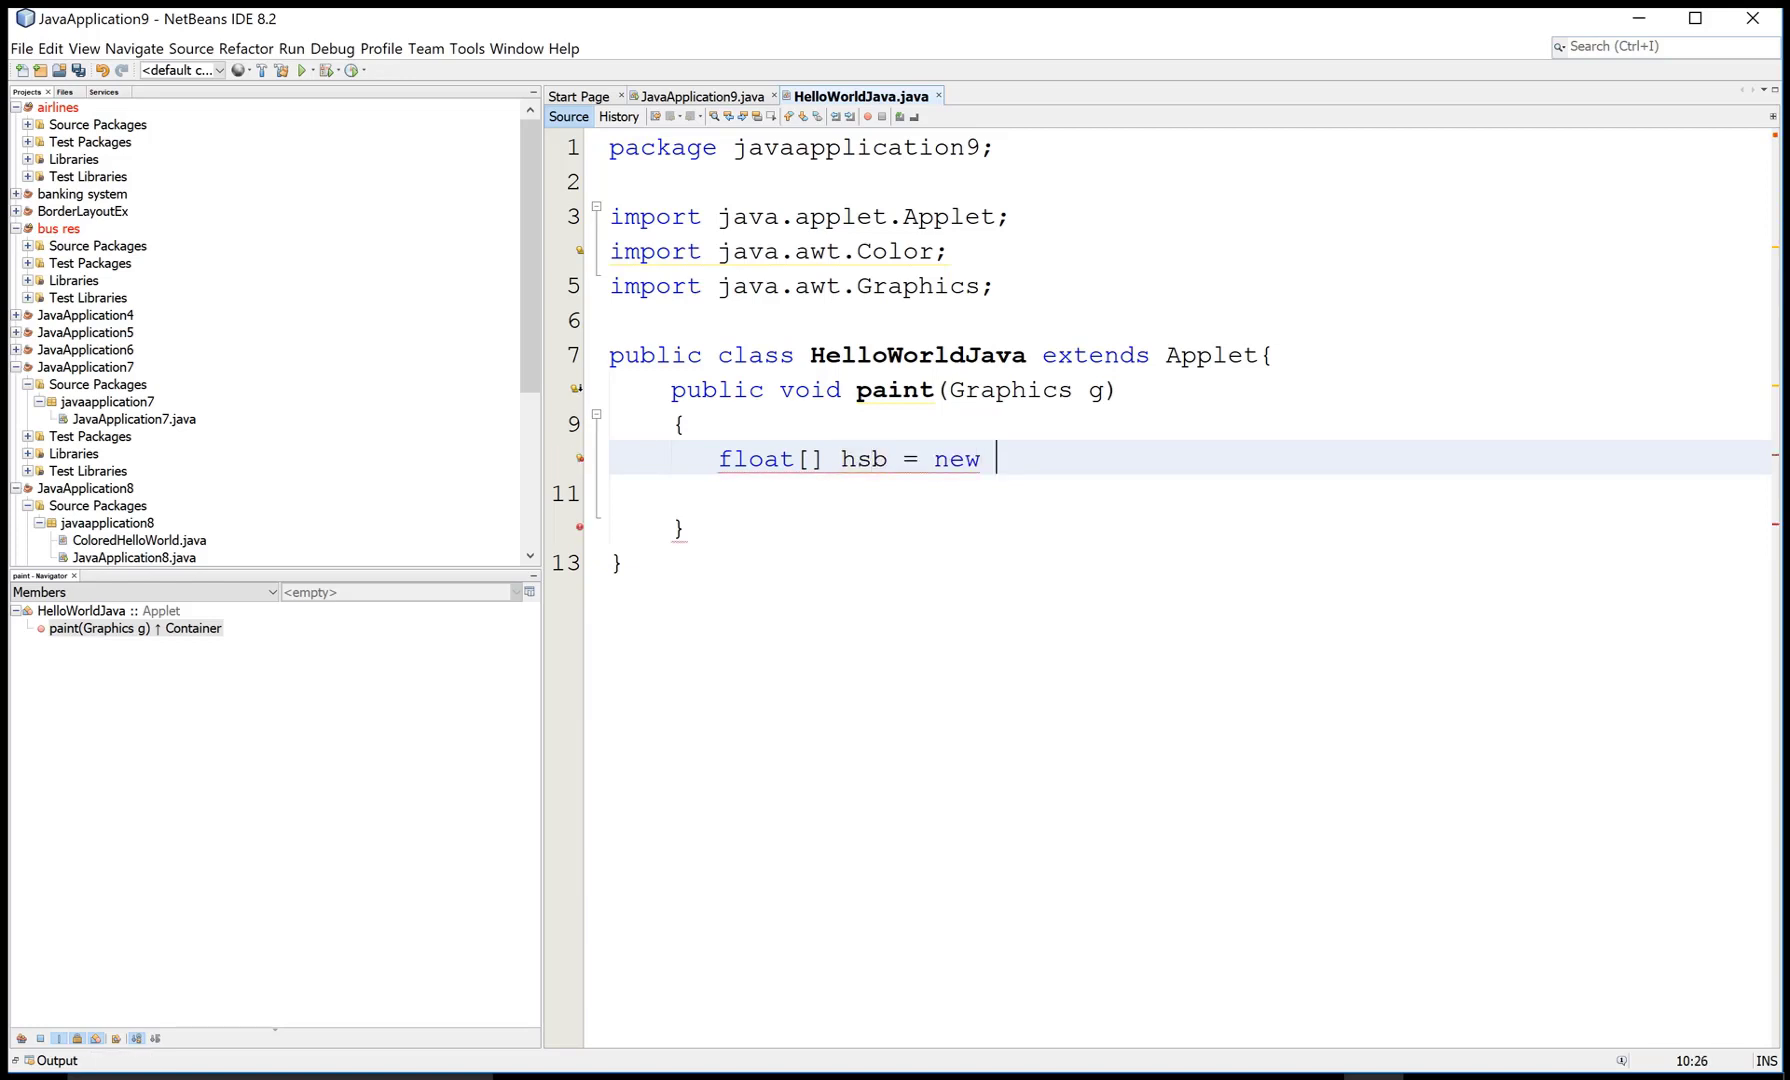
text(float)
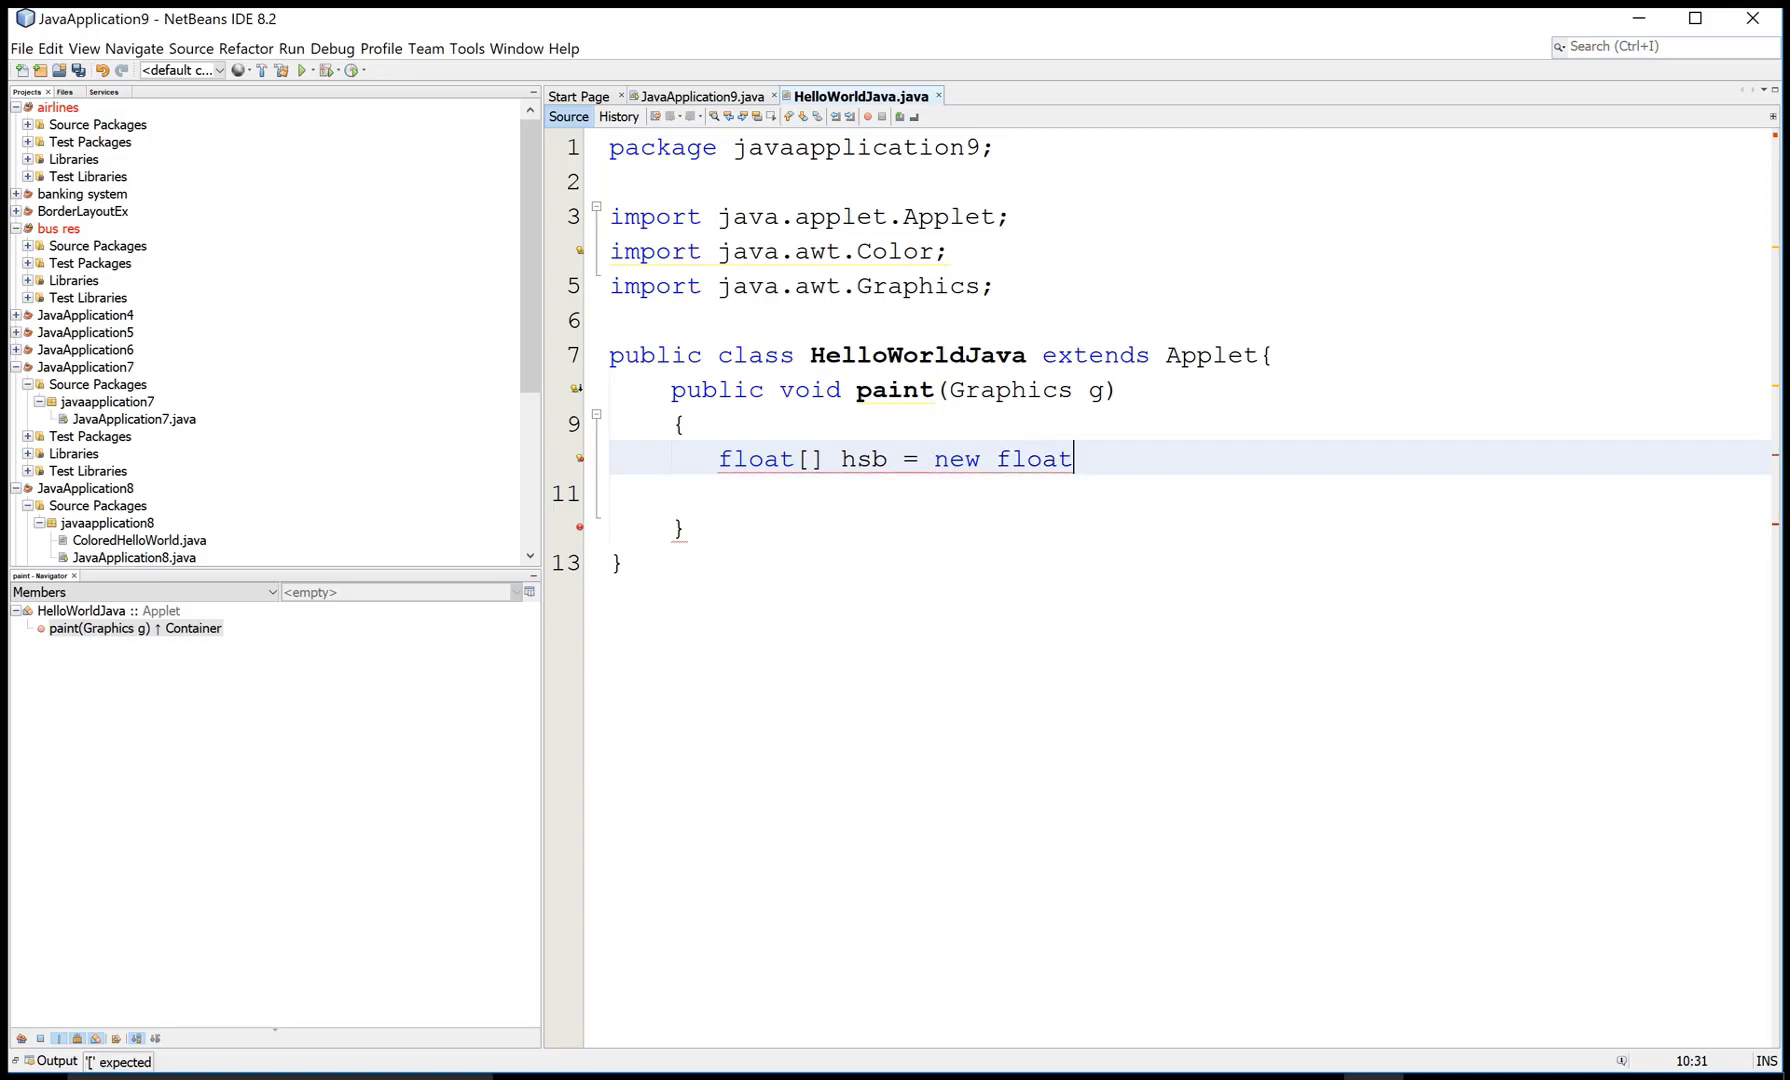
text([3])
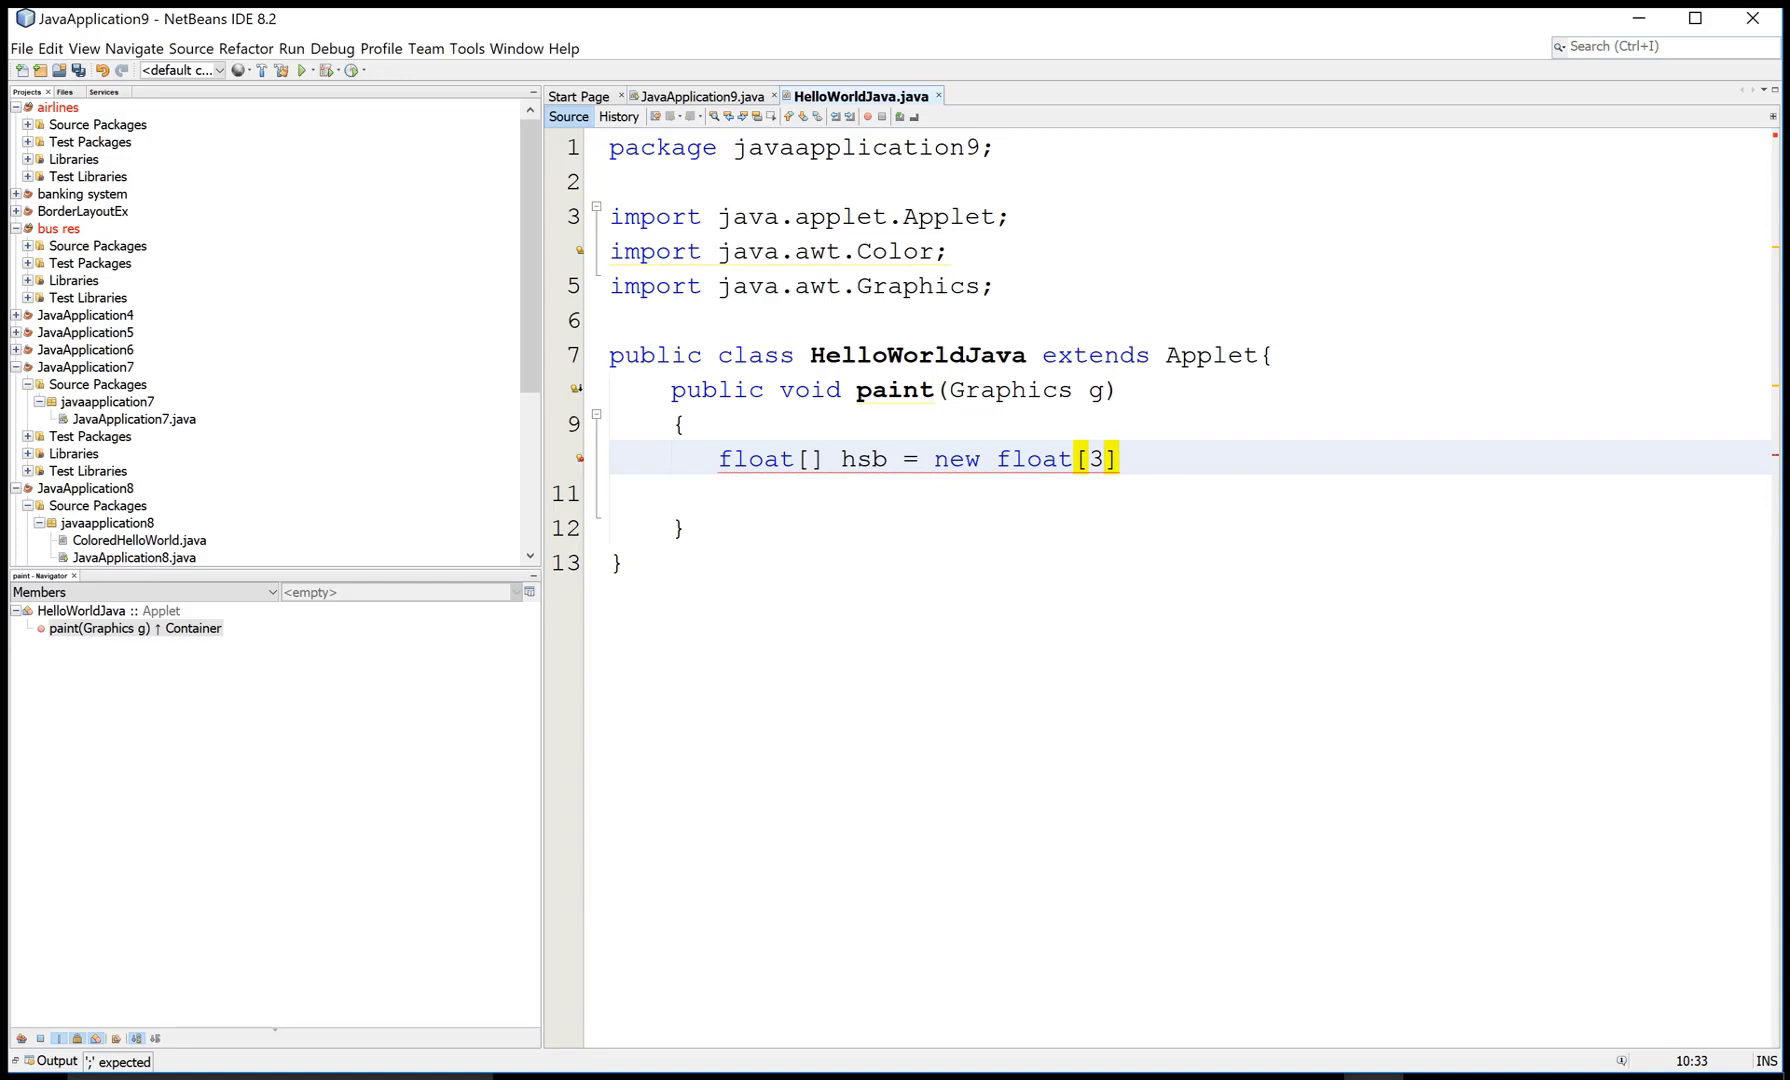
text(;)
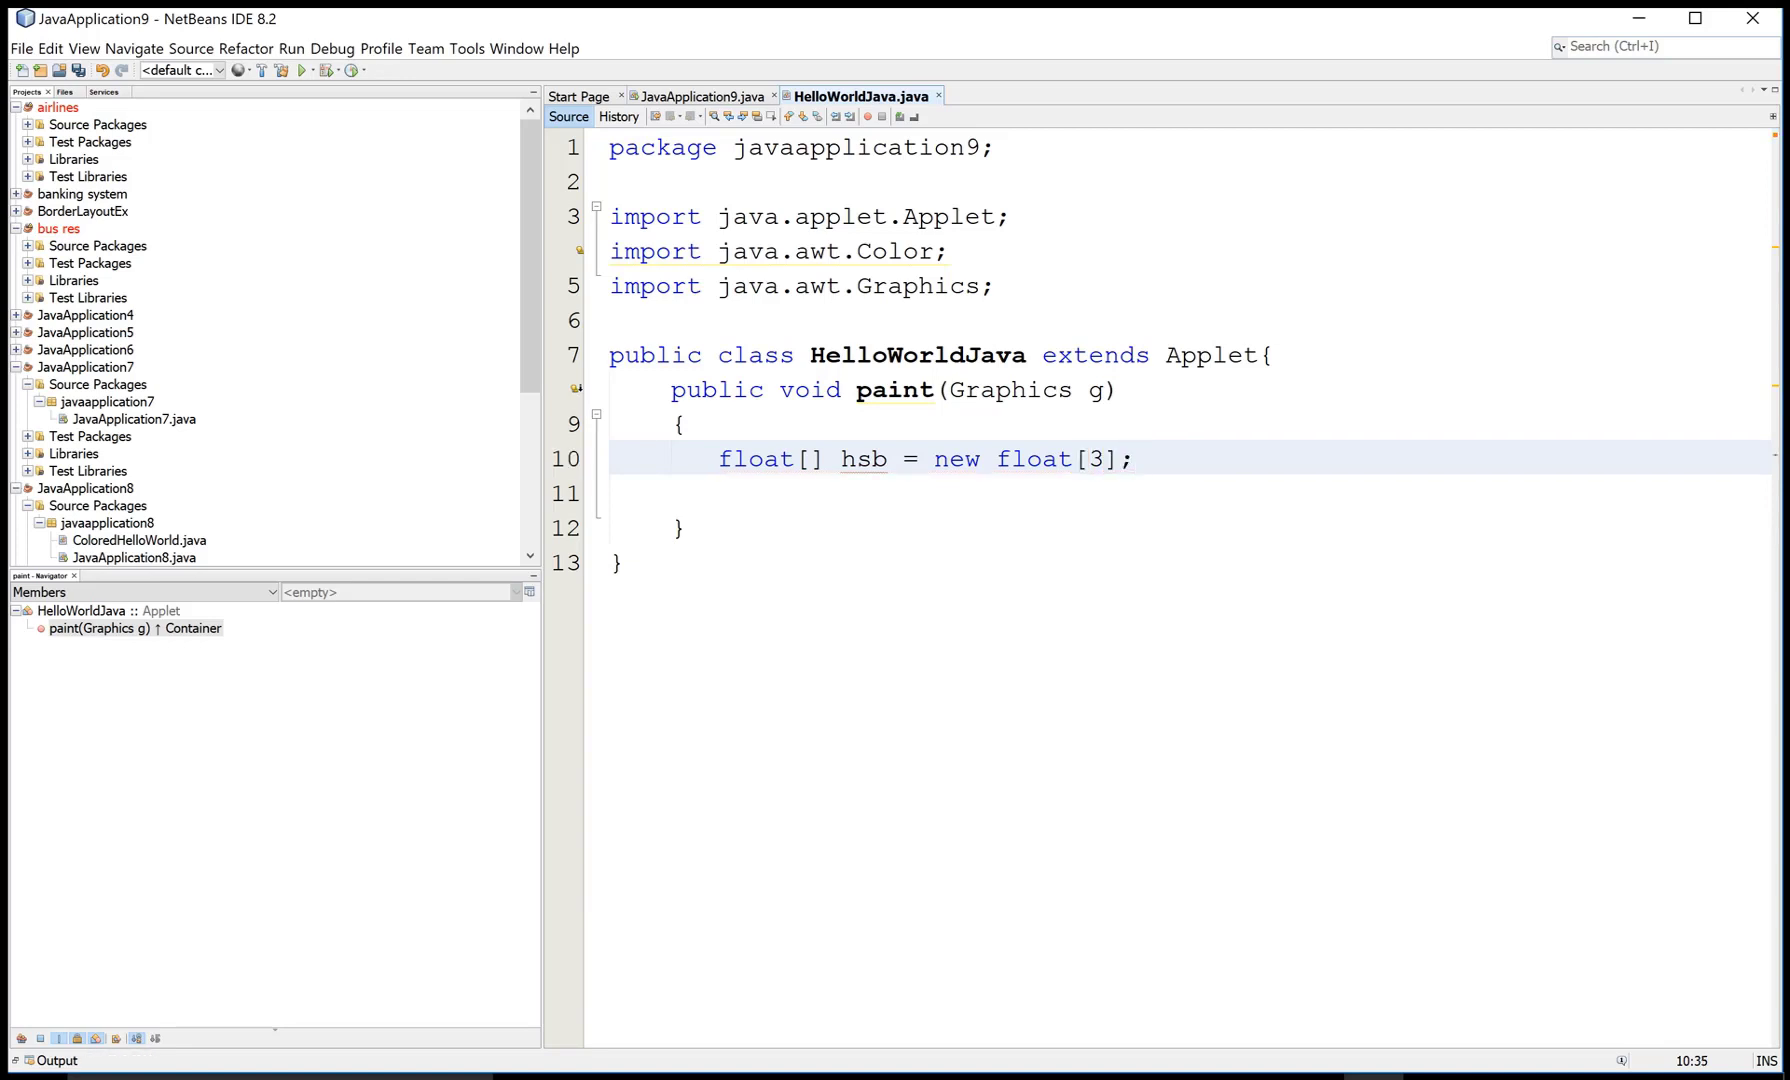
- Start a new line assigning hsb = Color.RGBtoHSB via code completion
key(Enter)
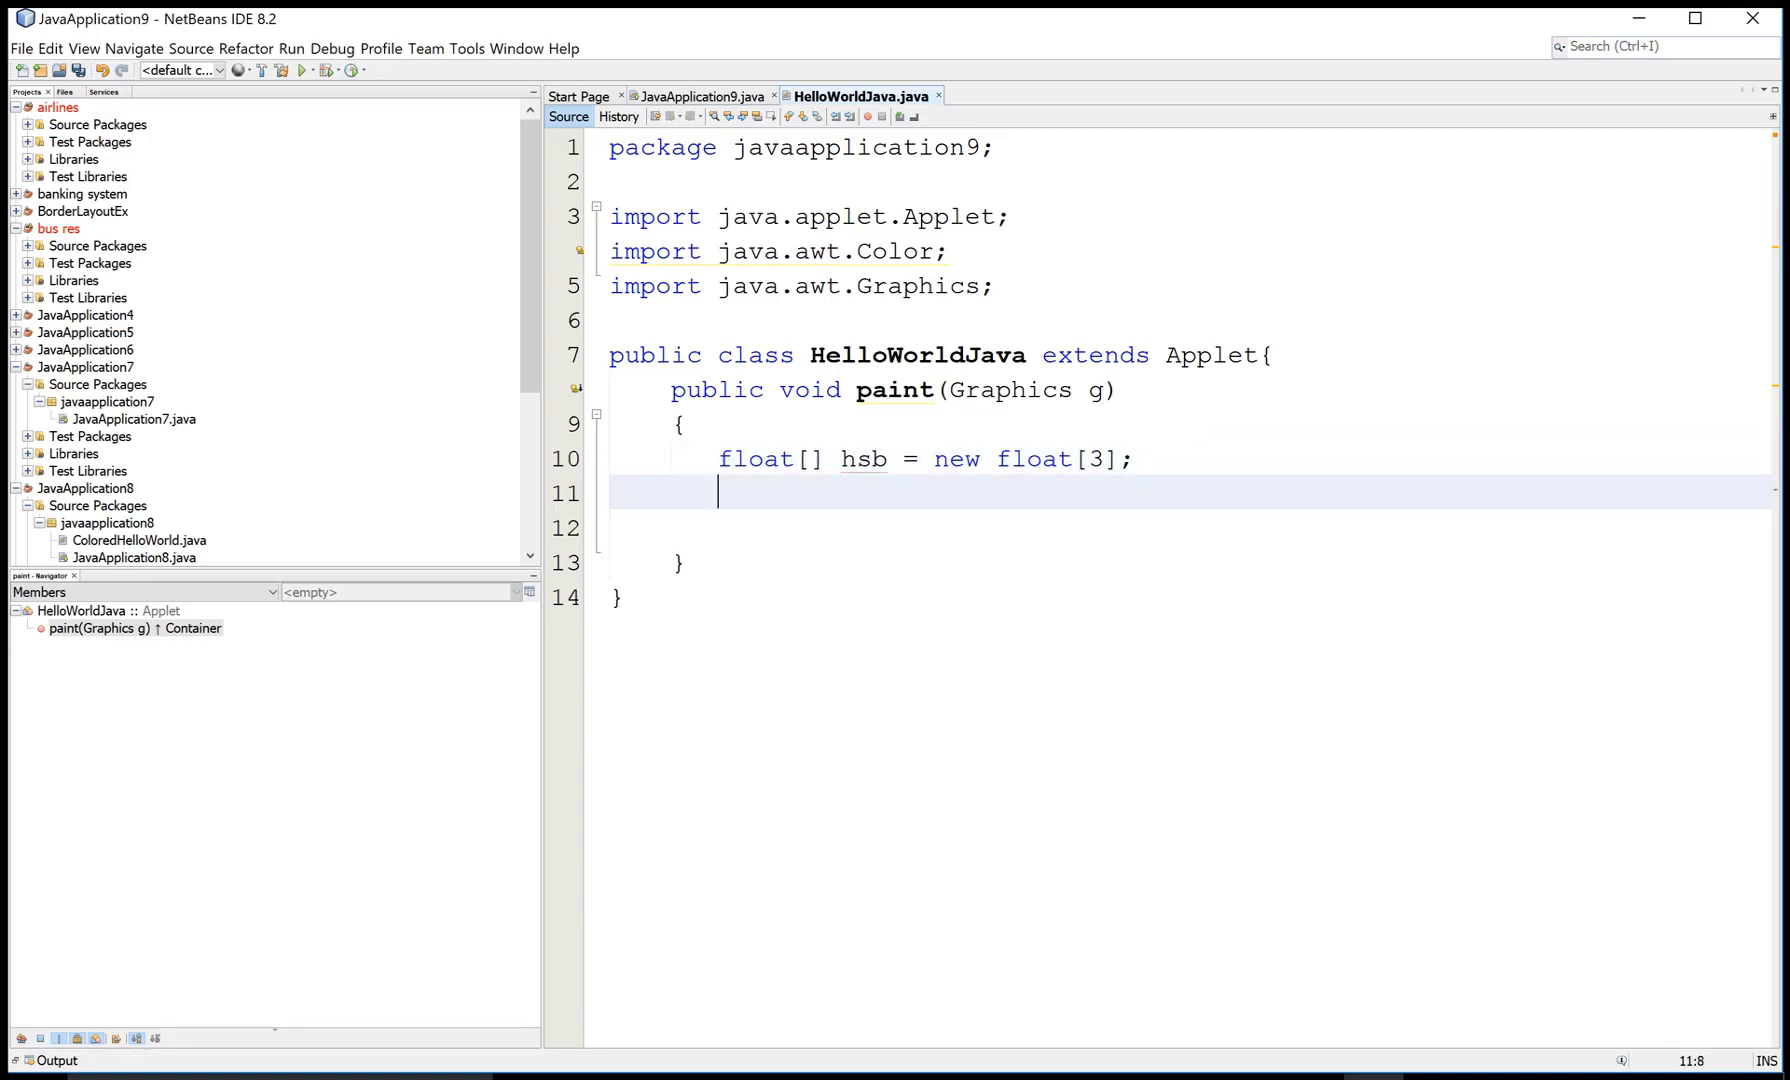
text(hsb =)
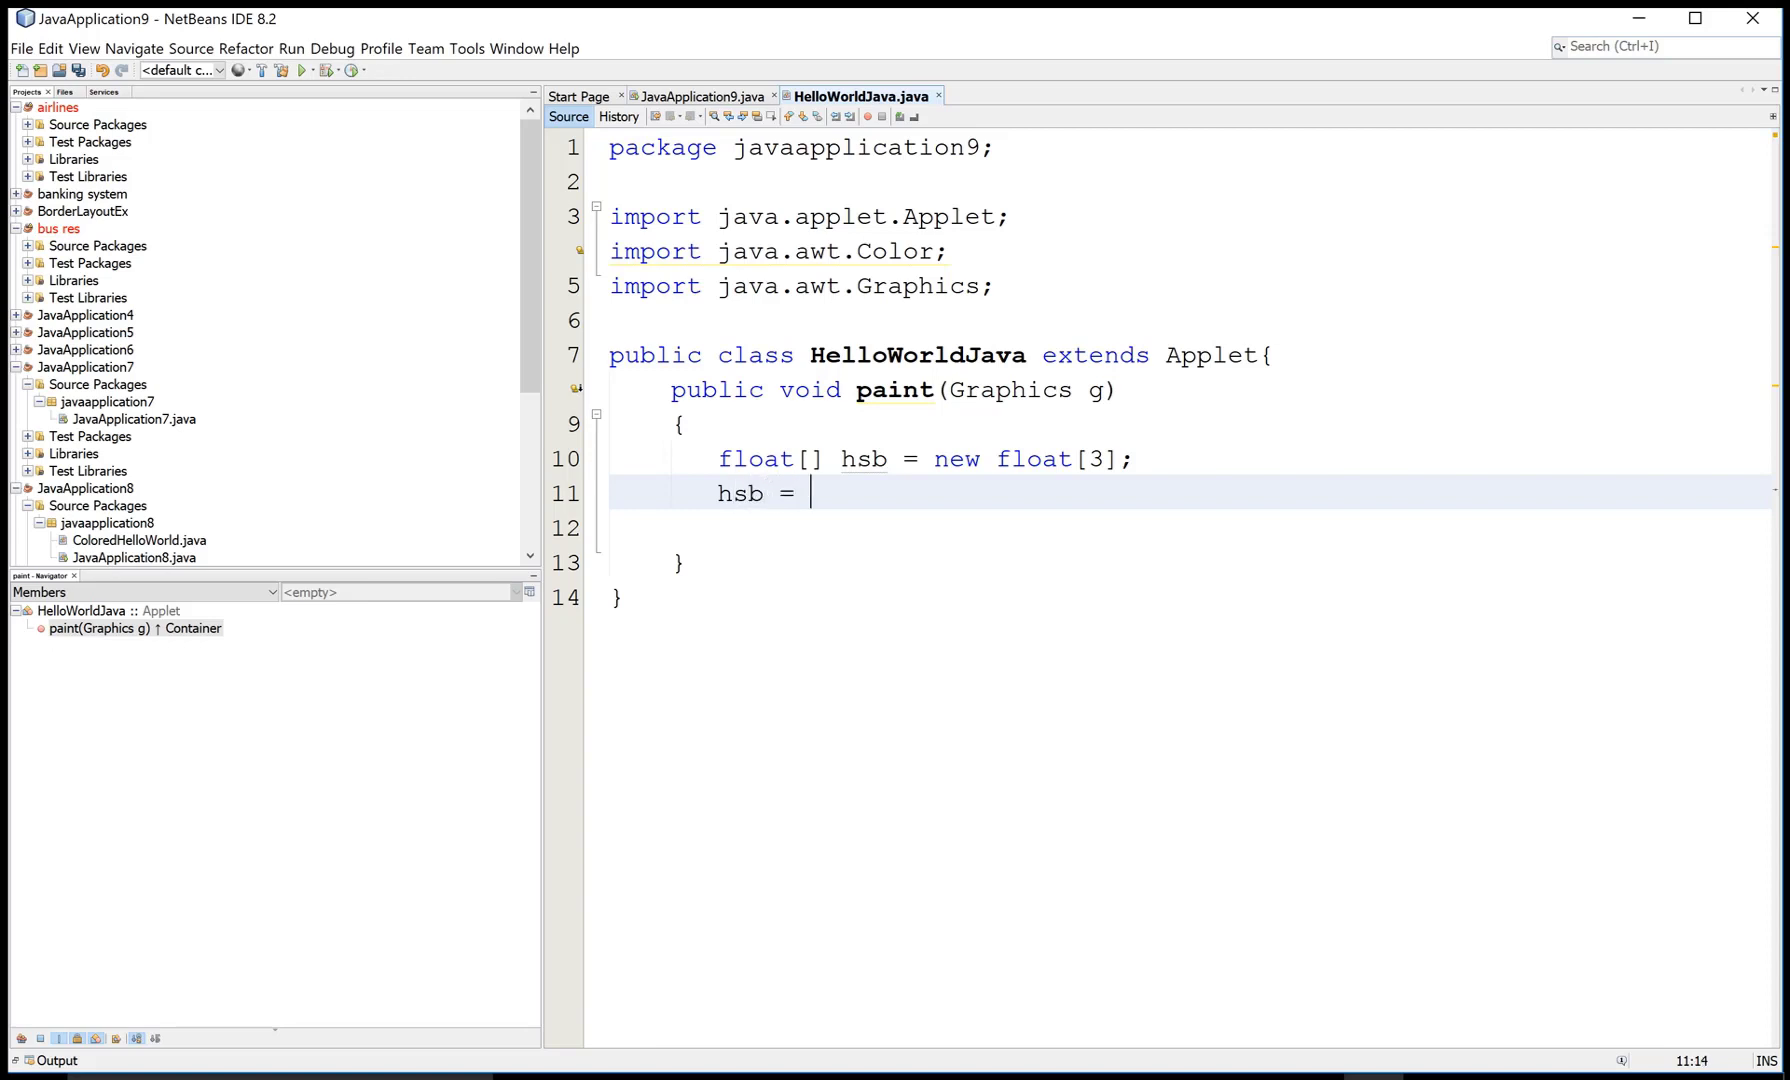
text(Color)
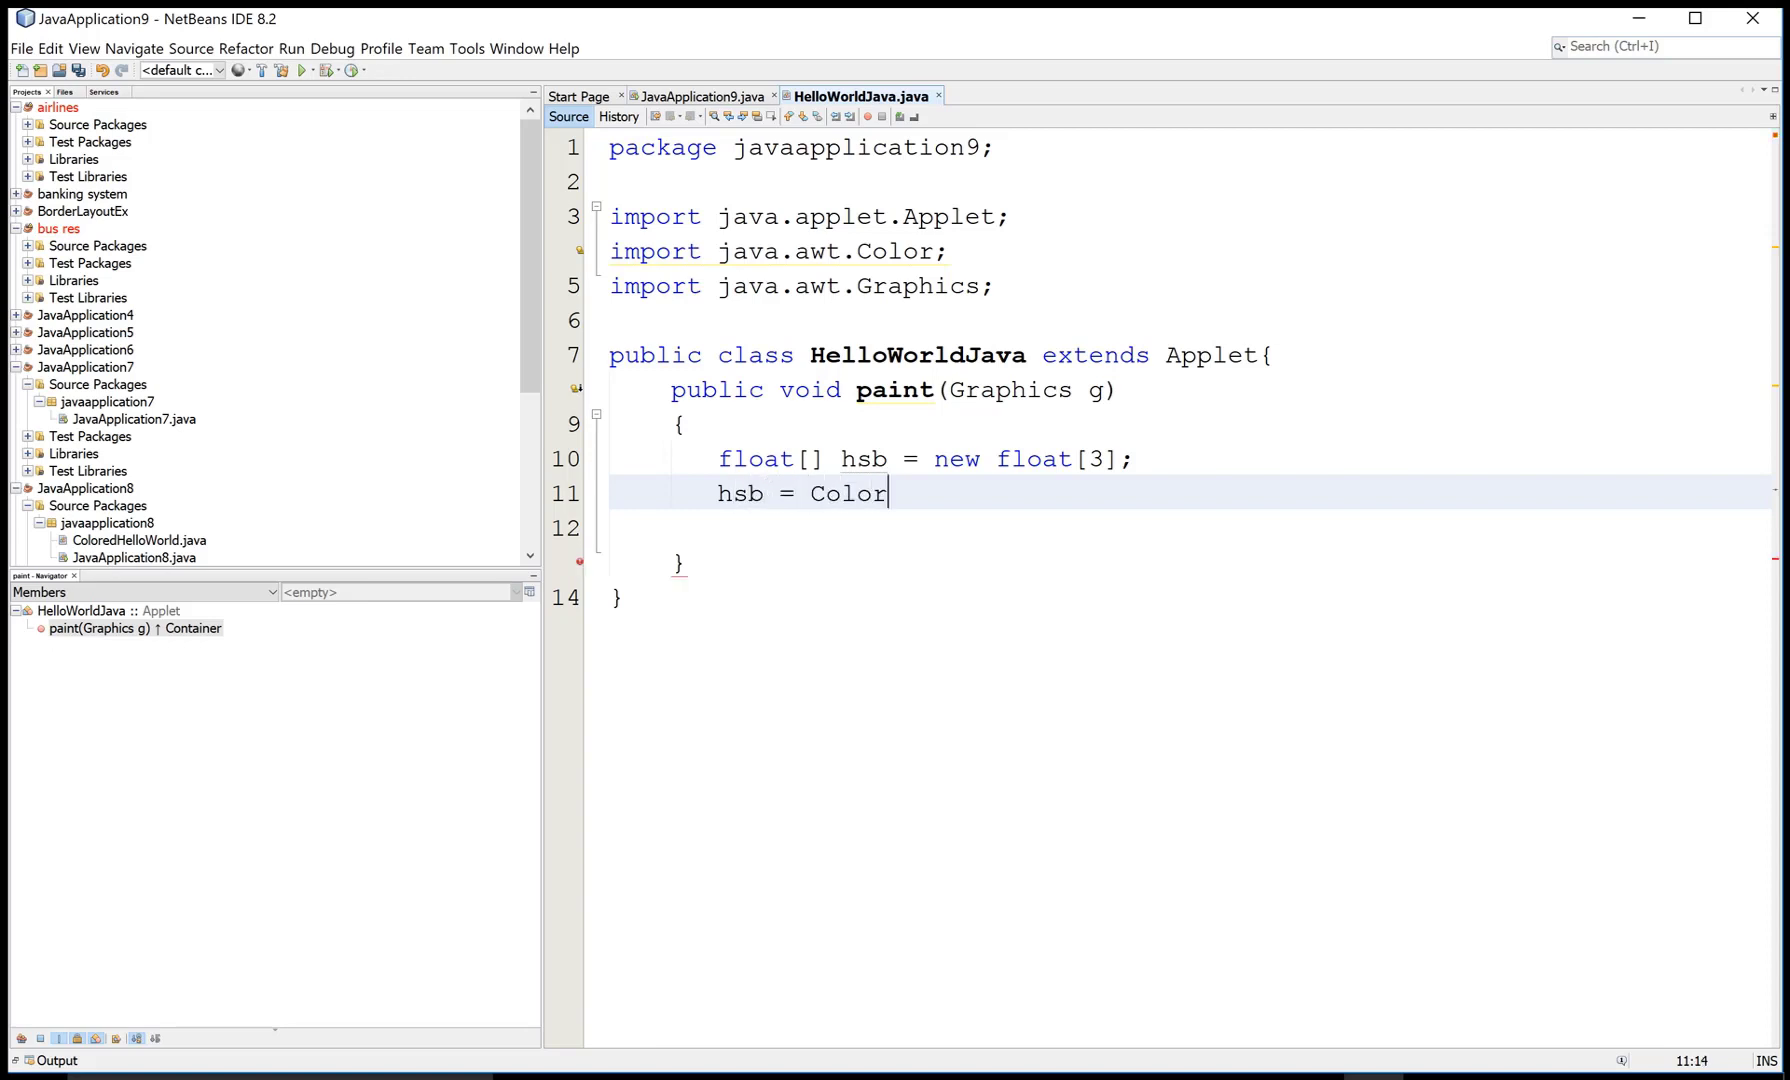
text(.)
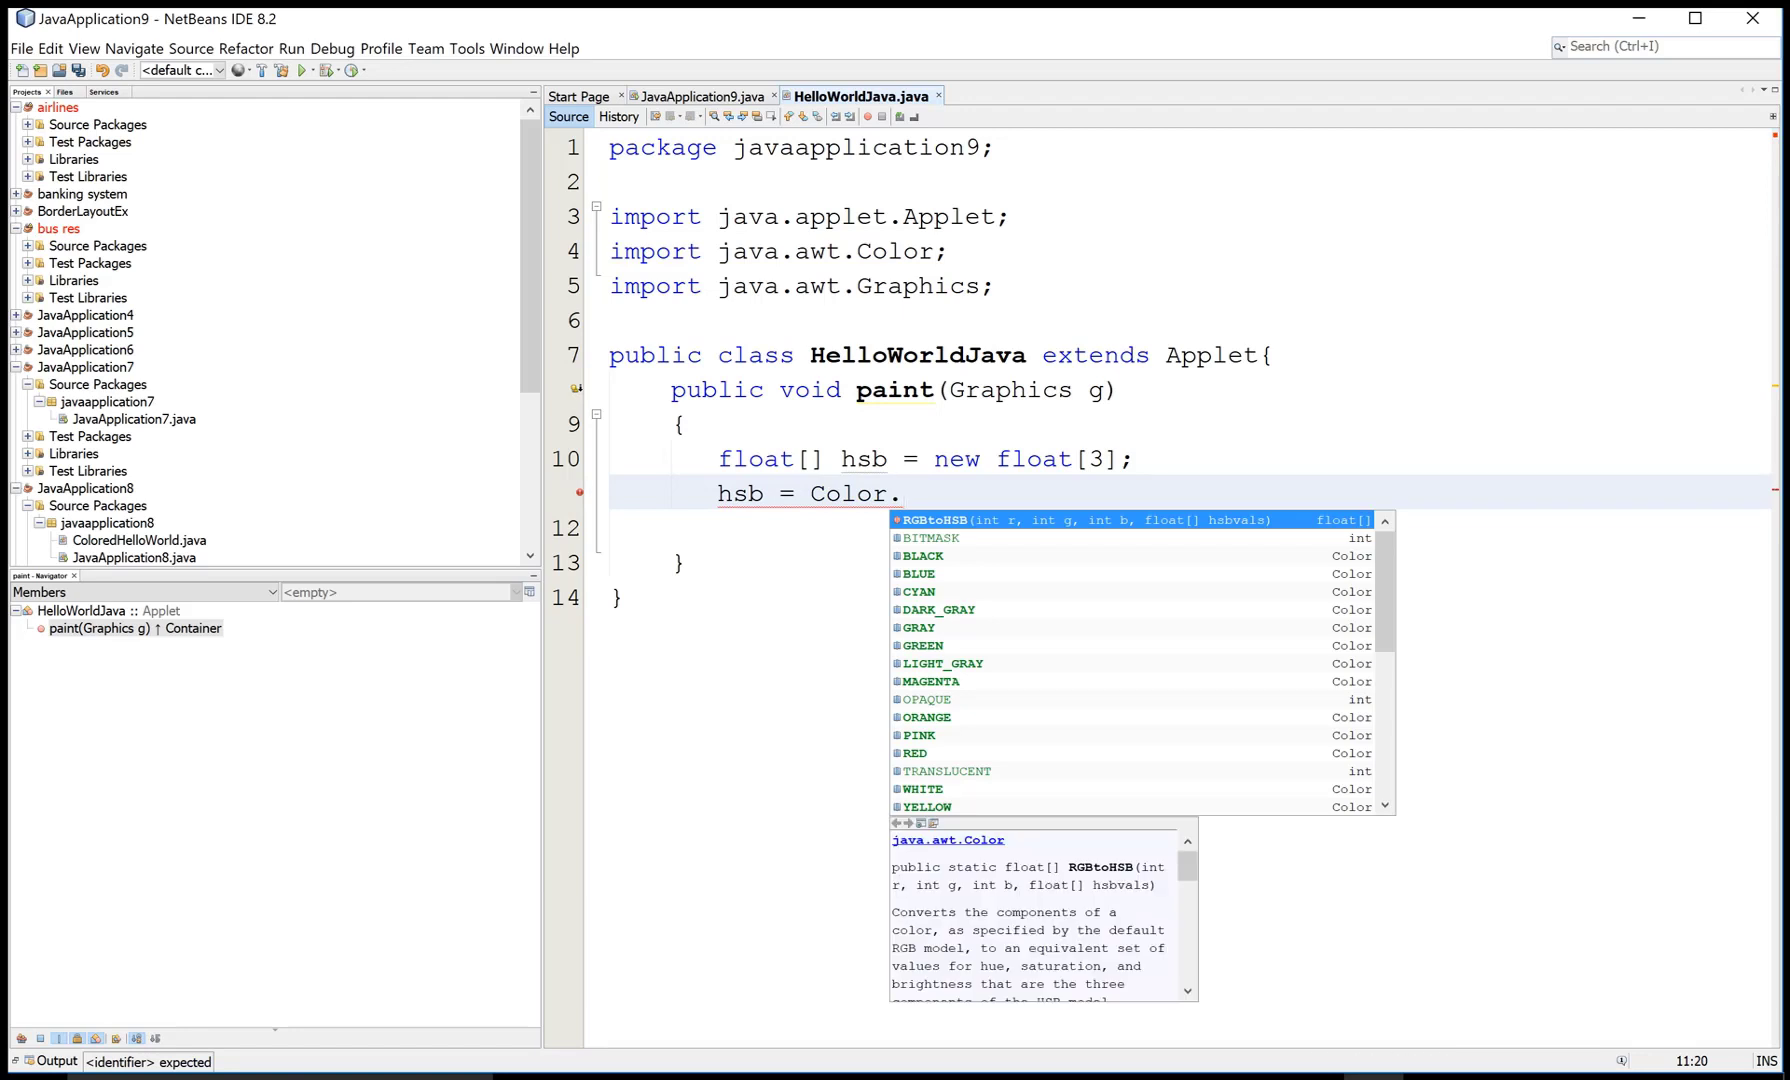
text(R)
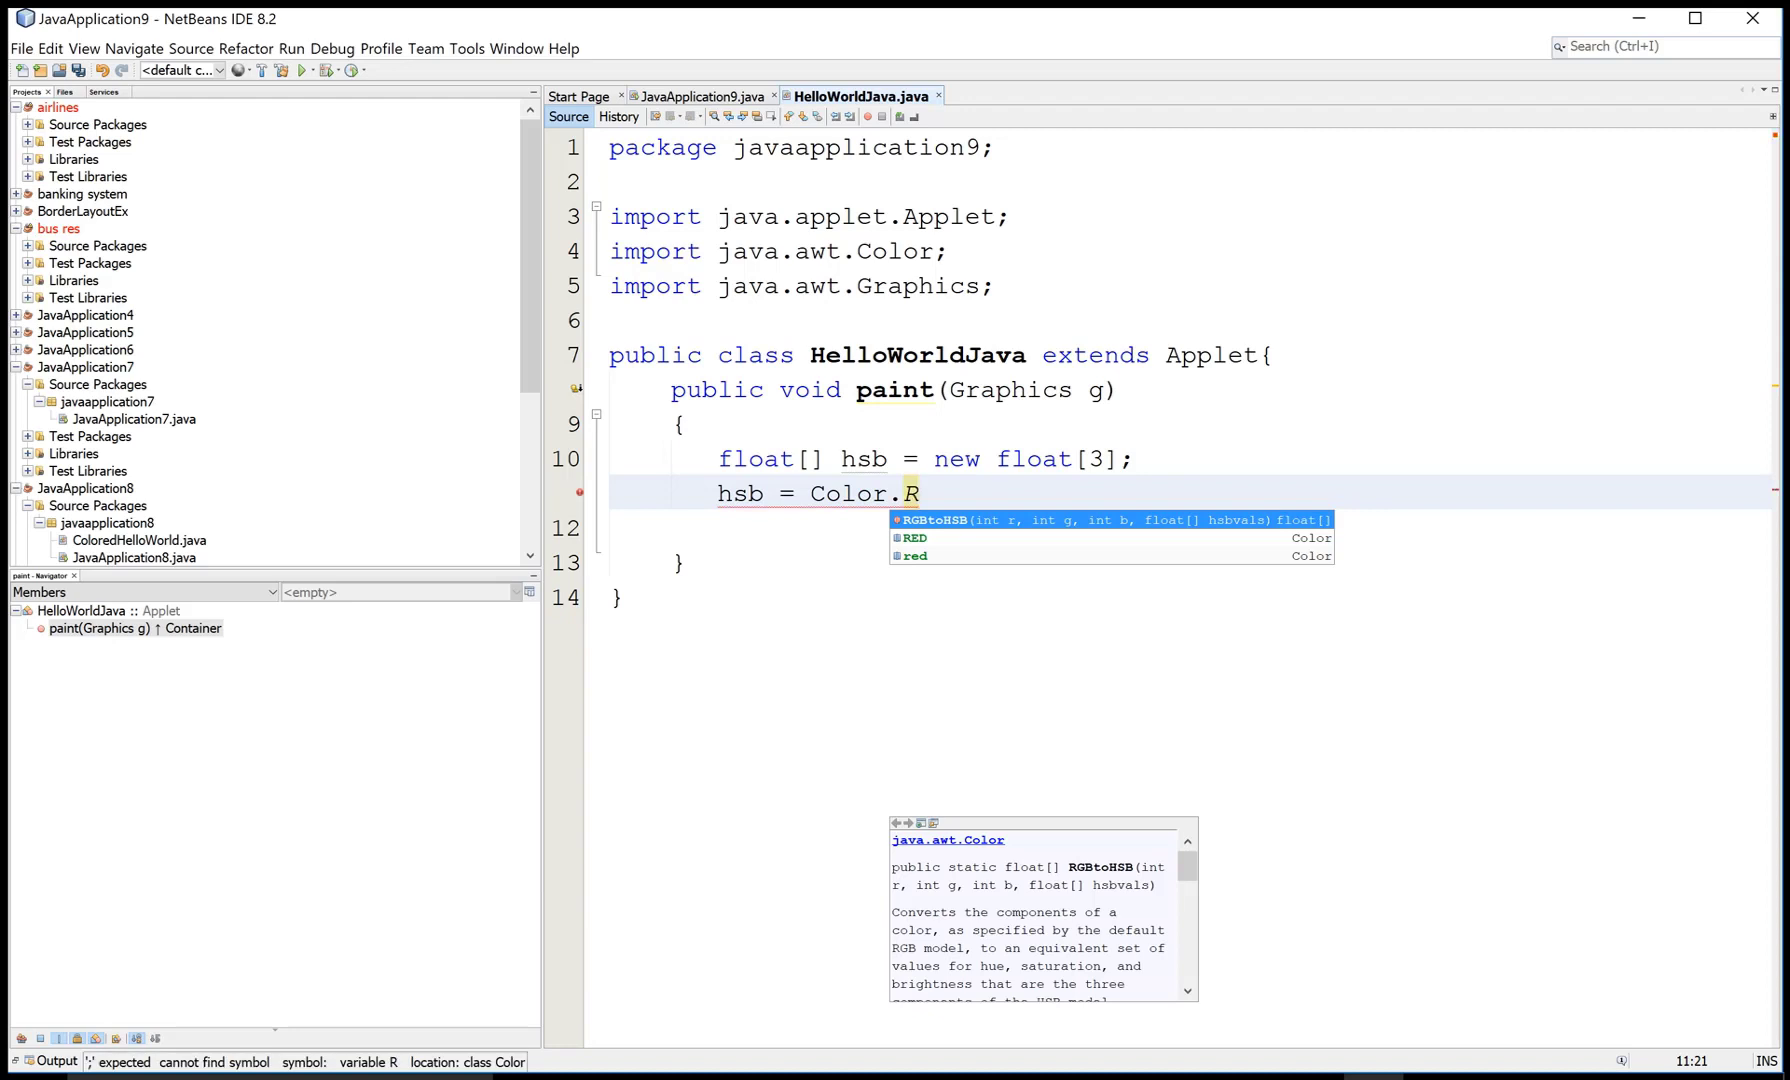
text(gb)
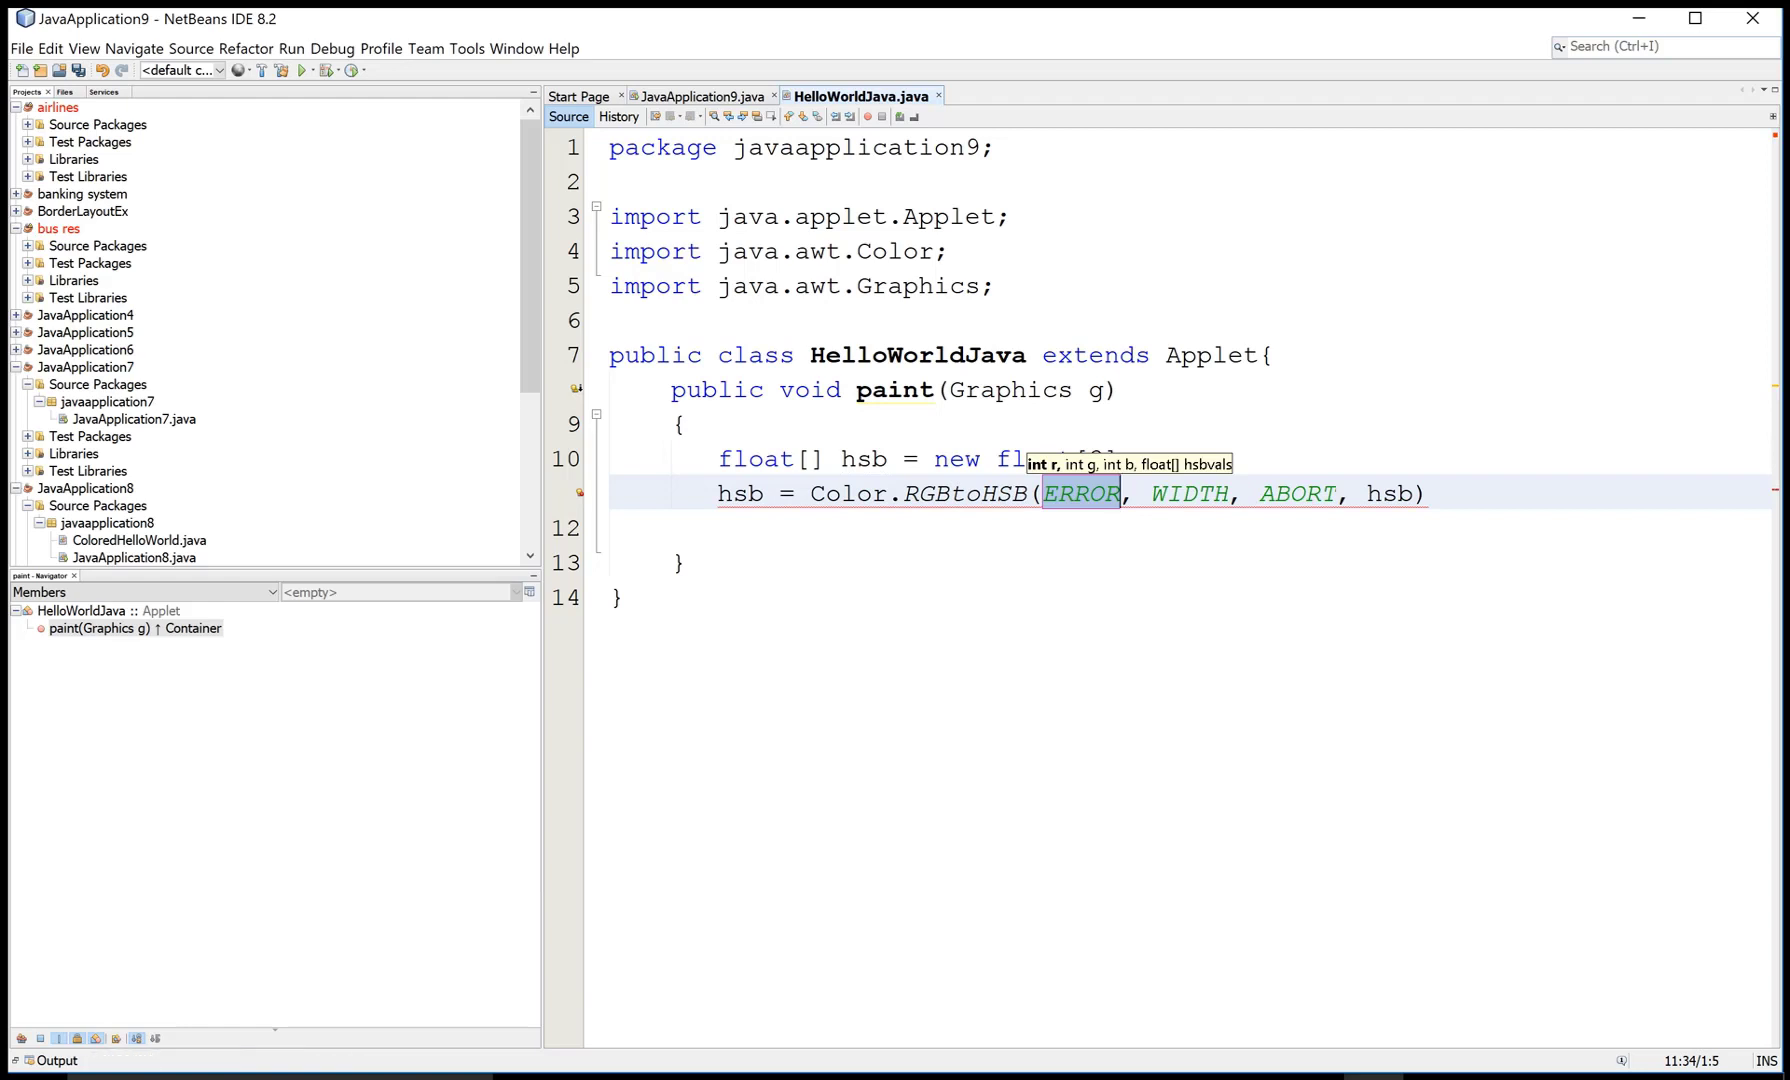
- Fill the RGBtoHSB arguments with red 255, green 15, blue 10 and the hsb array
text(255)
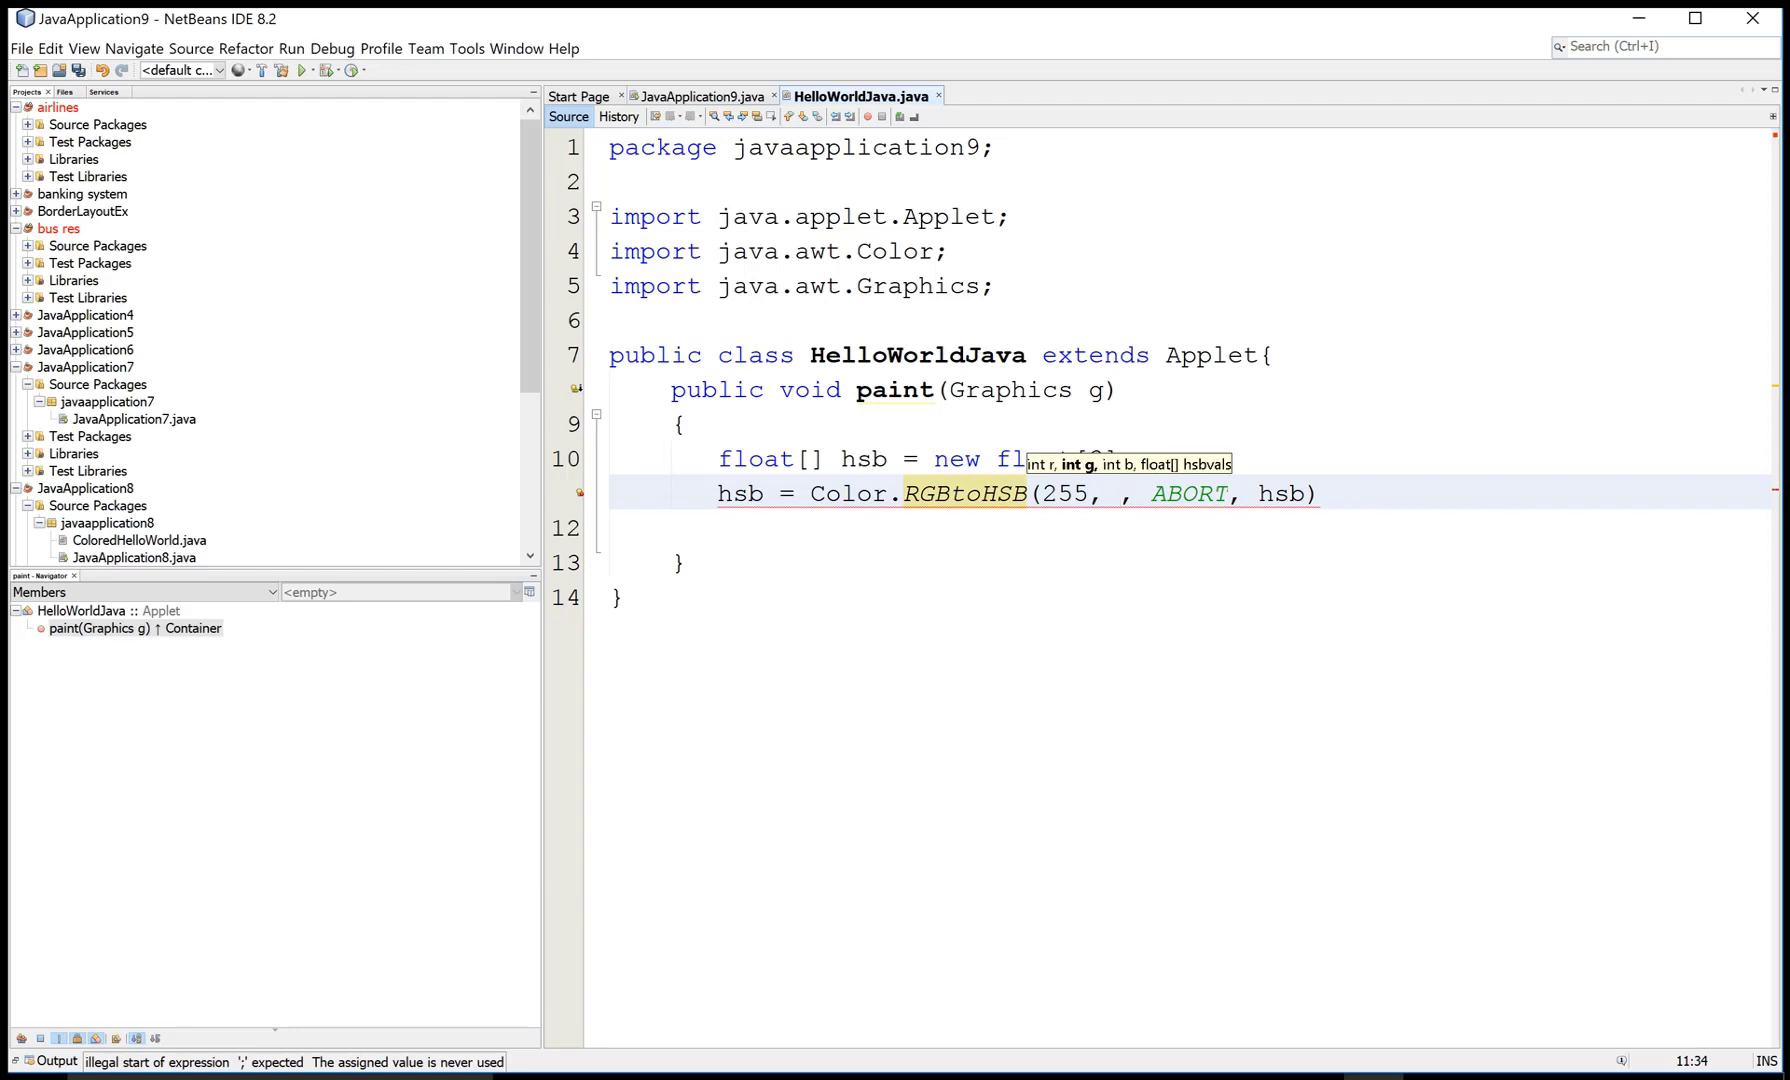
text(15)
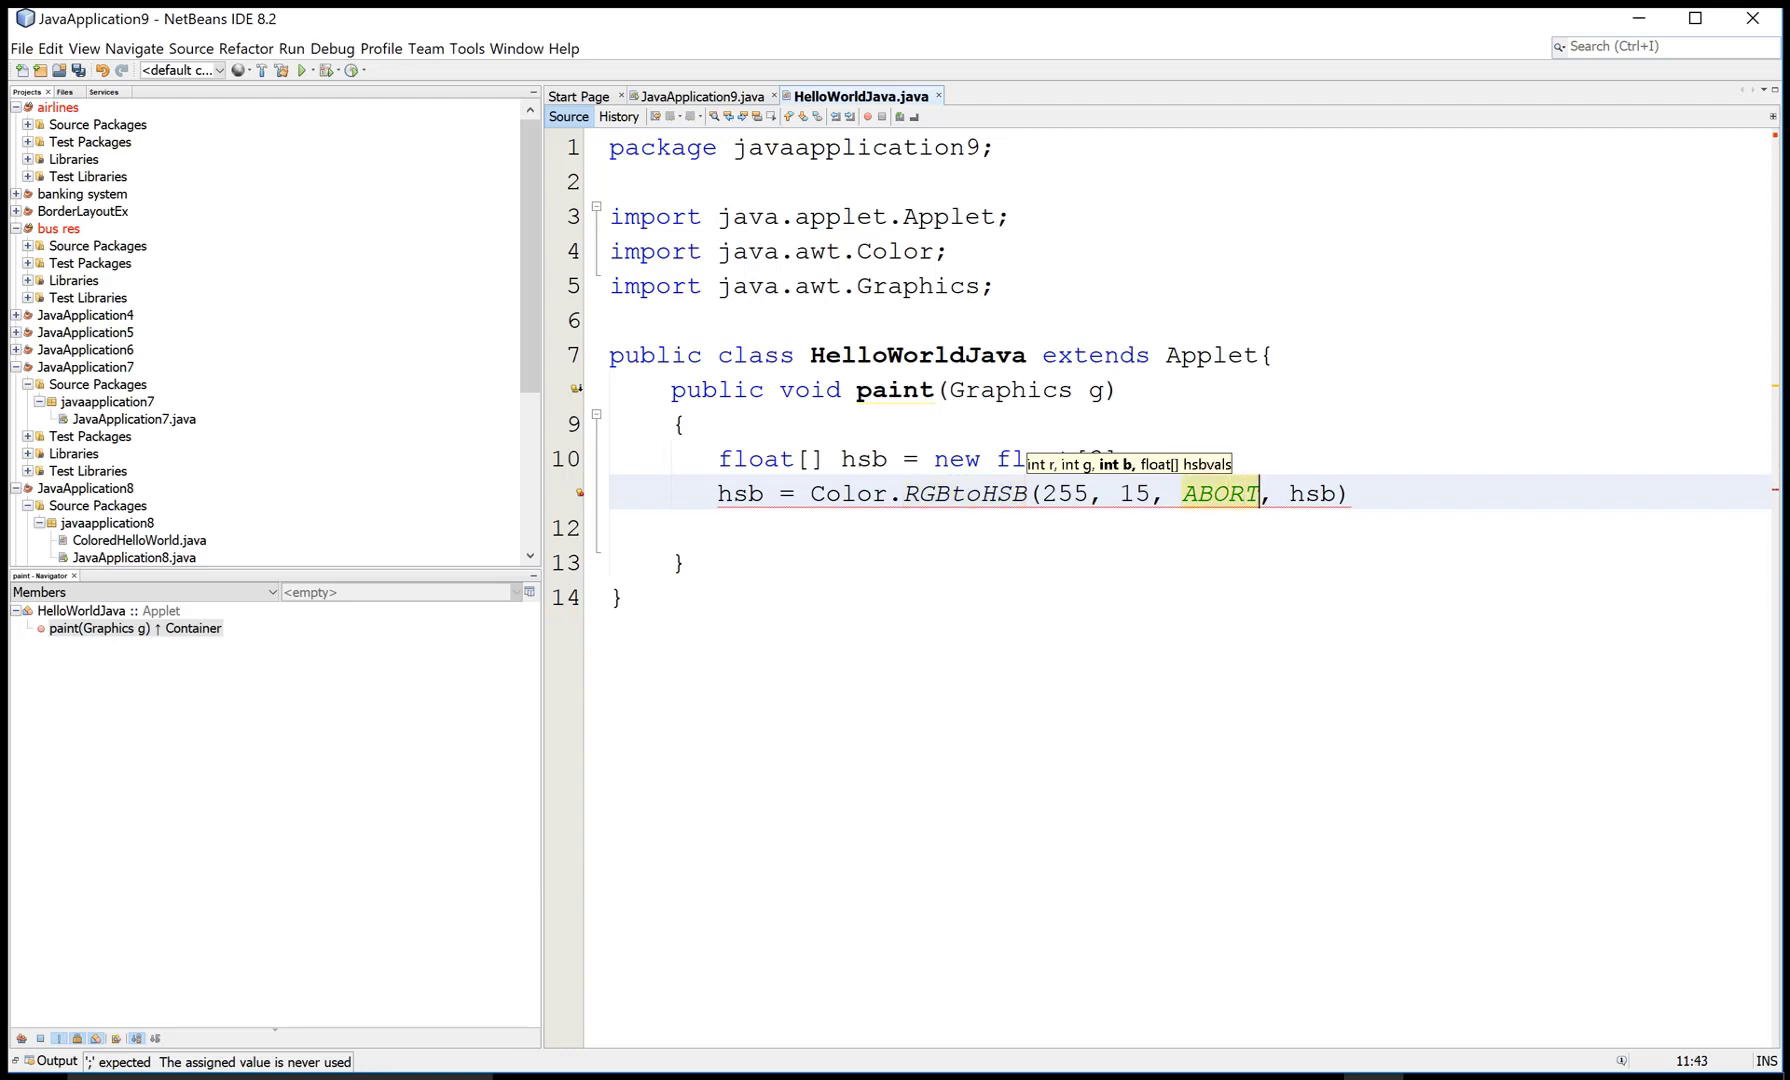
key(Delete)
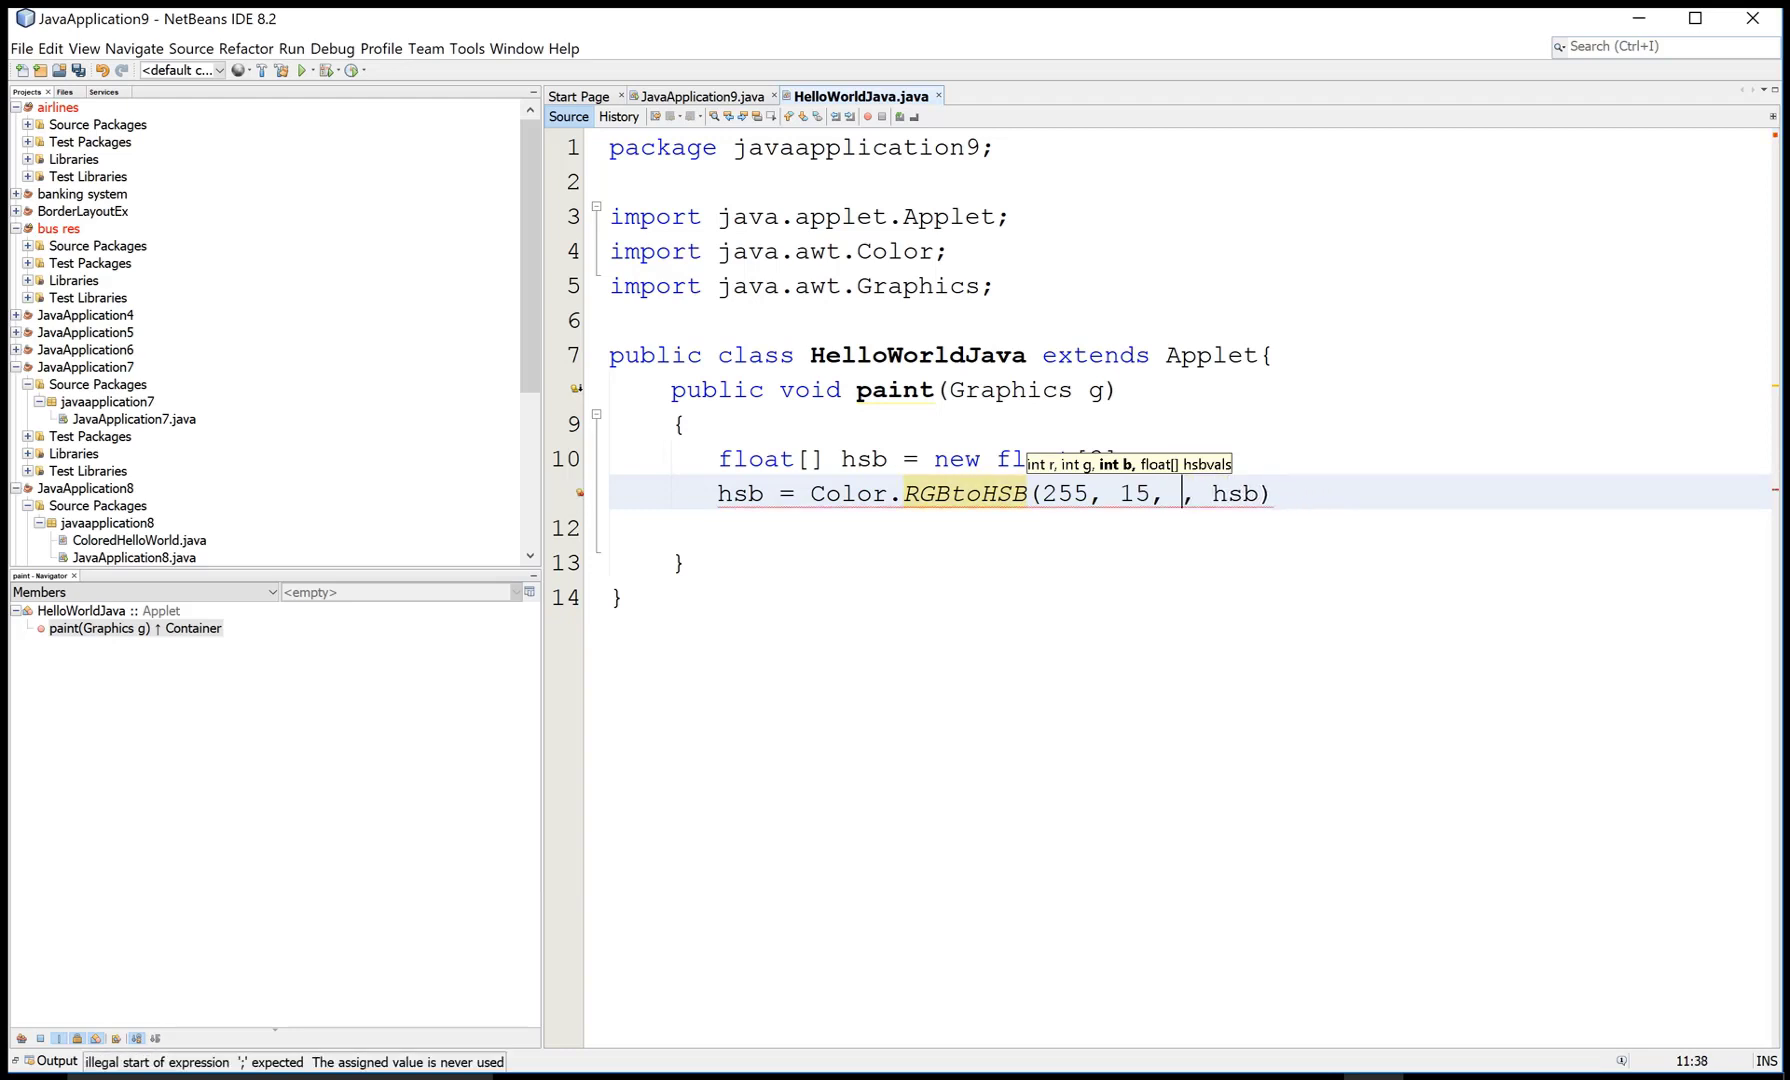
text(10)
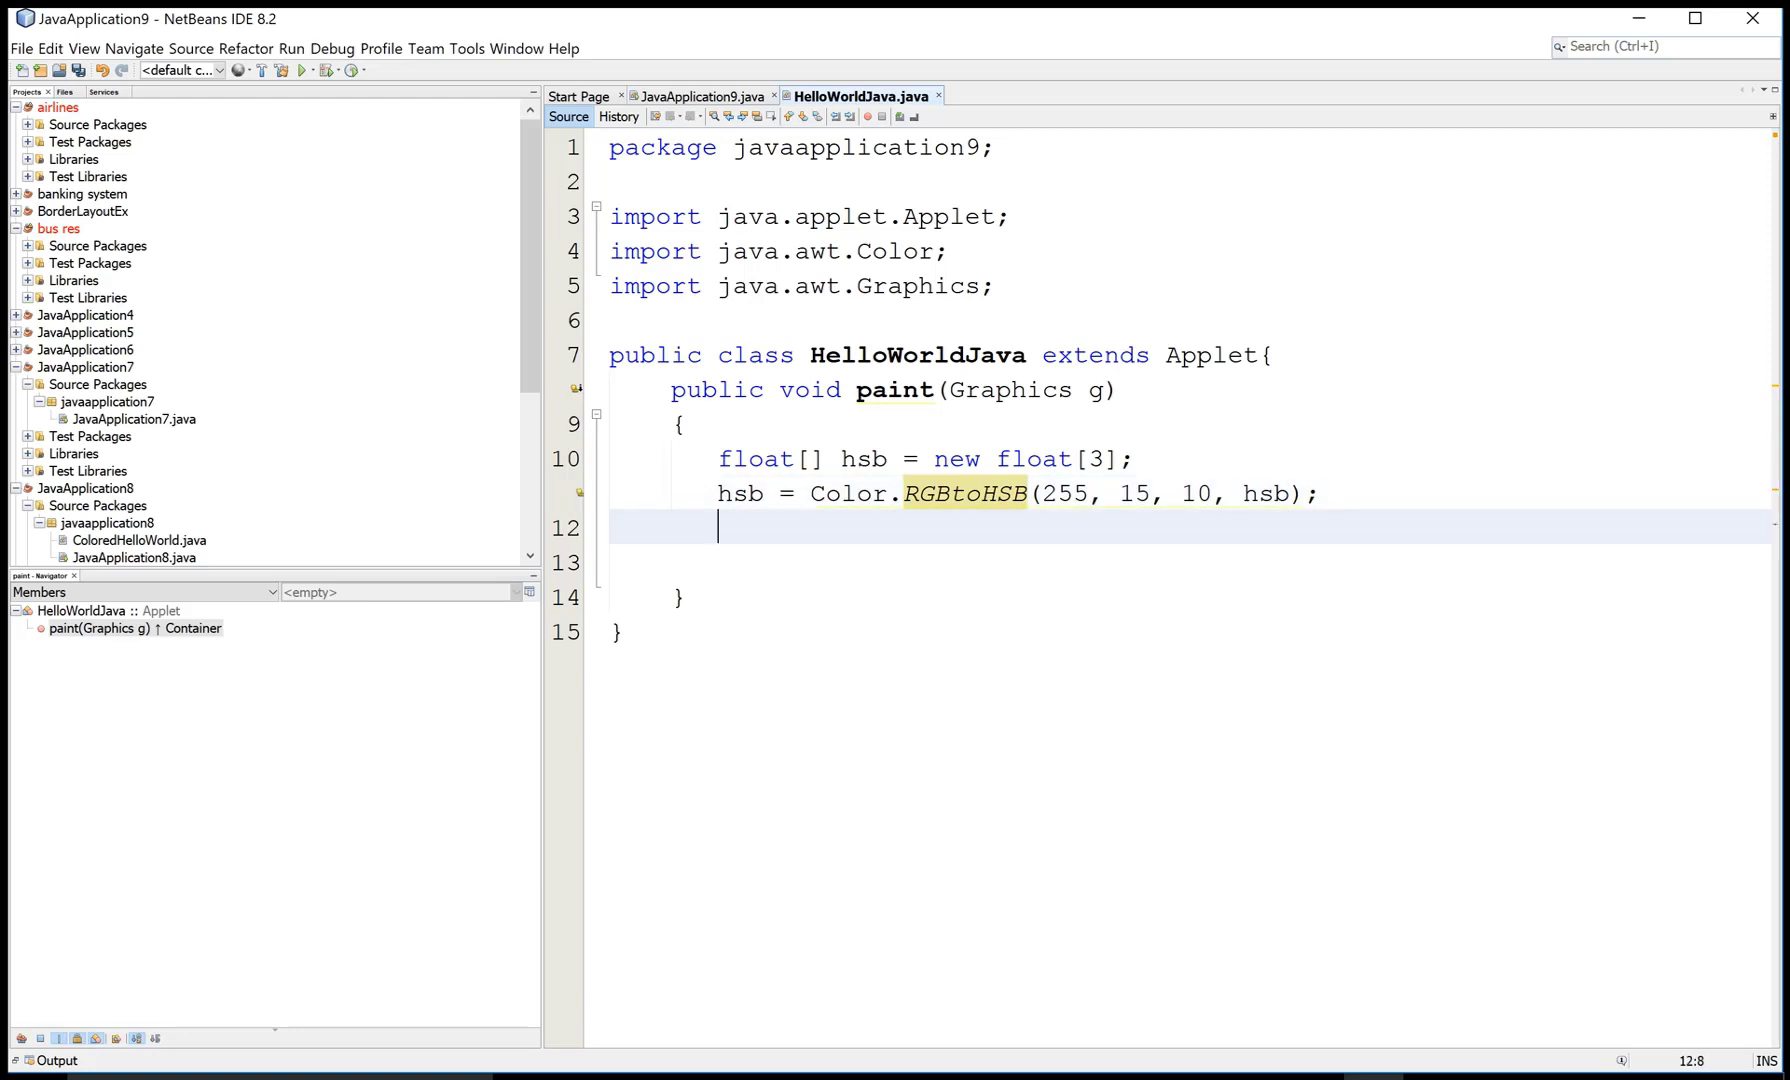
- Write float hue,saturation,bright; and begin the hue assignment on the next line
text(float)
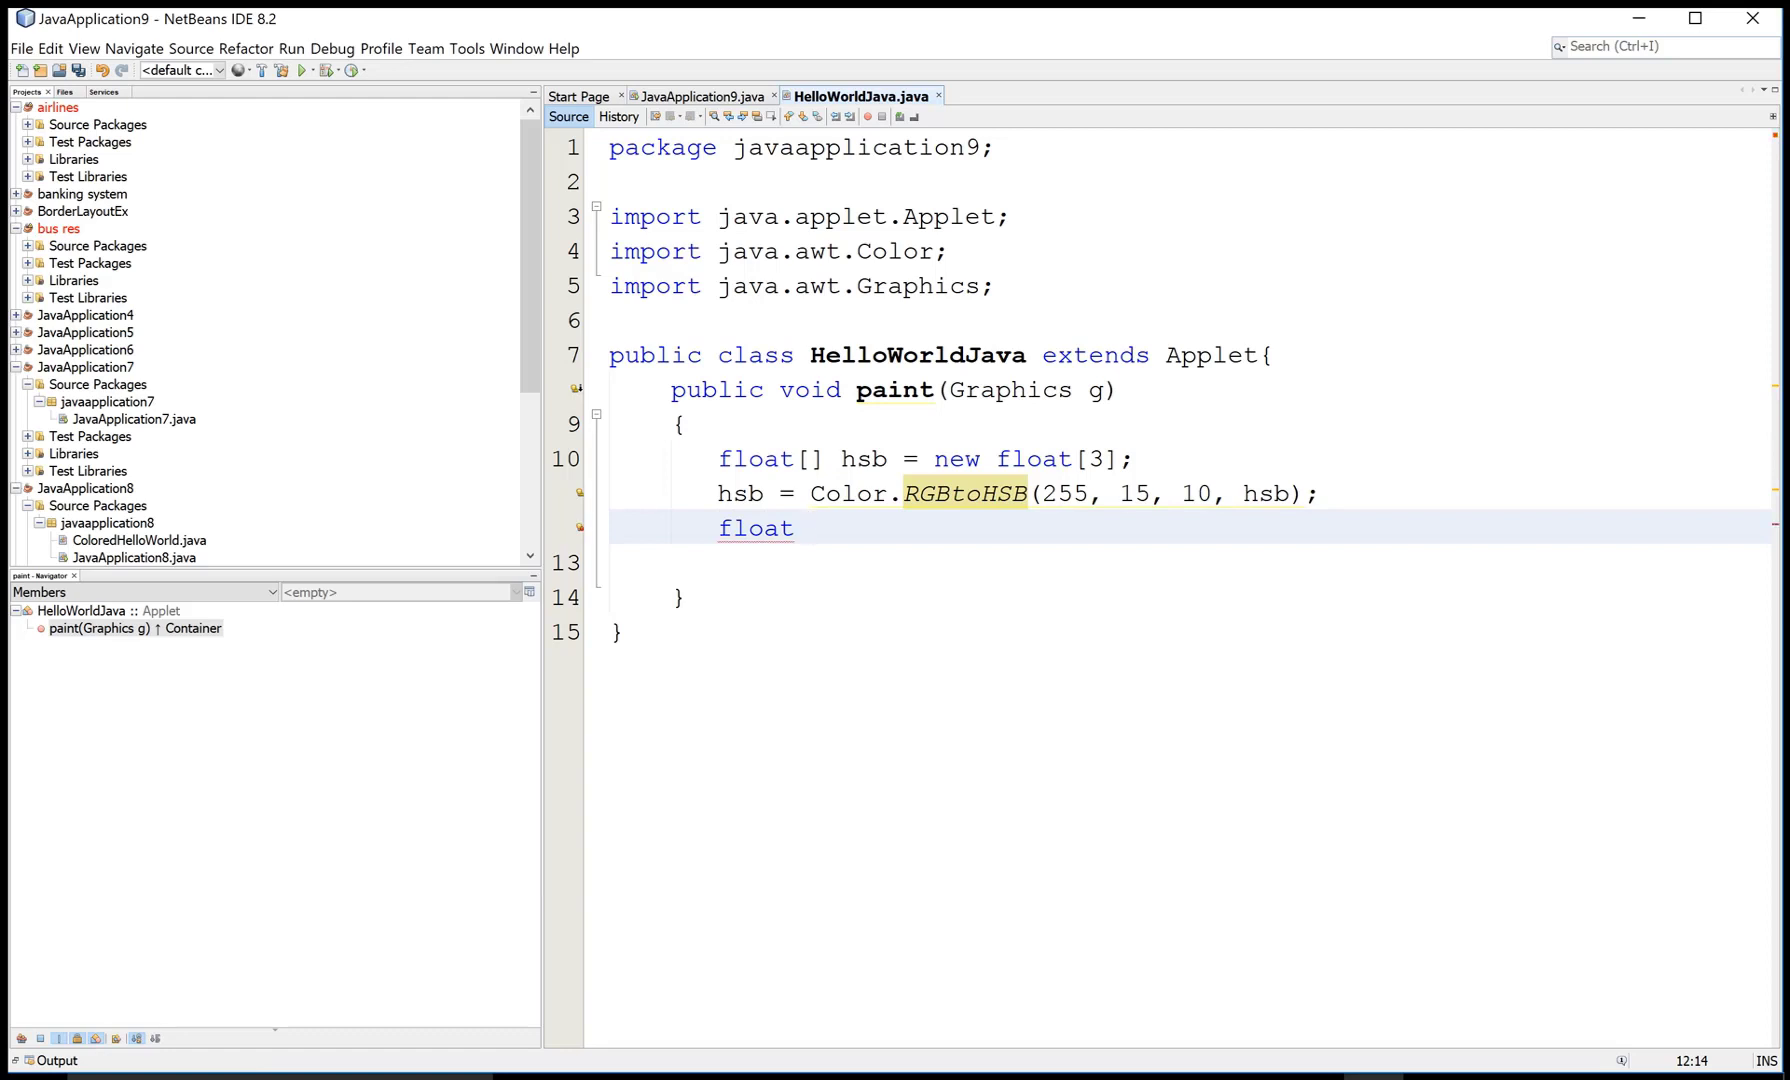
text(hue)
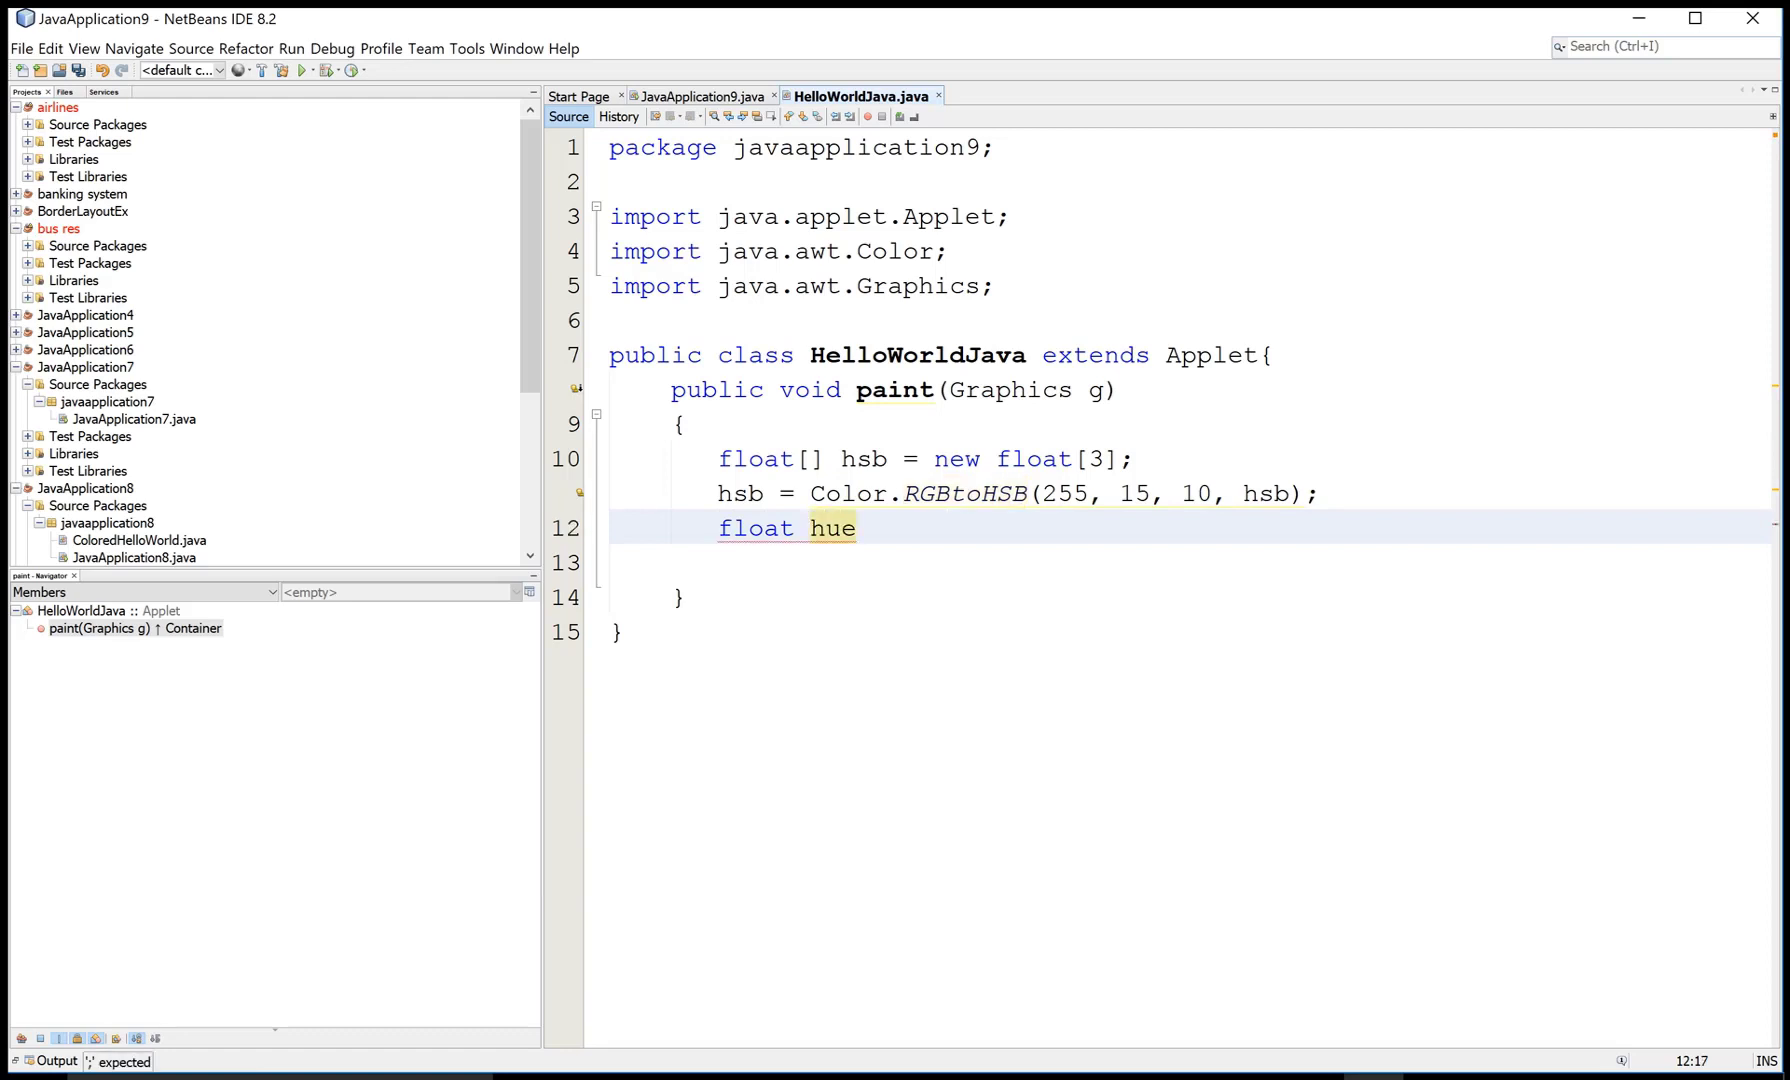
text(,s)
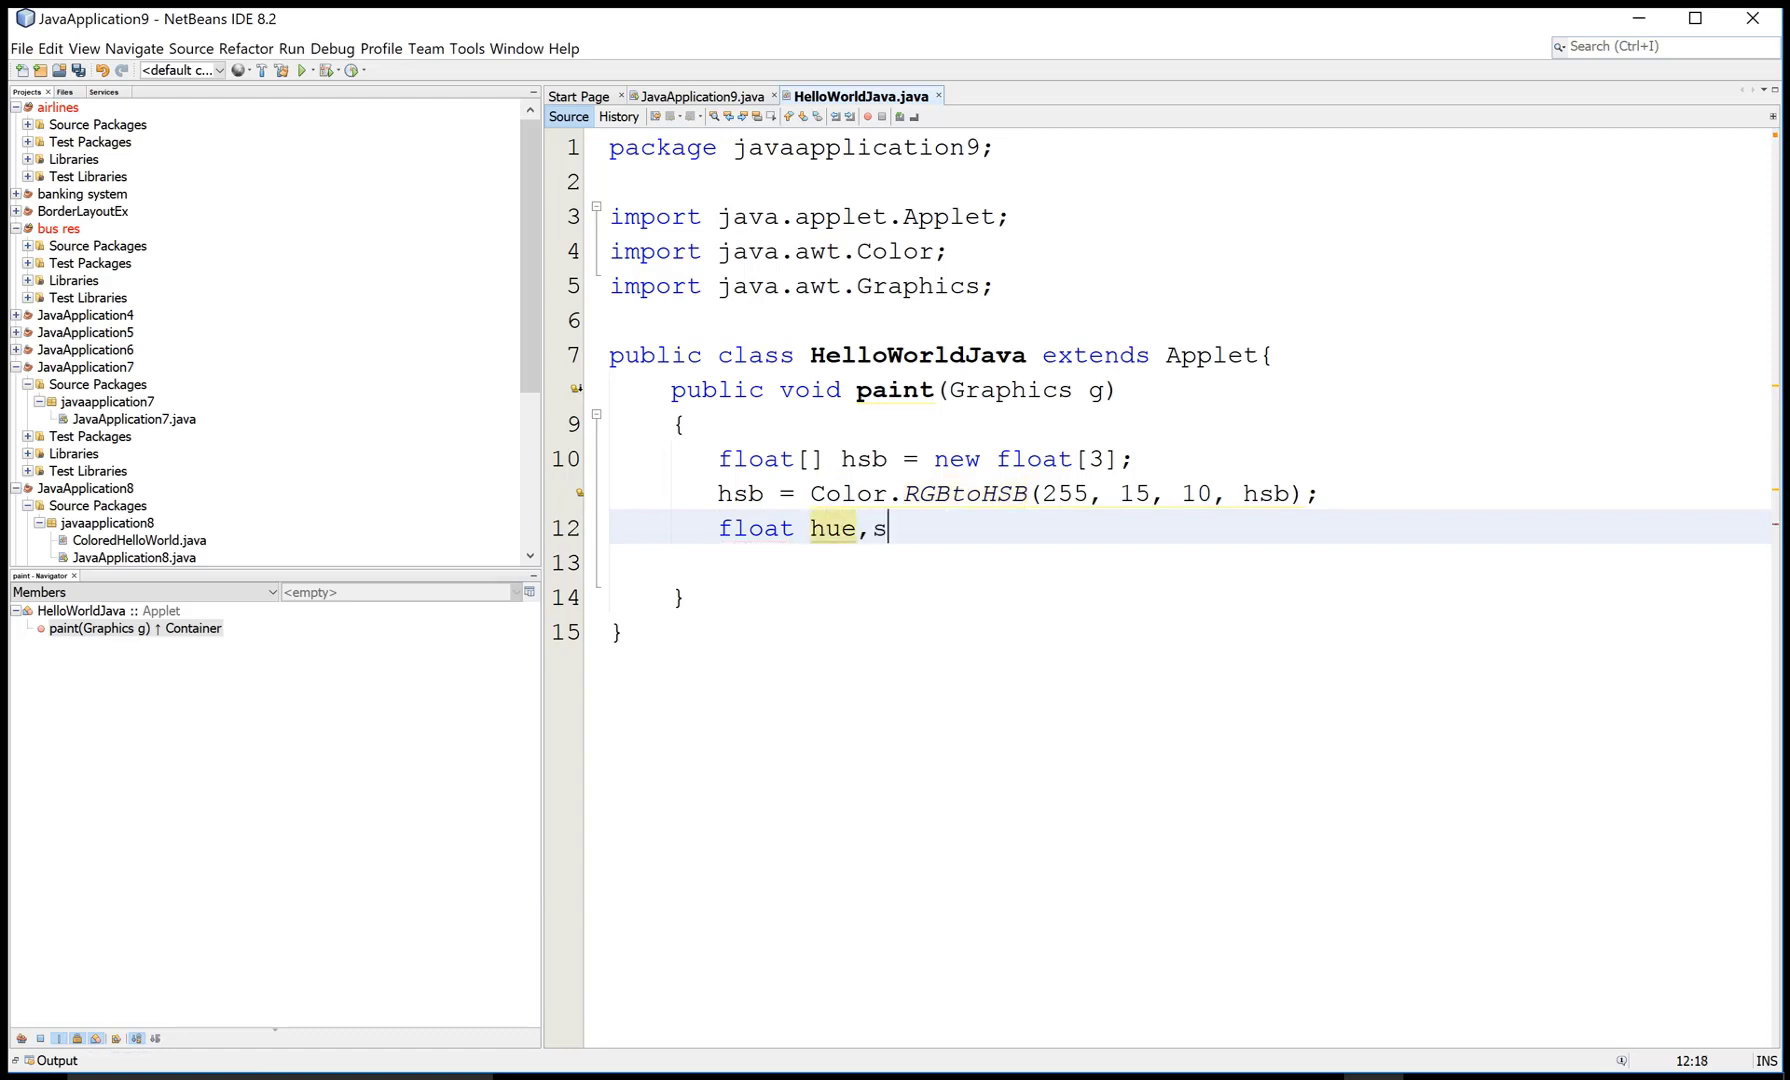
text(atu)
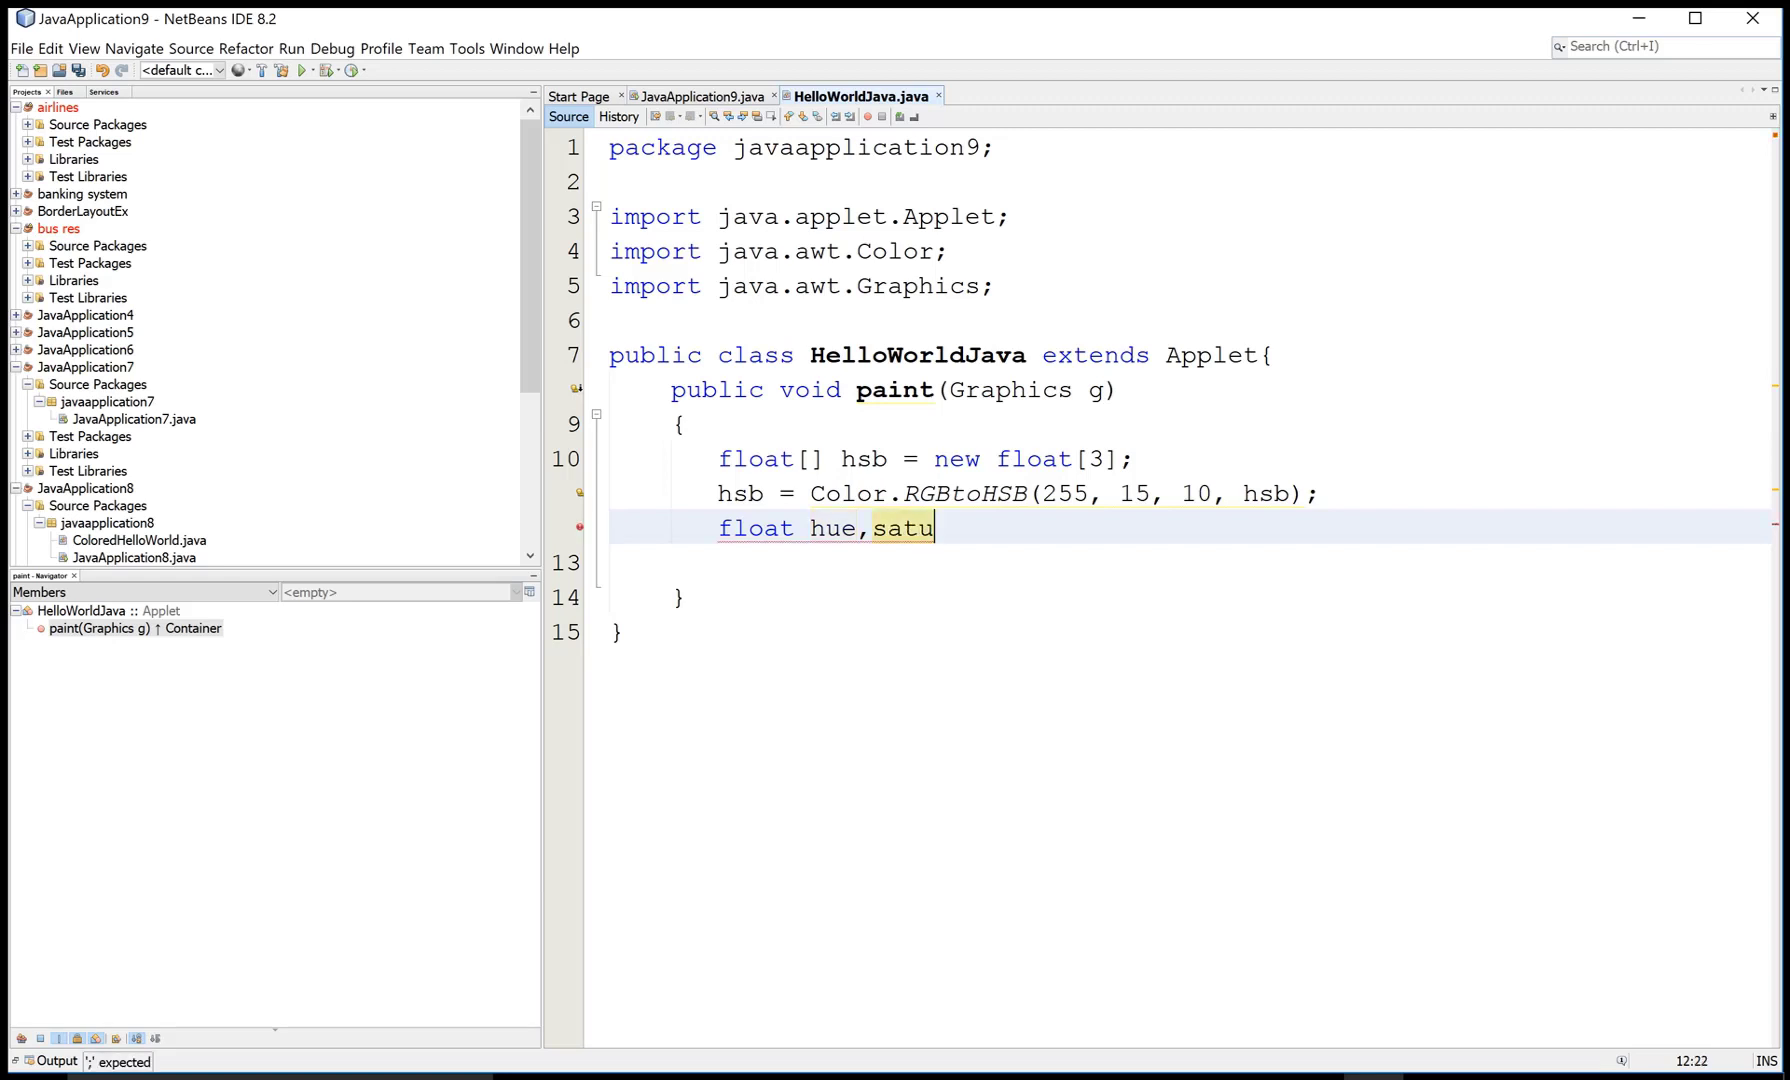
text(ration,)
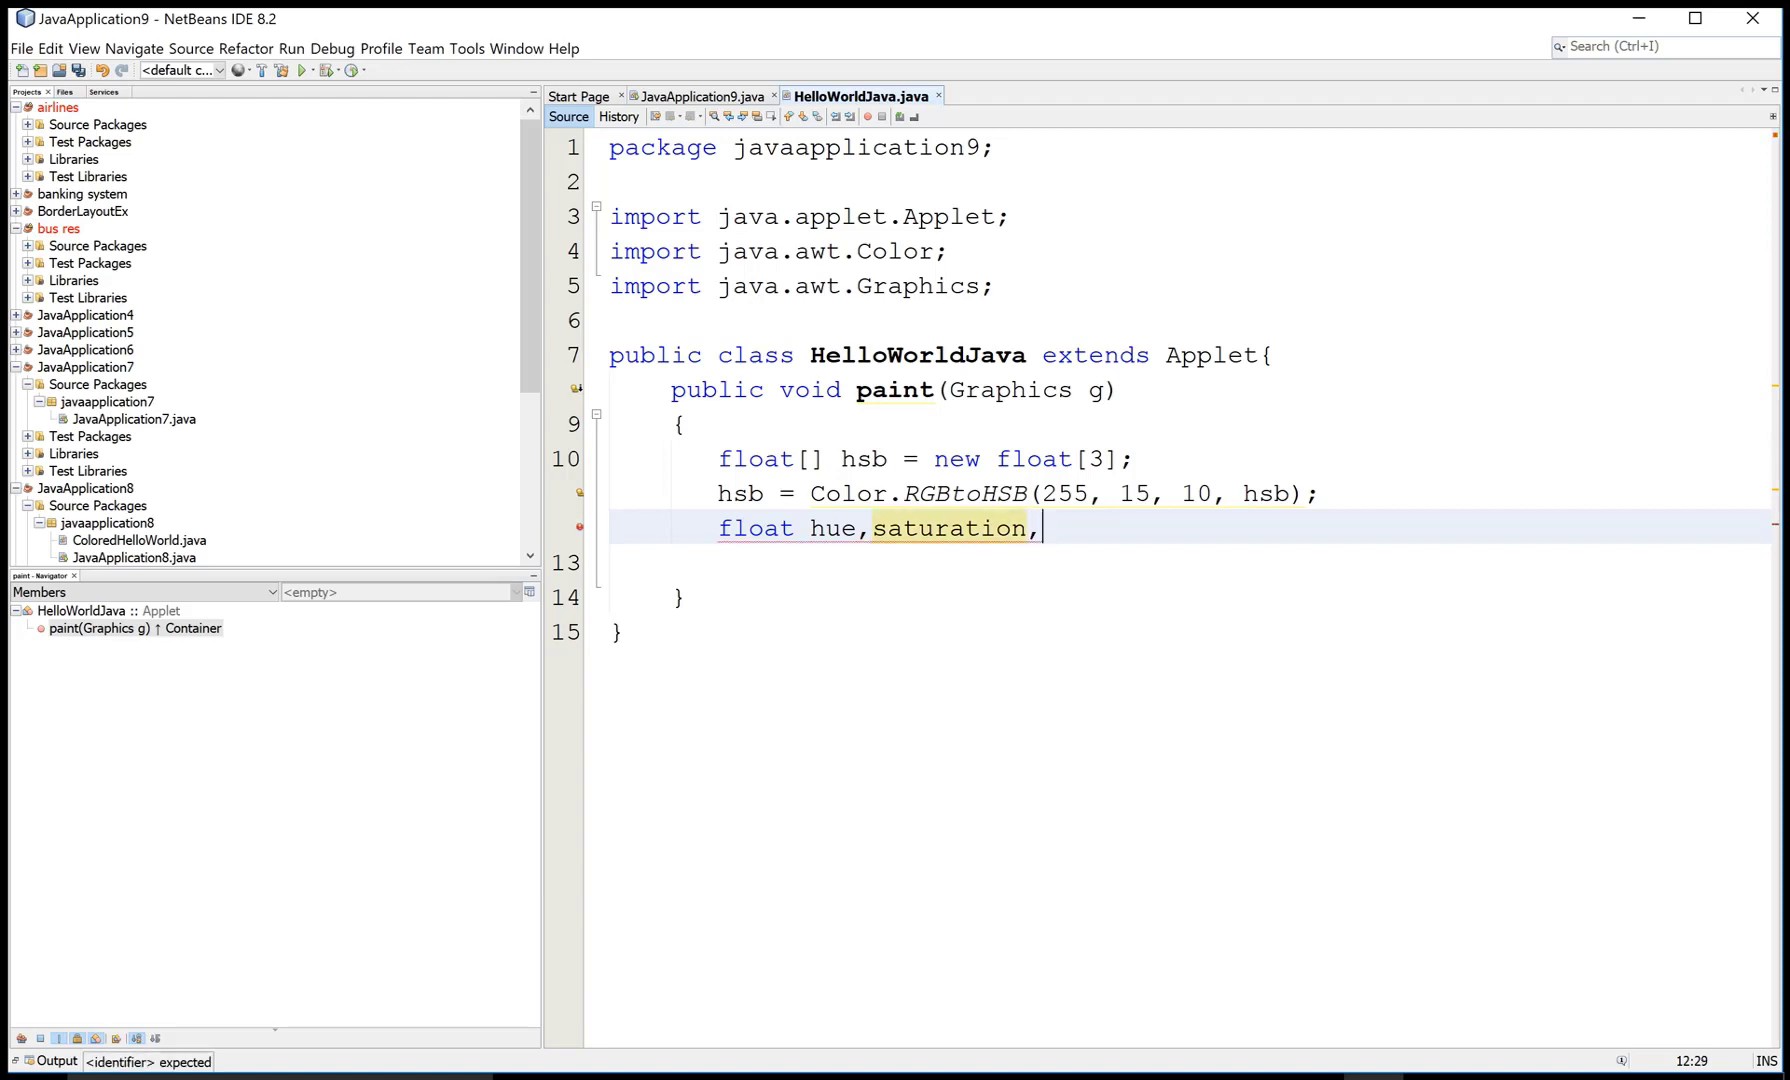
text(bright;)
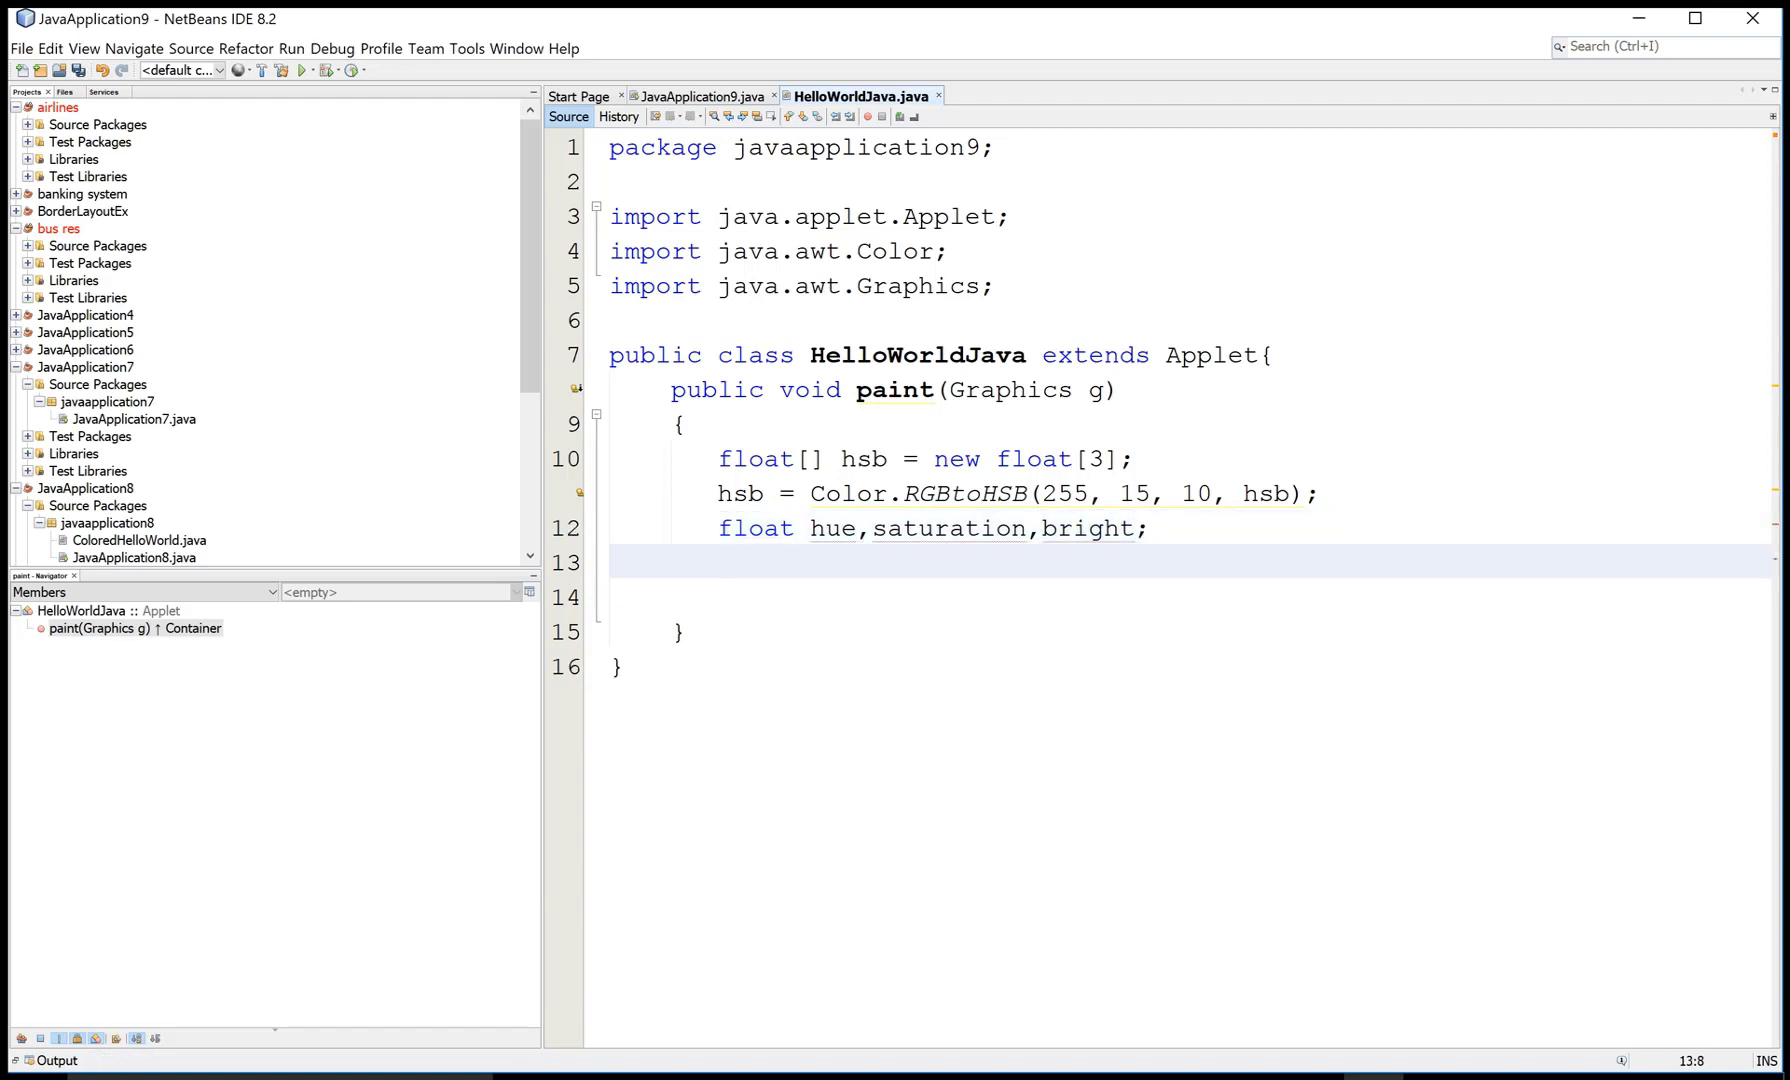
text(hue =)
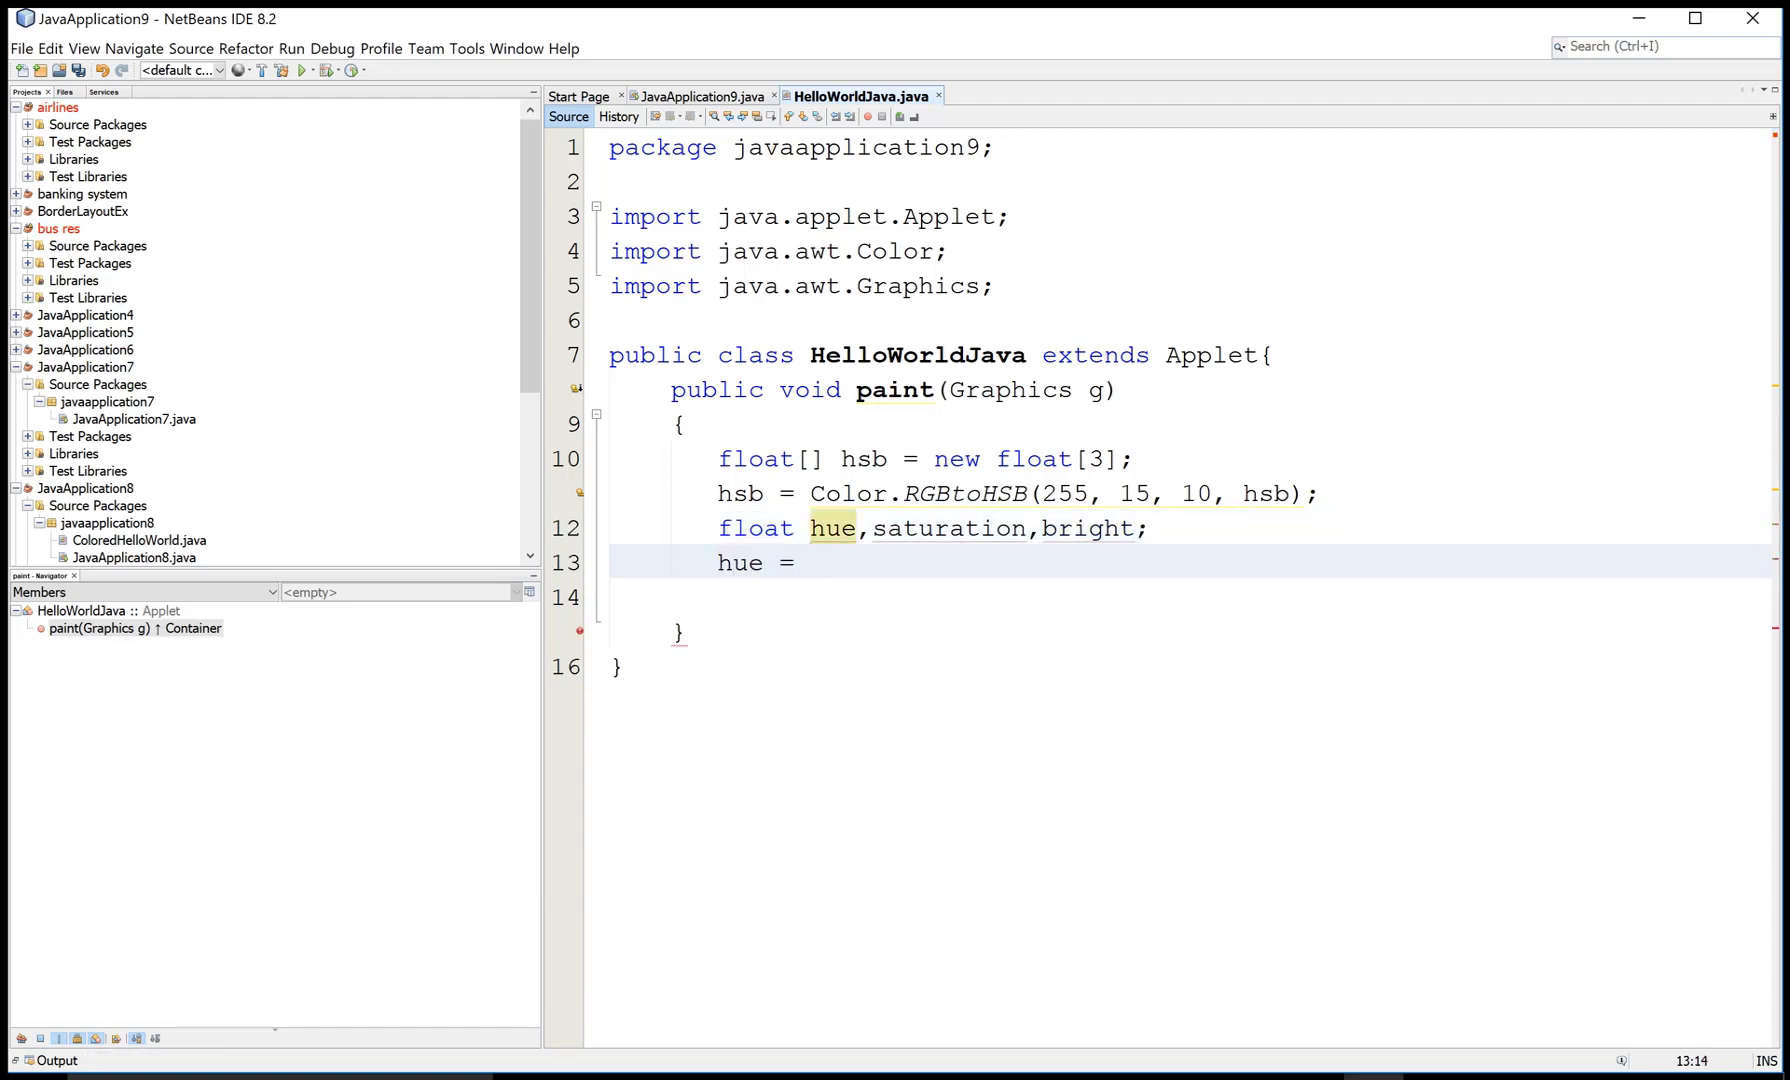
- Complete hue = hsb[0]; and move to a new line
text(h)
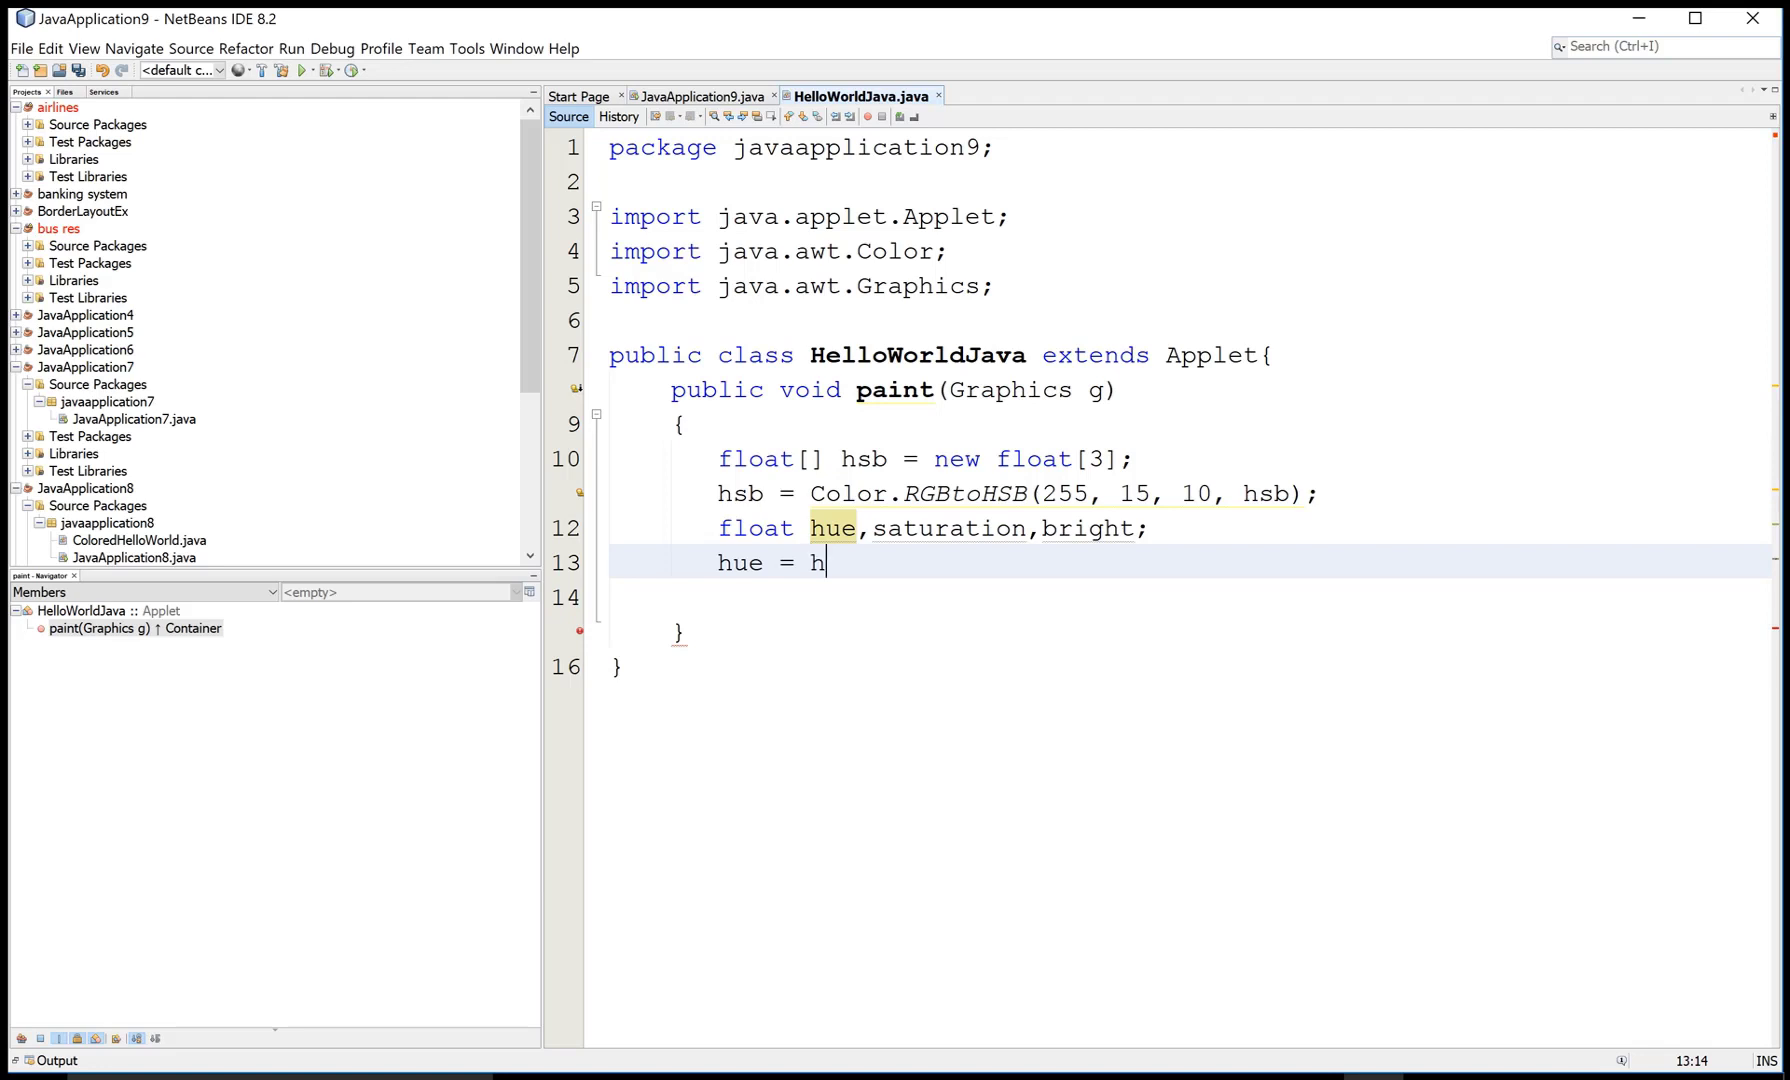
text(sb)
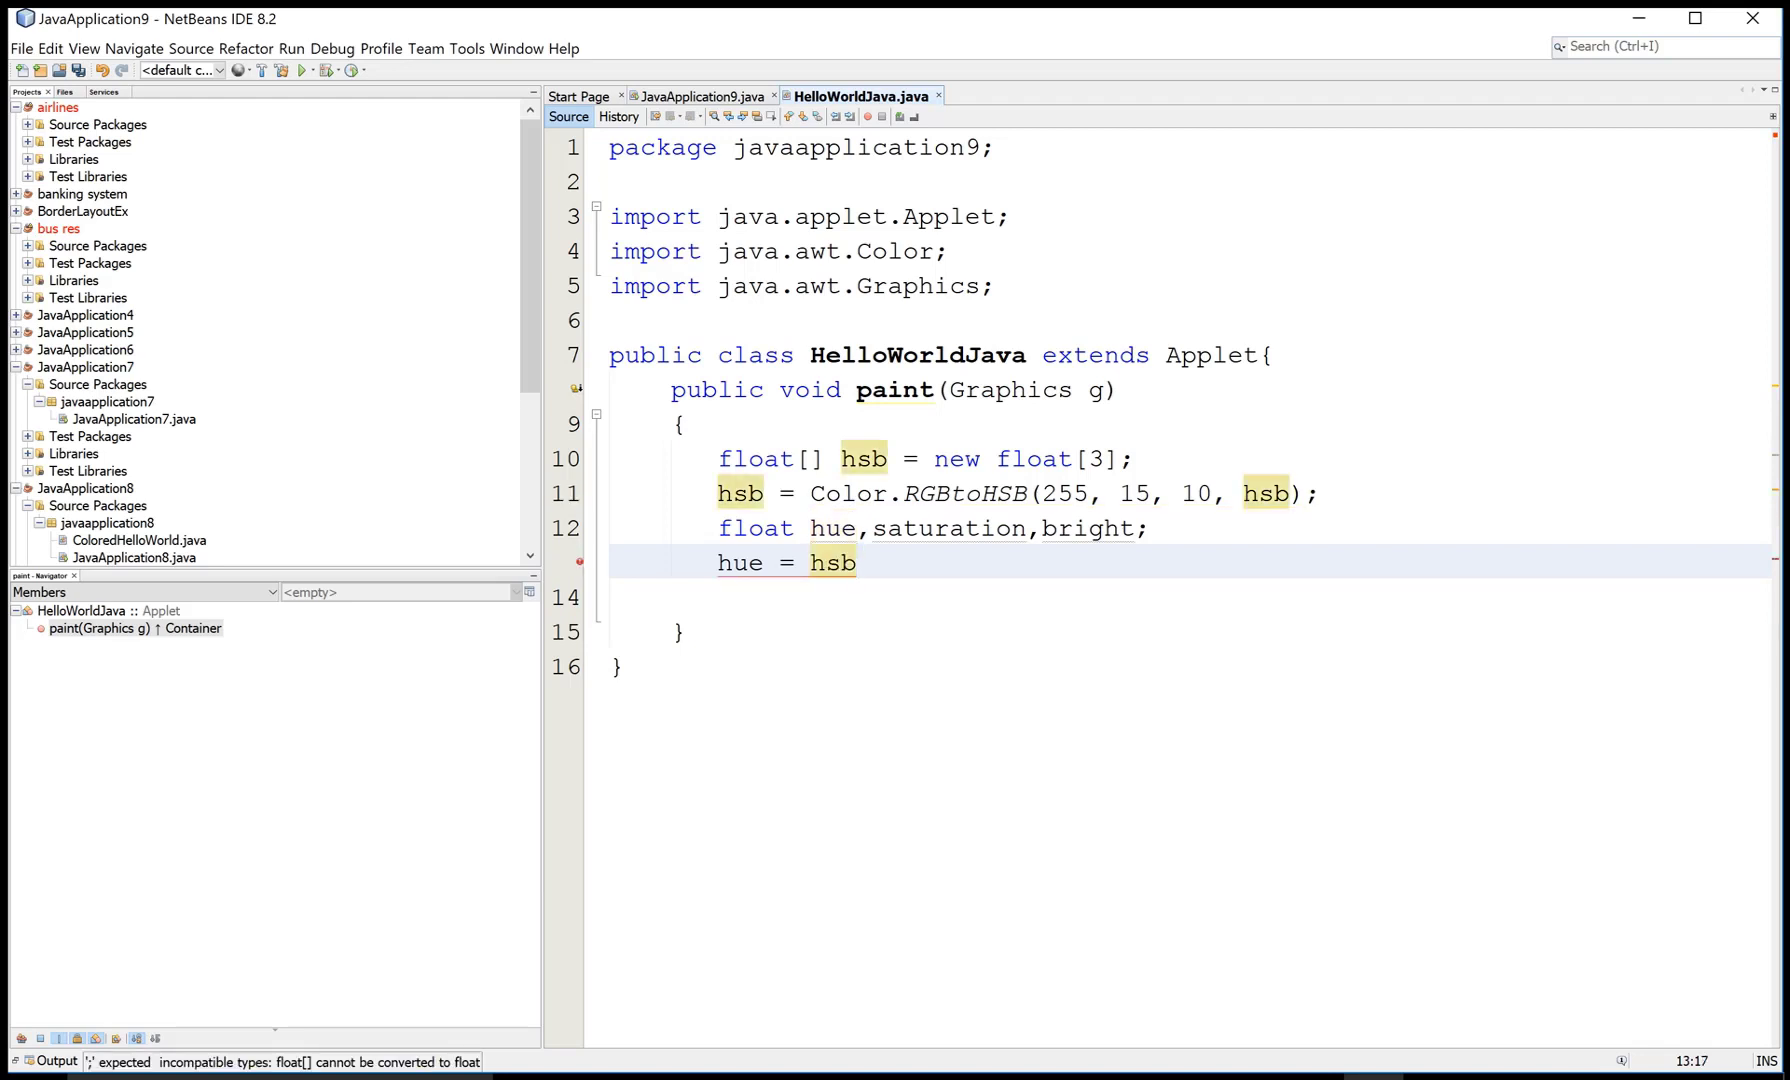
text([0])
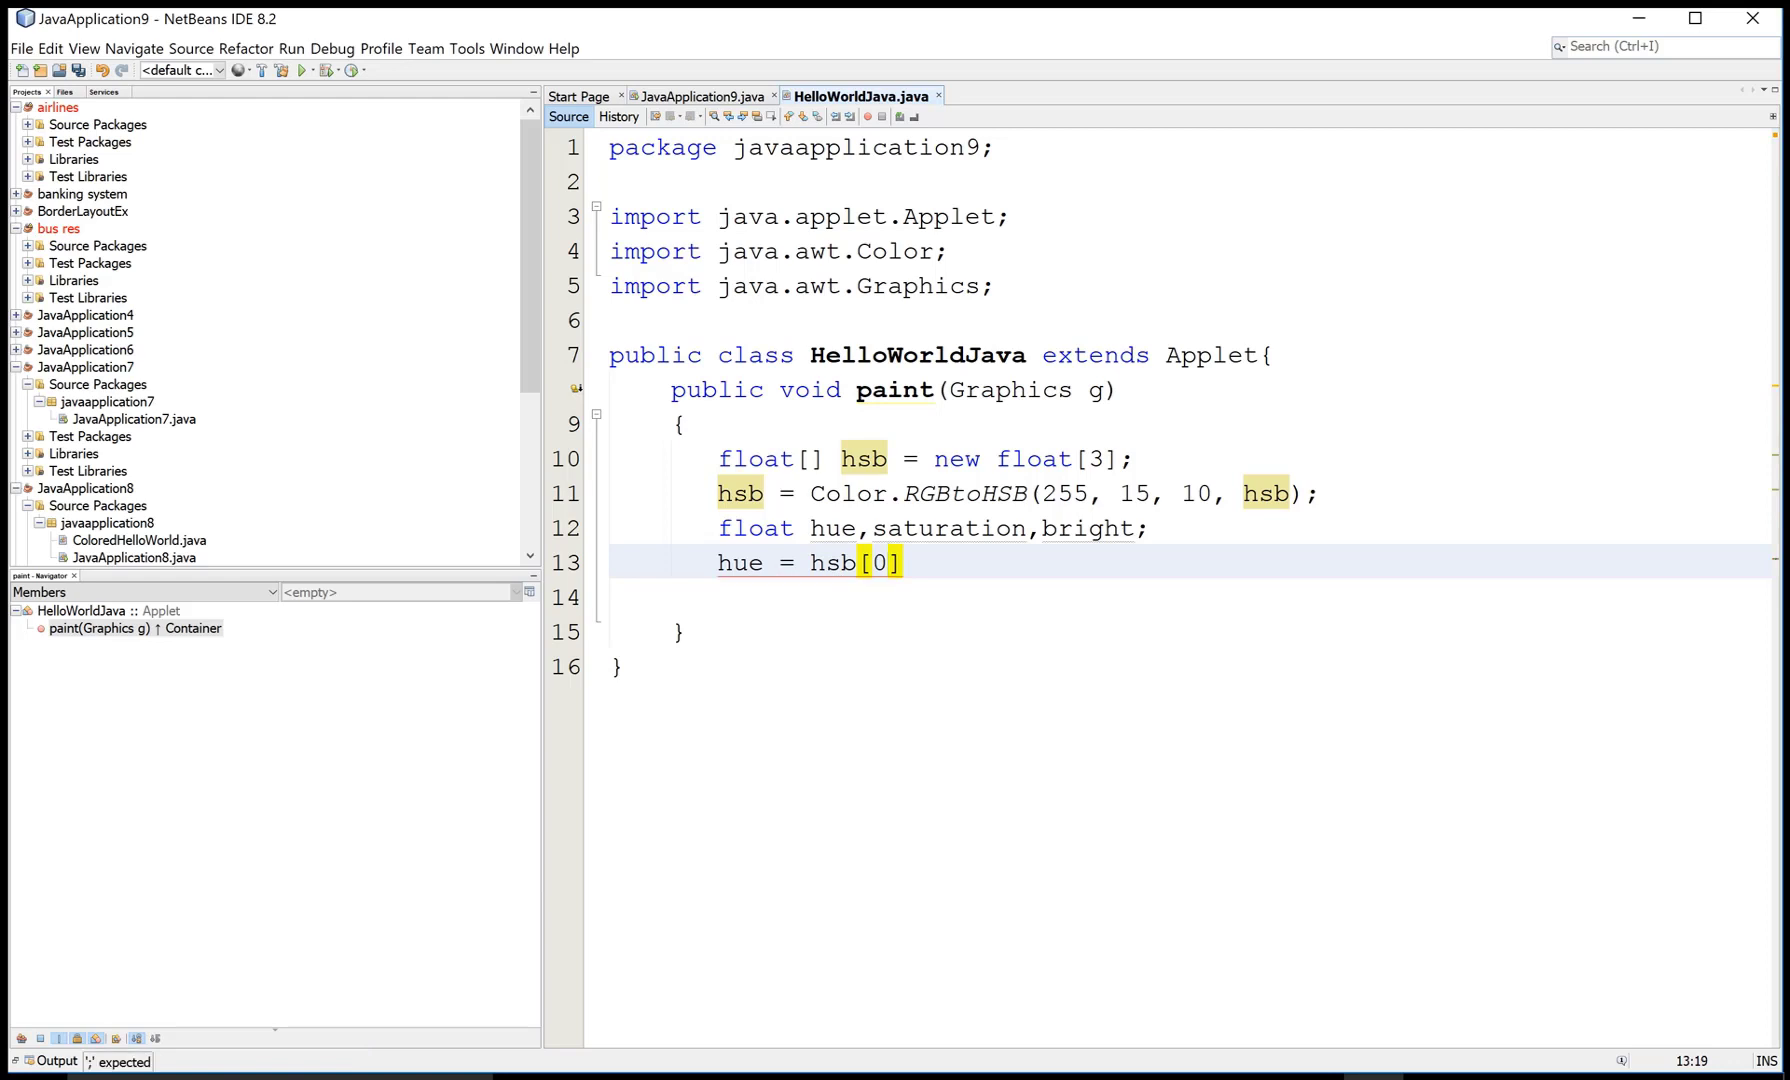
text(;)
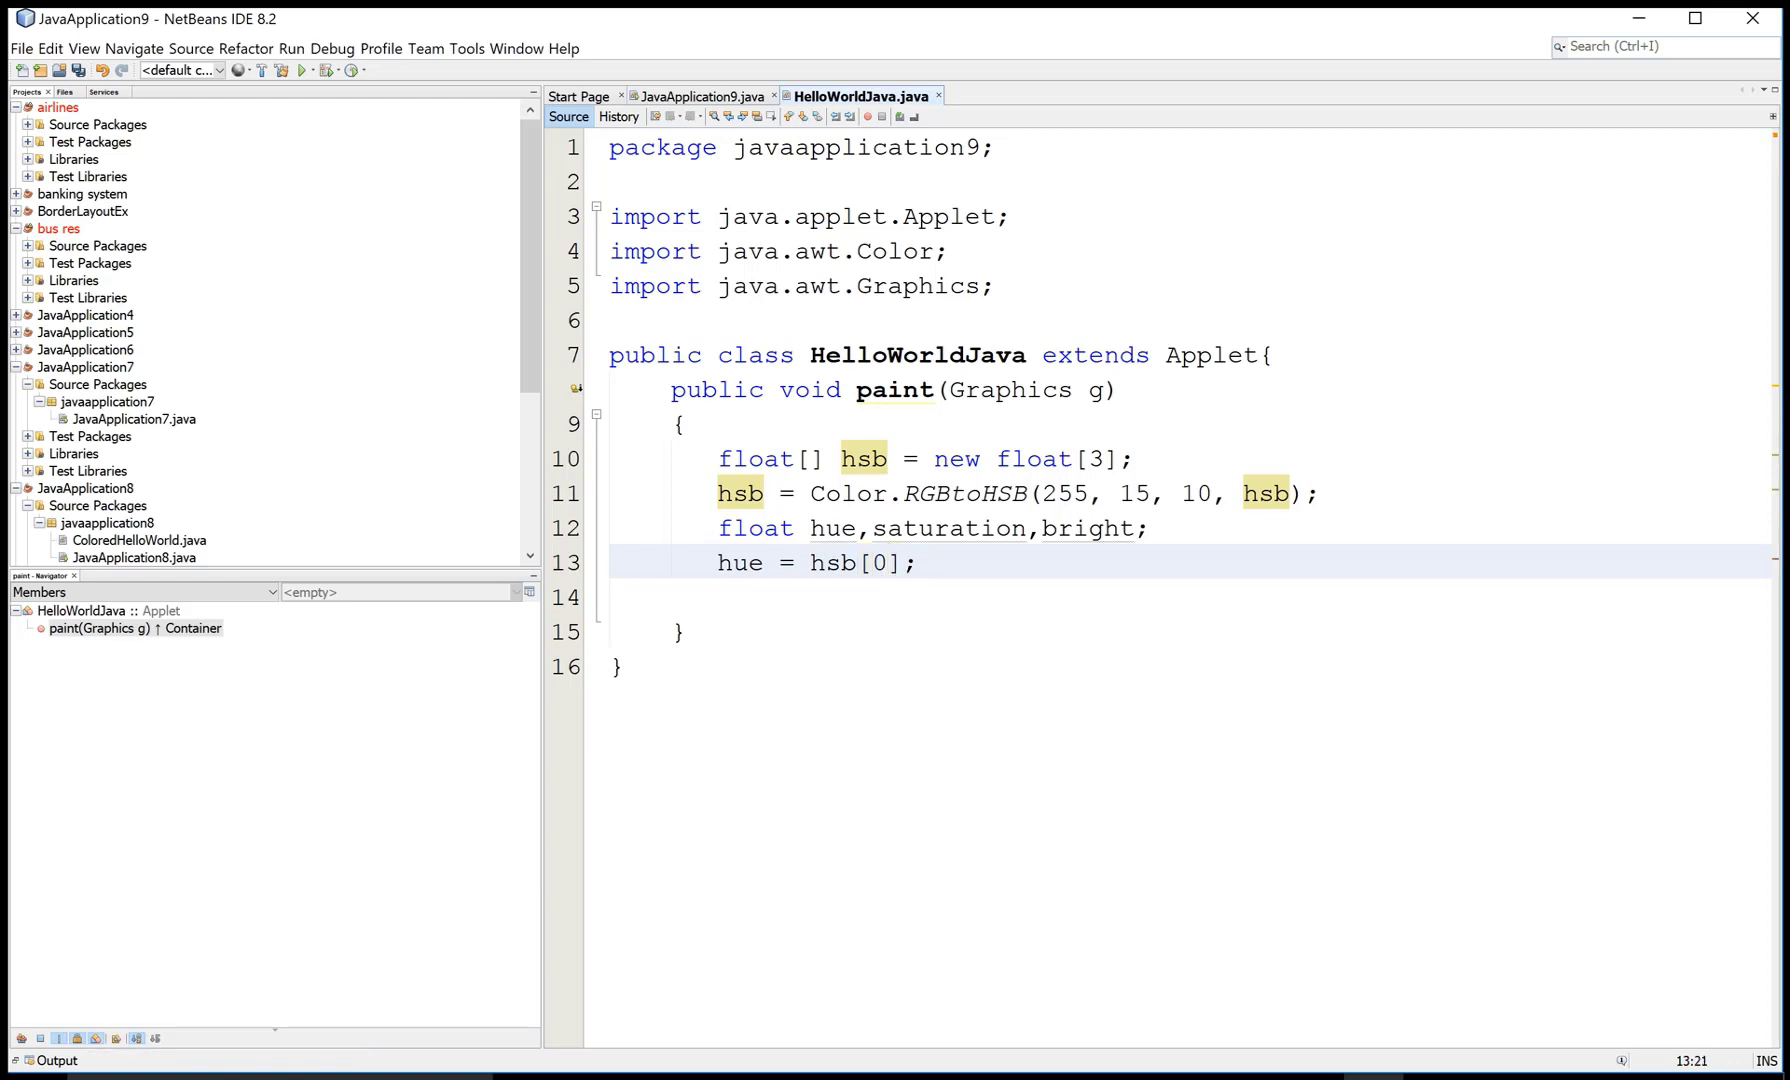
key(enter)
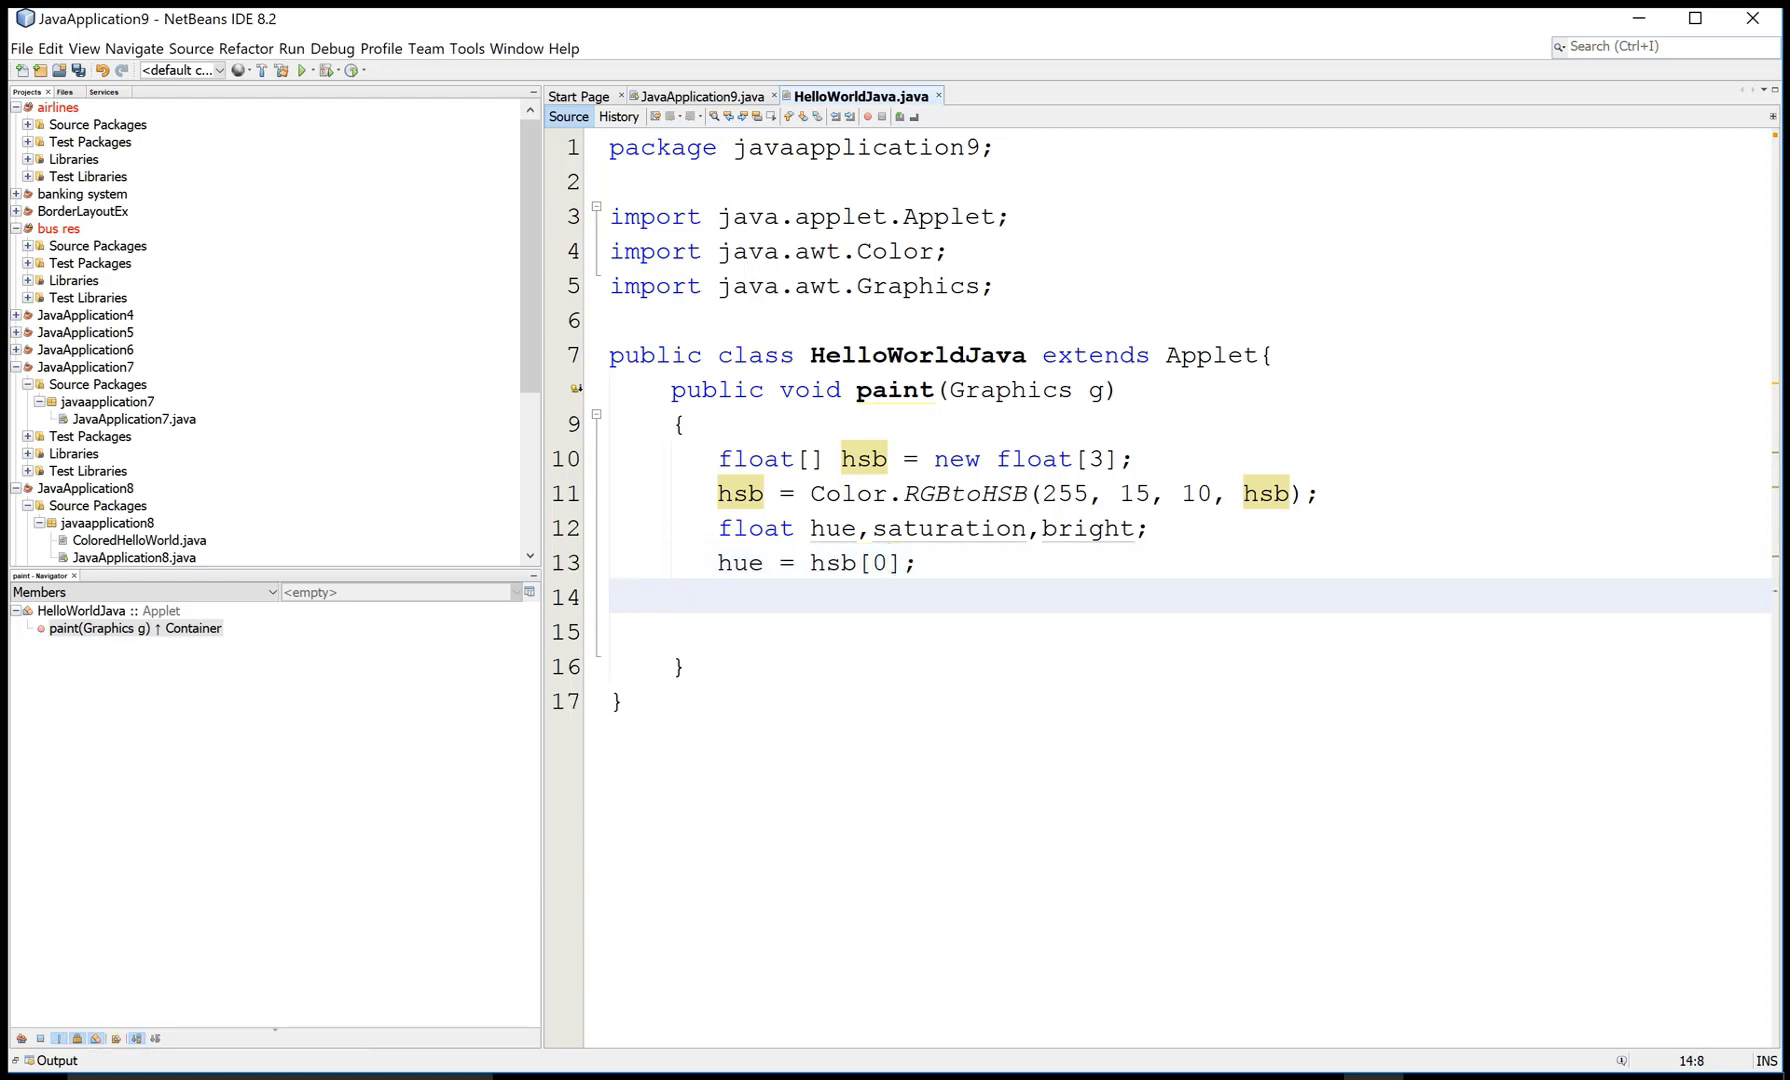
- Write saturation = hsb[1]; and bright = hsb[2];
text(sat)
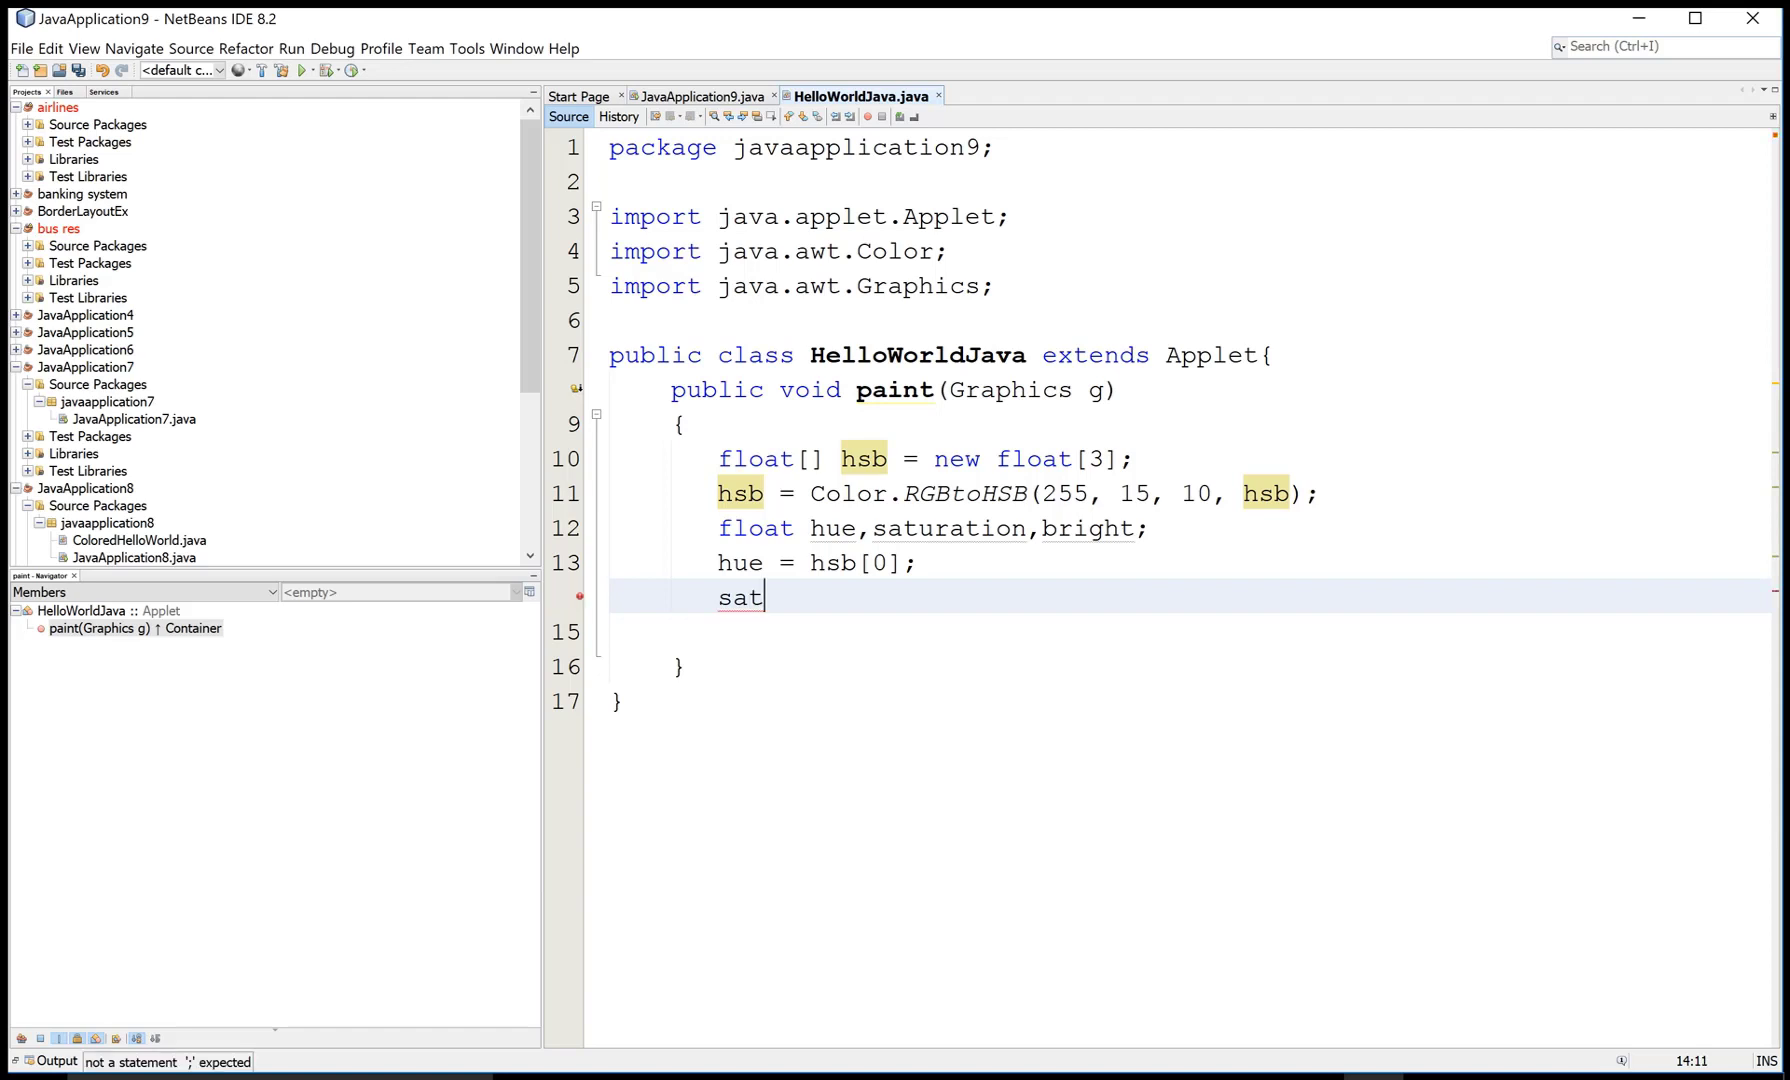
text(ura)
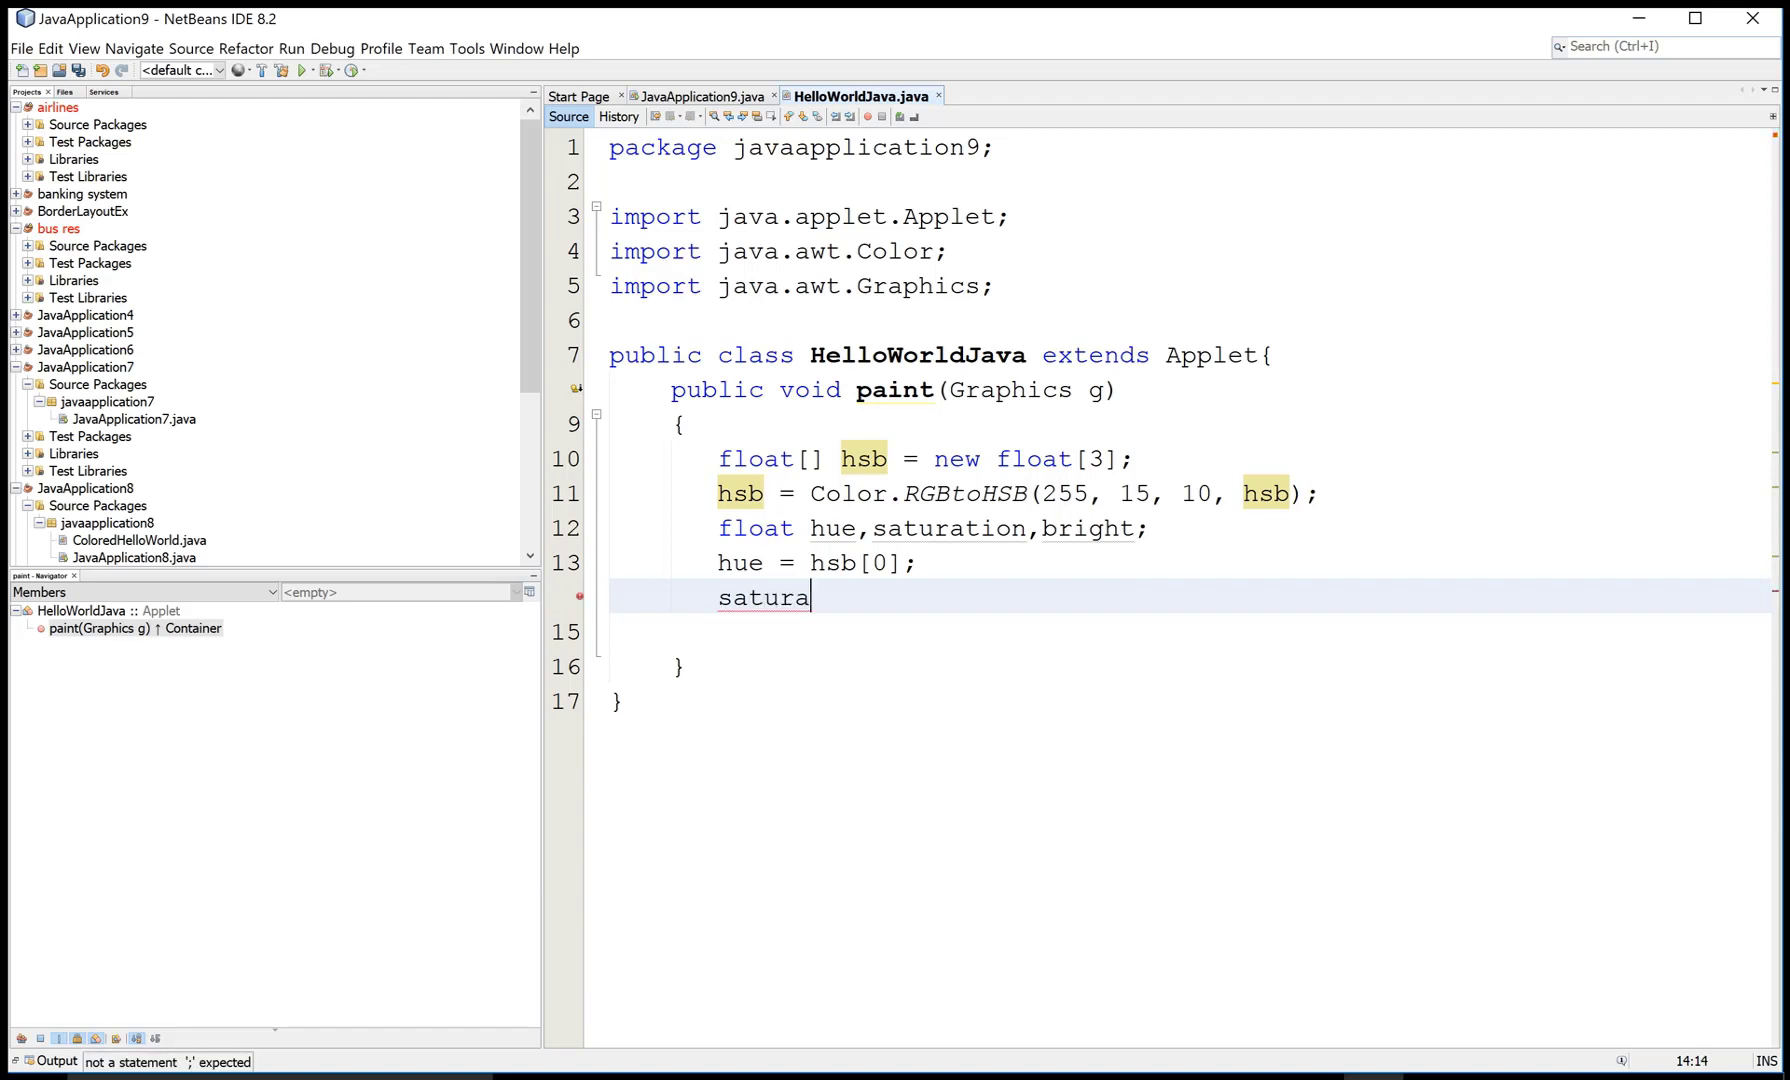
text(tion =)
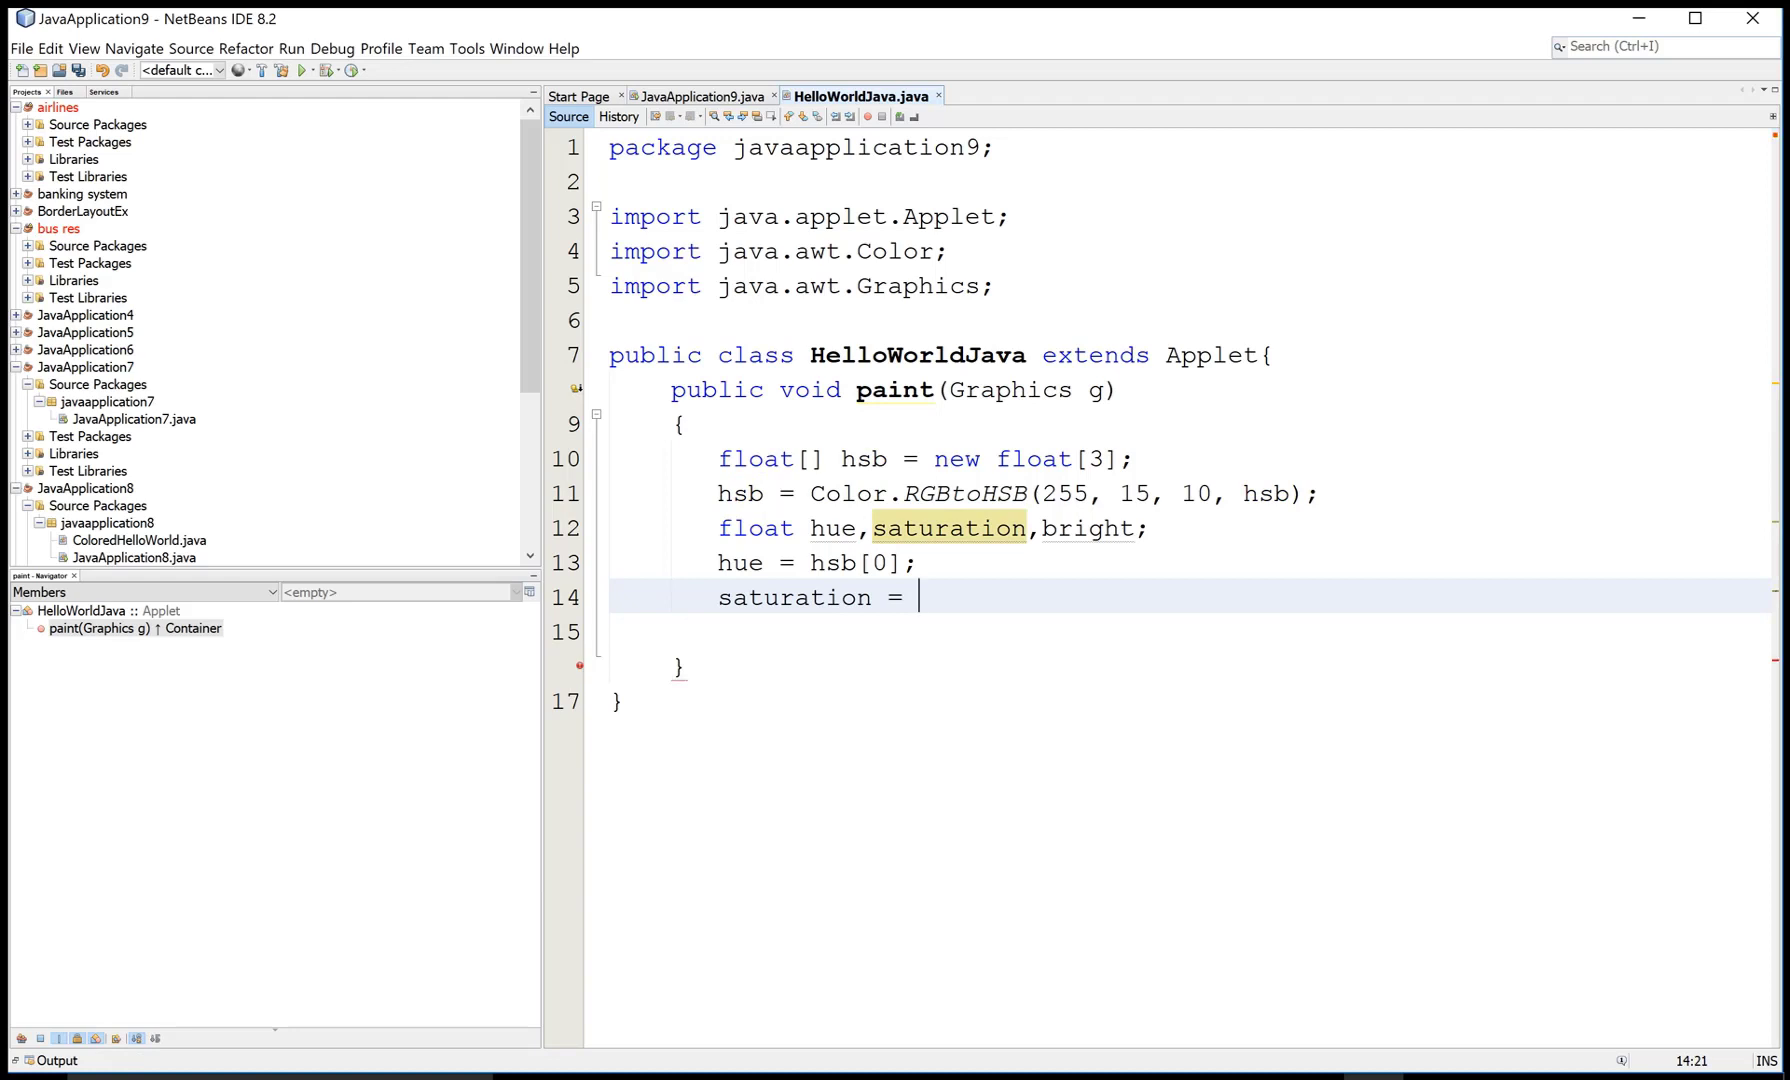
text(hsb[])
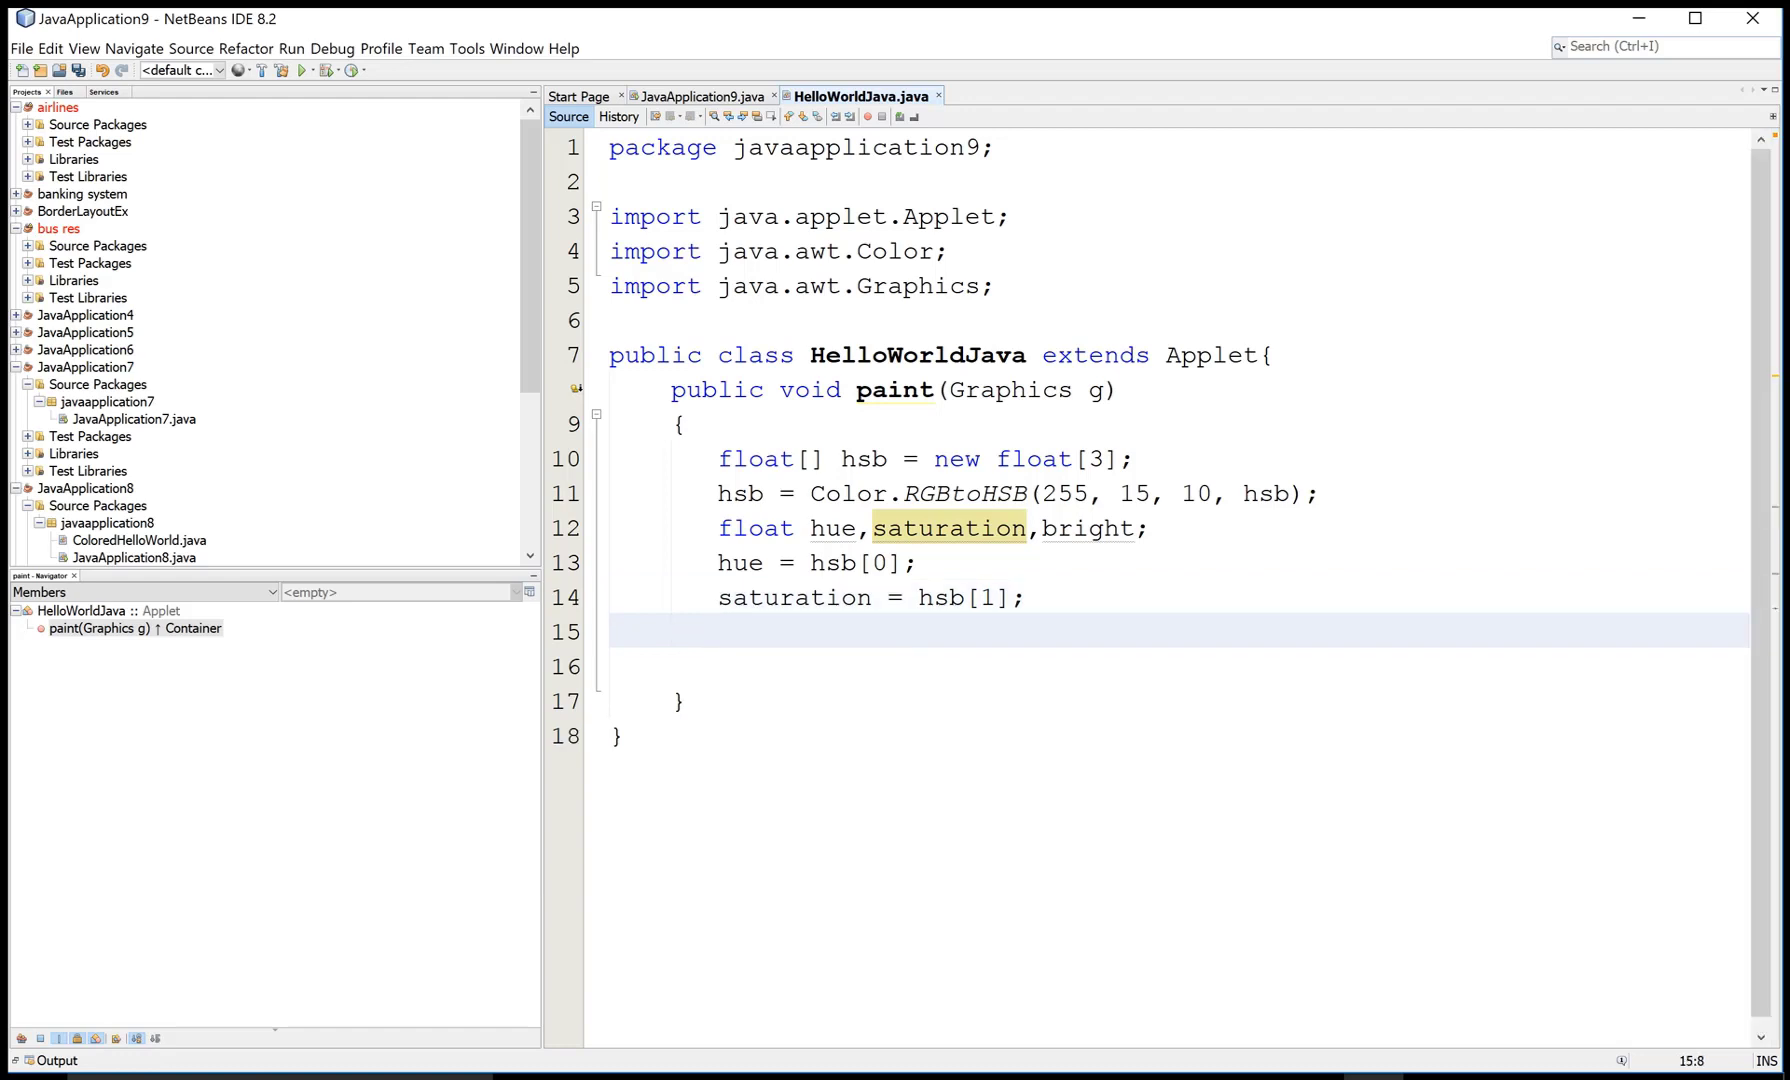
text(bri)
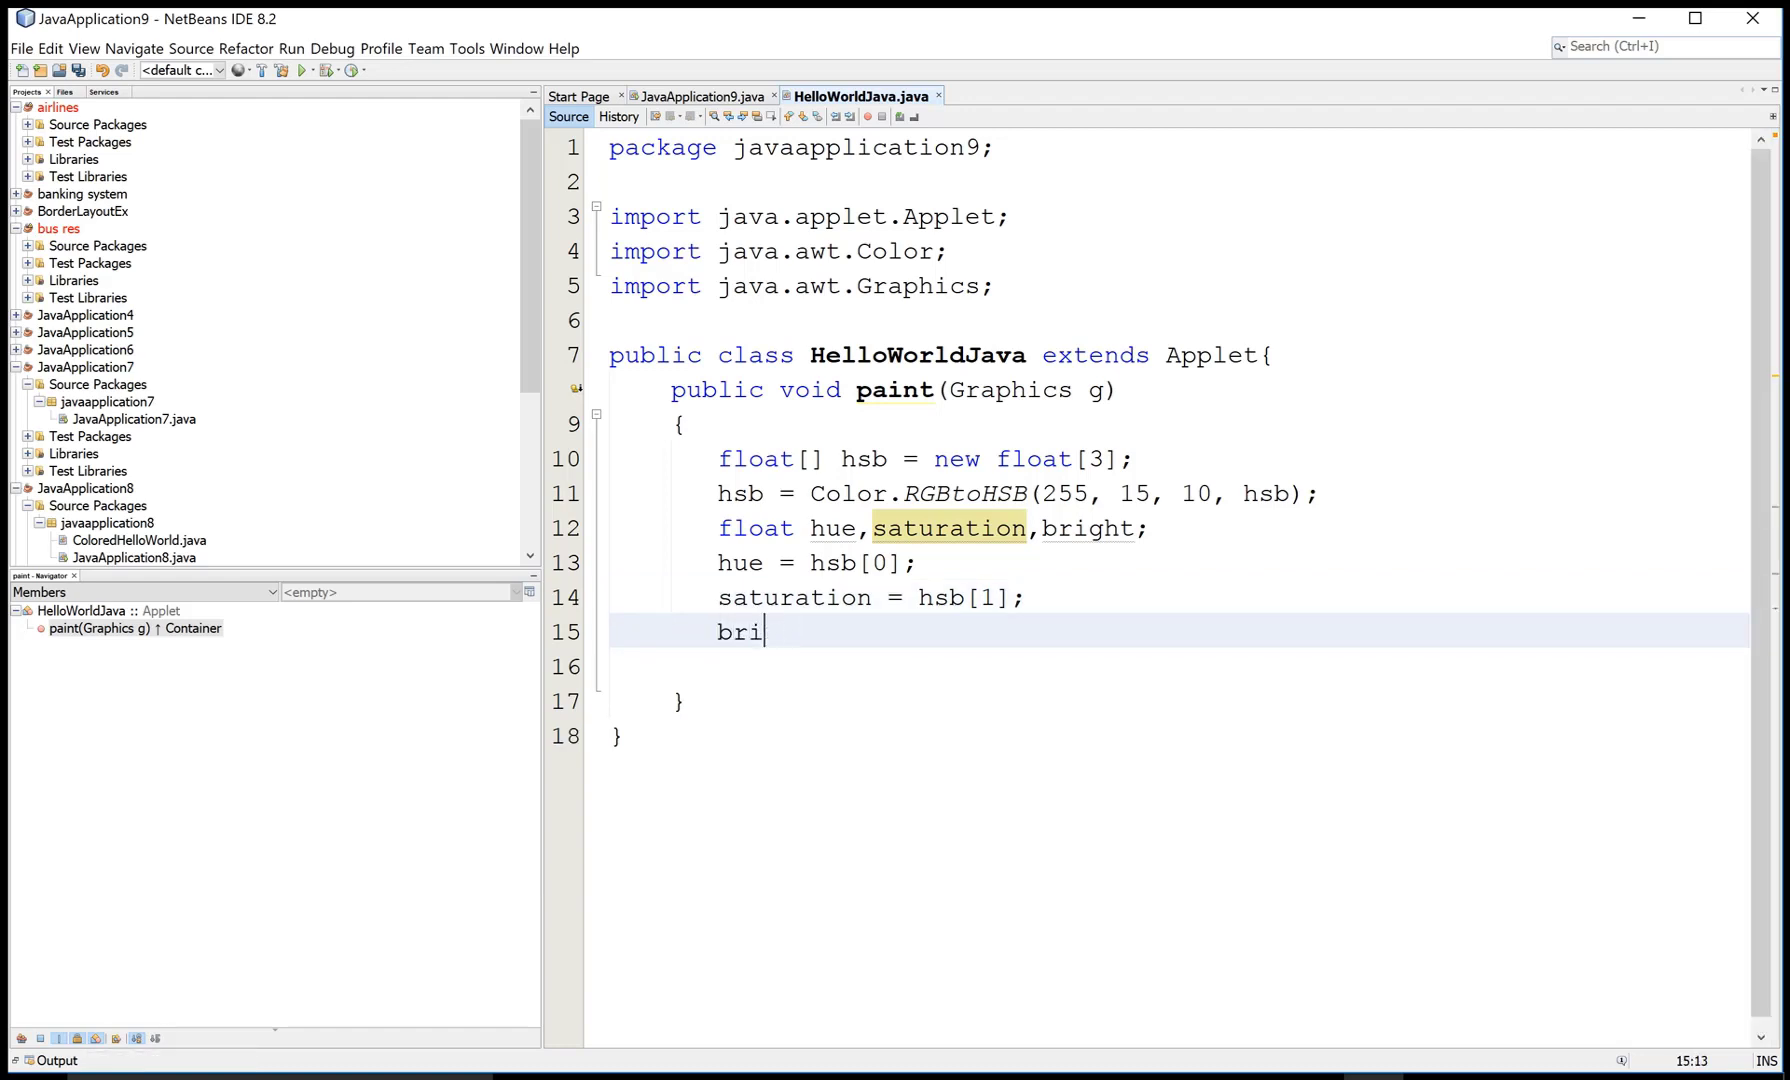
text(ght =)
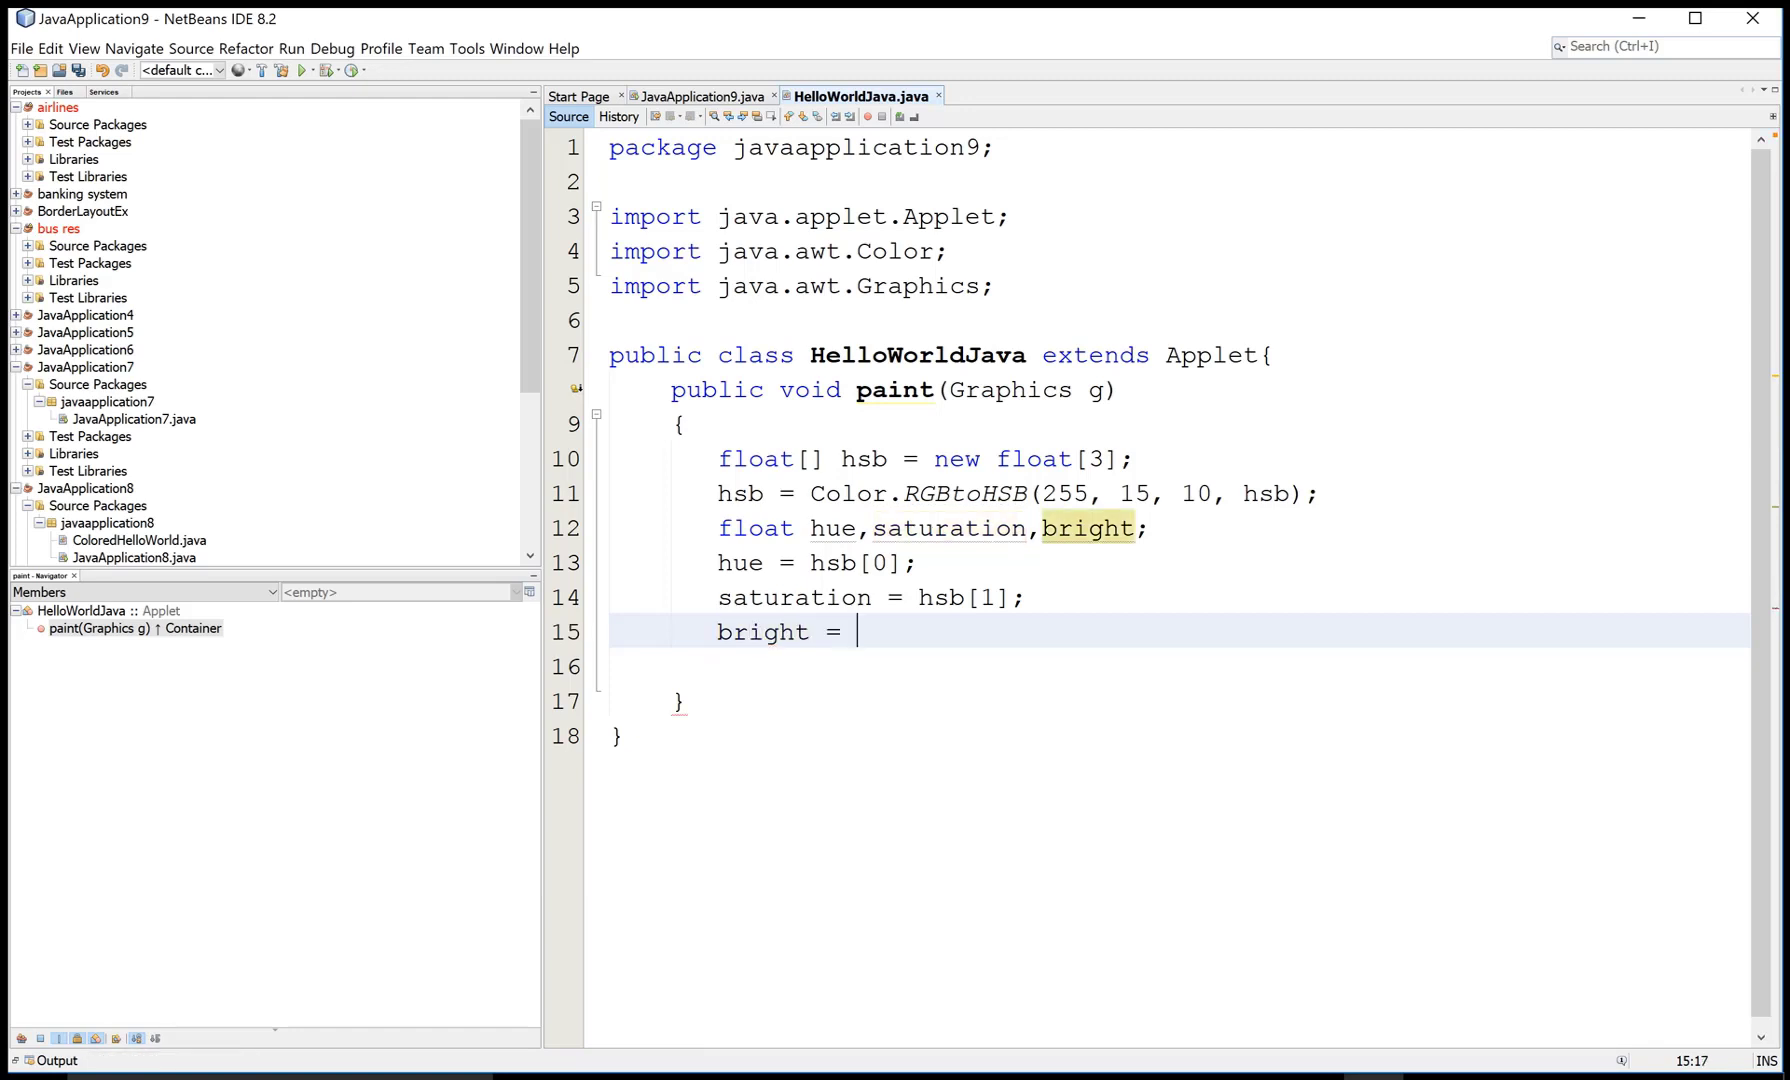
text(hsb[2])
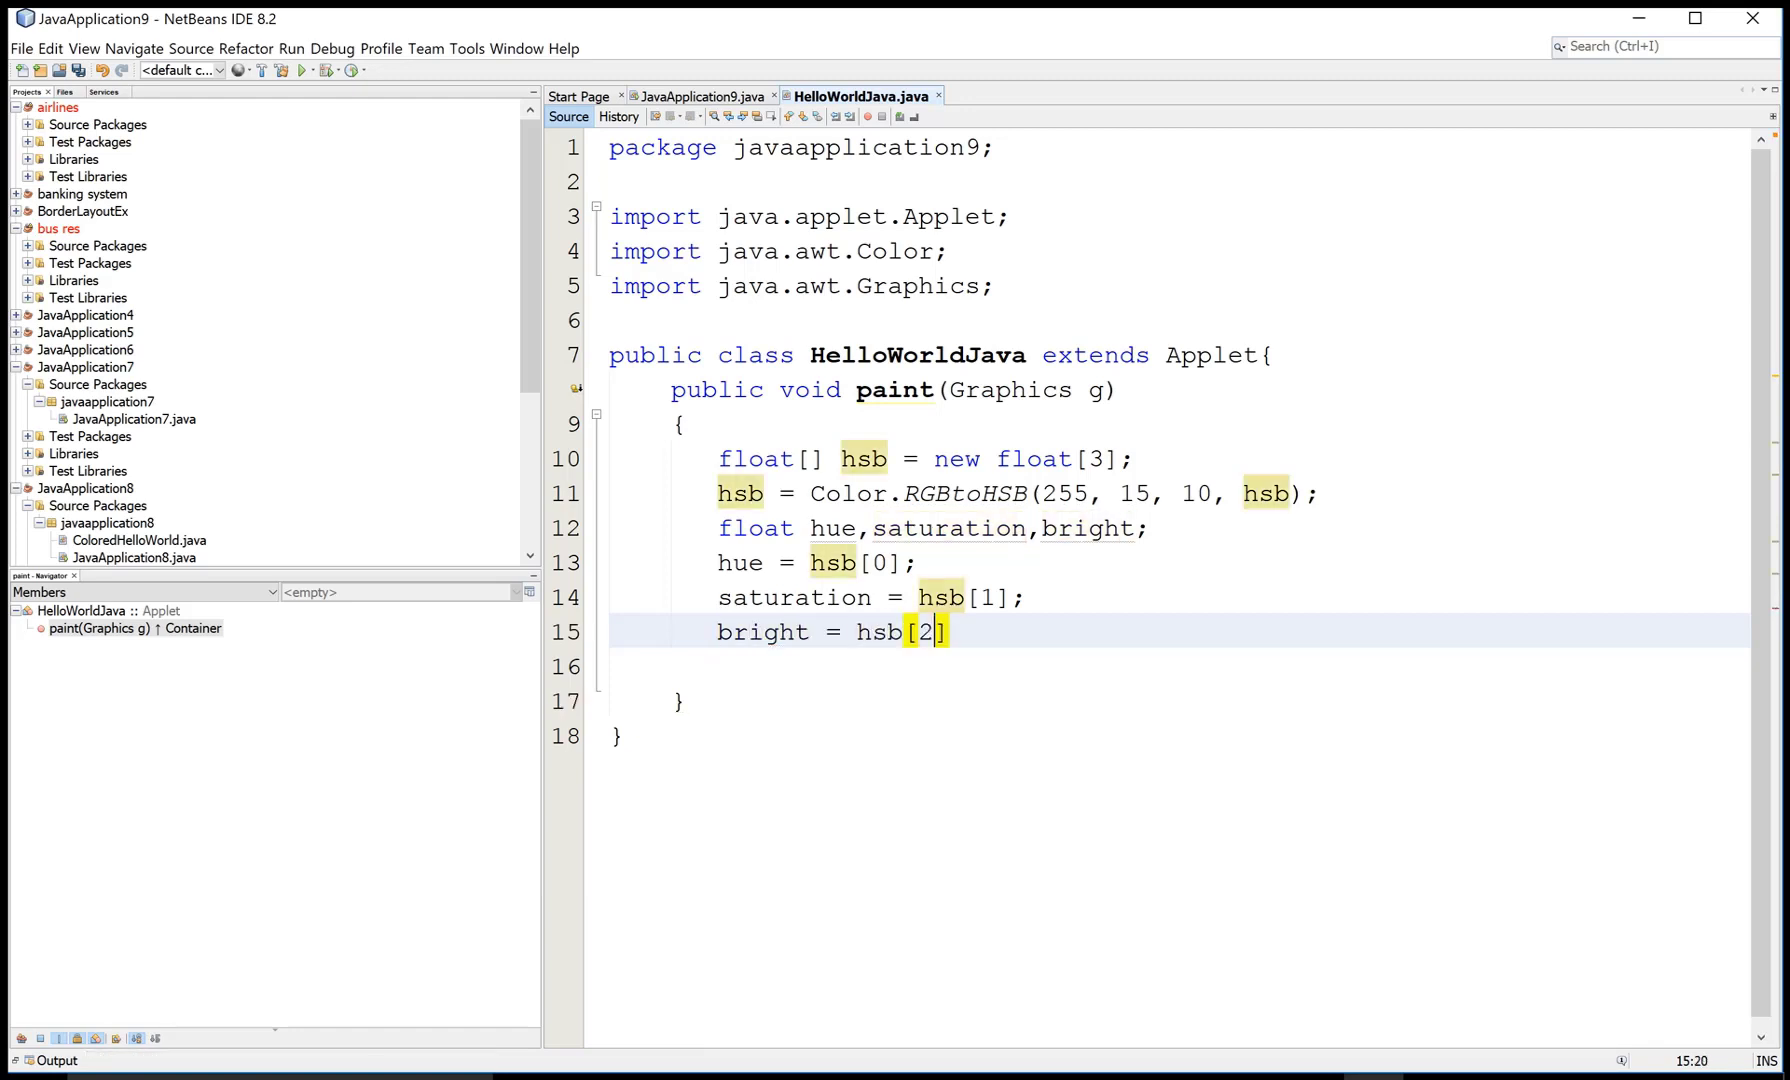
text(;)
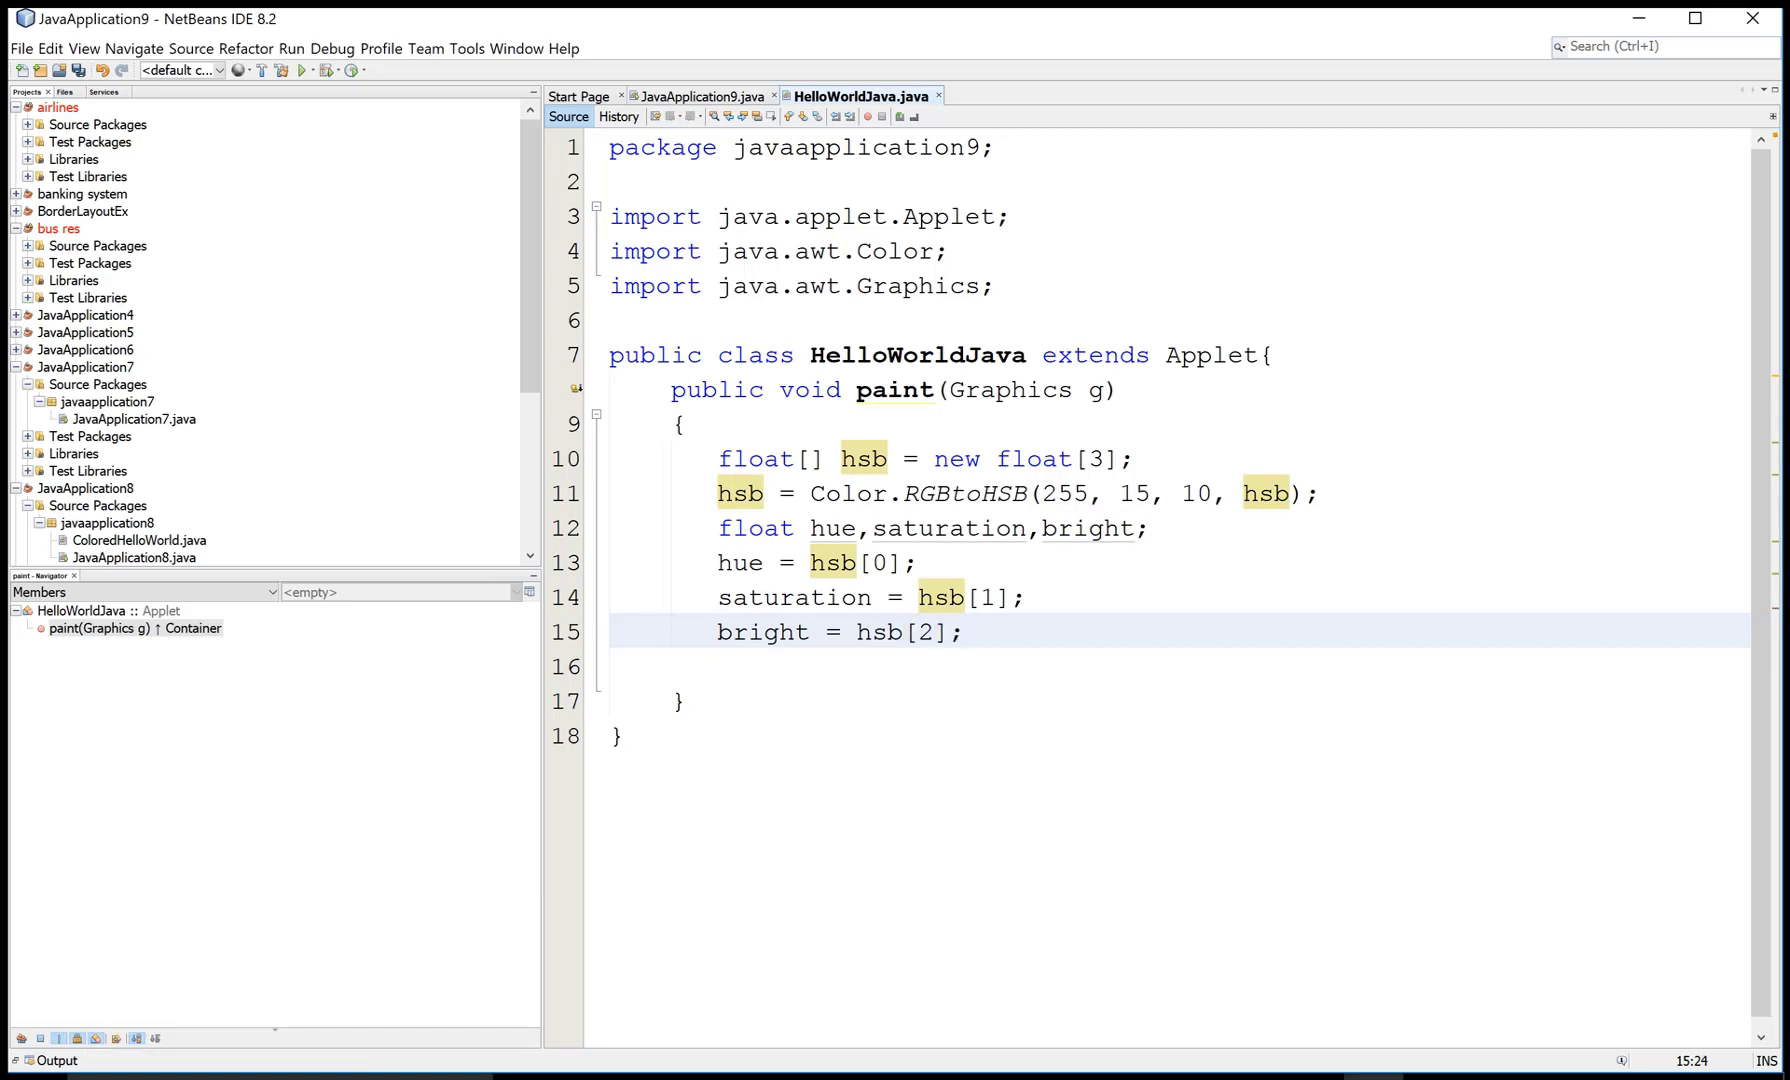
- Begin a g.drawString call whose text starts with the "Hue :" label plus hue
text(g.)
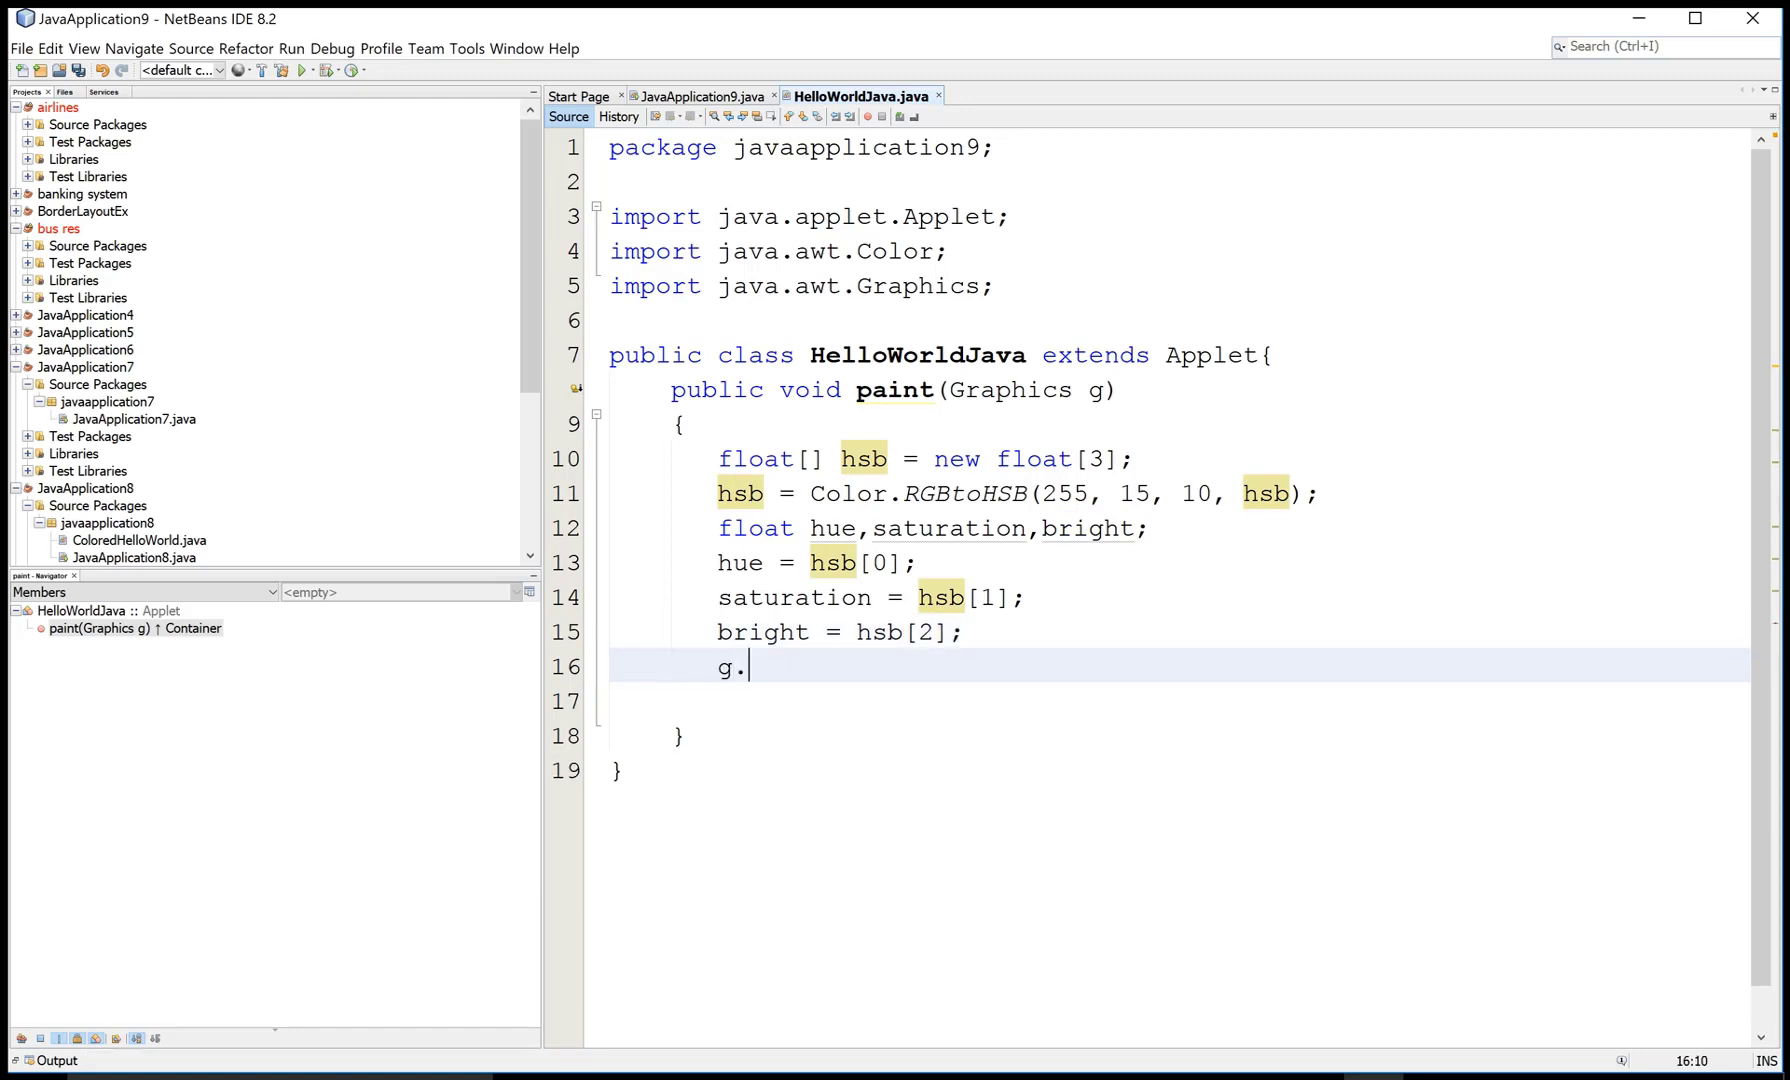
text(draws)
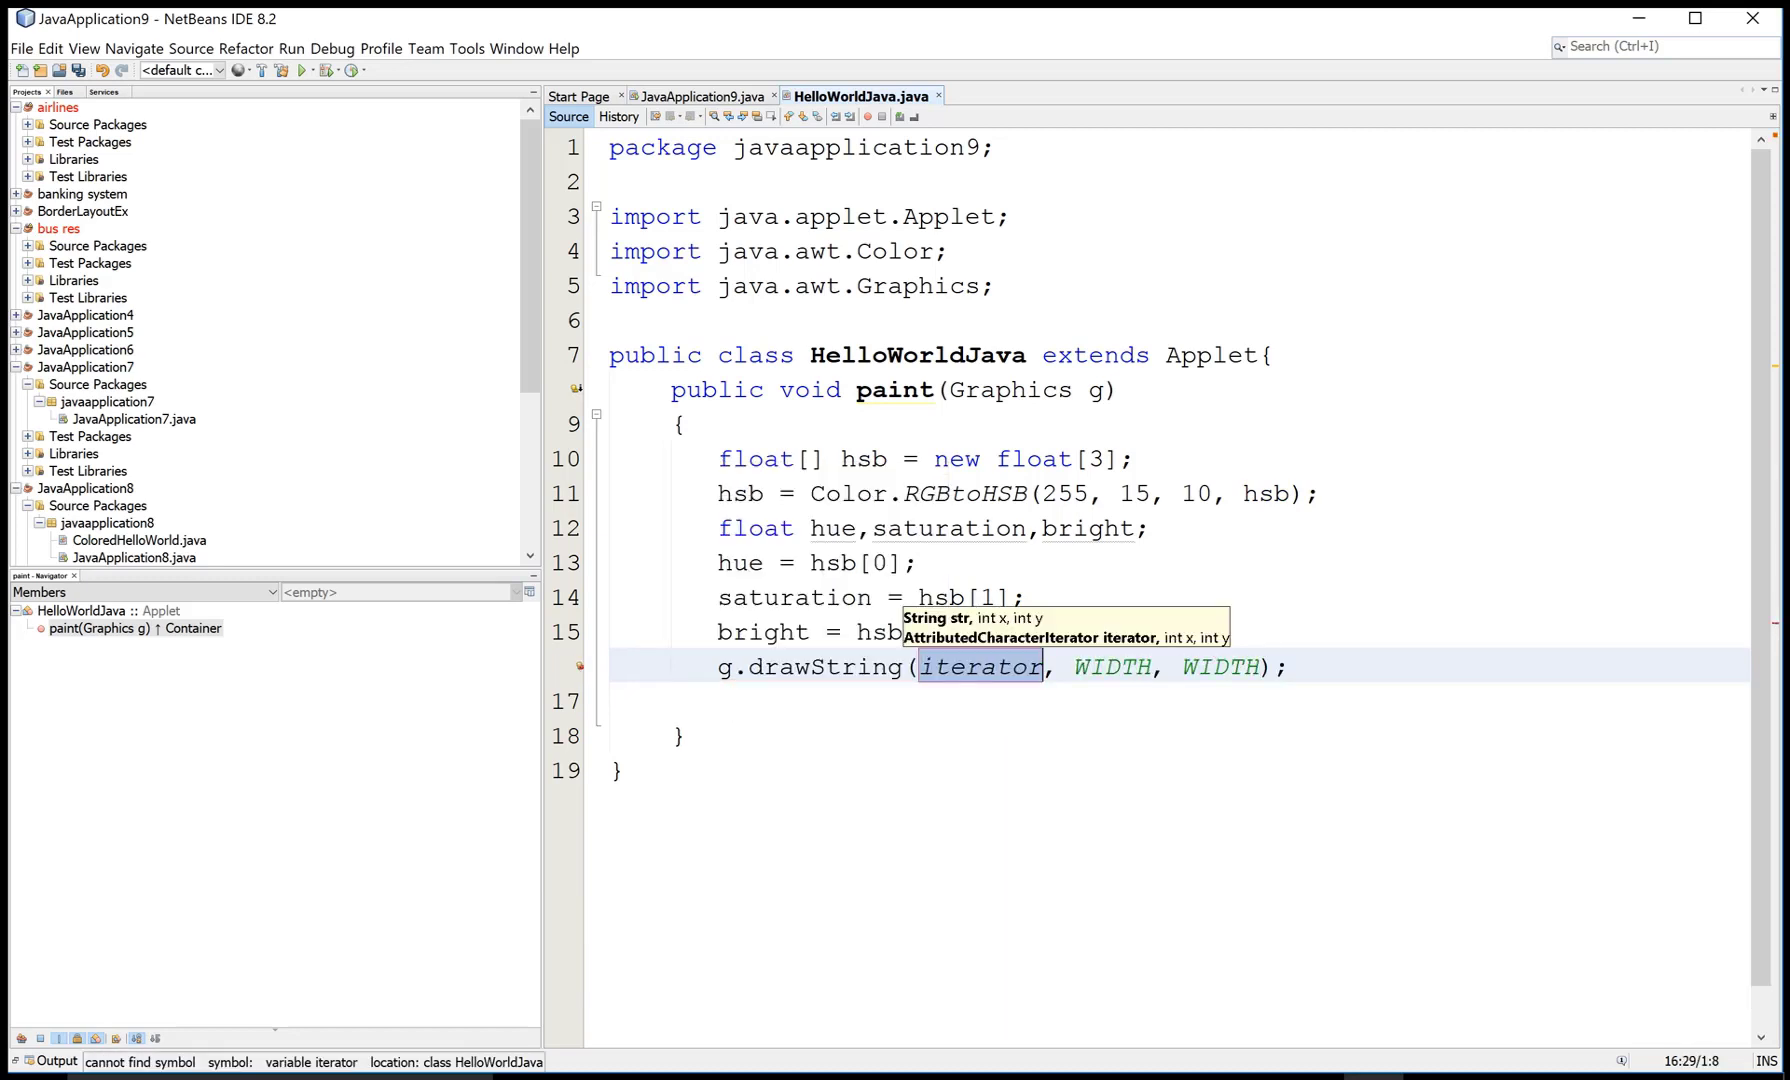
text("Hu")
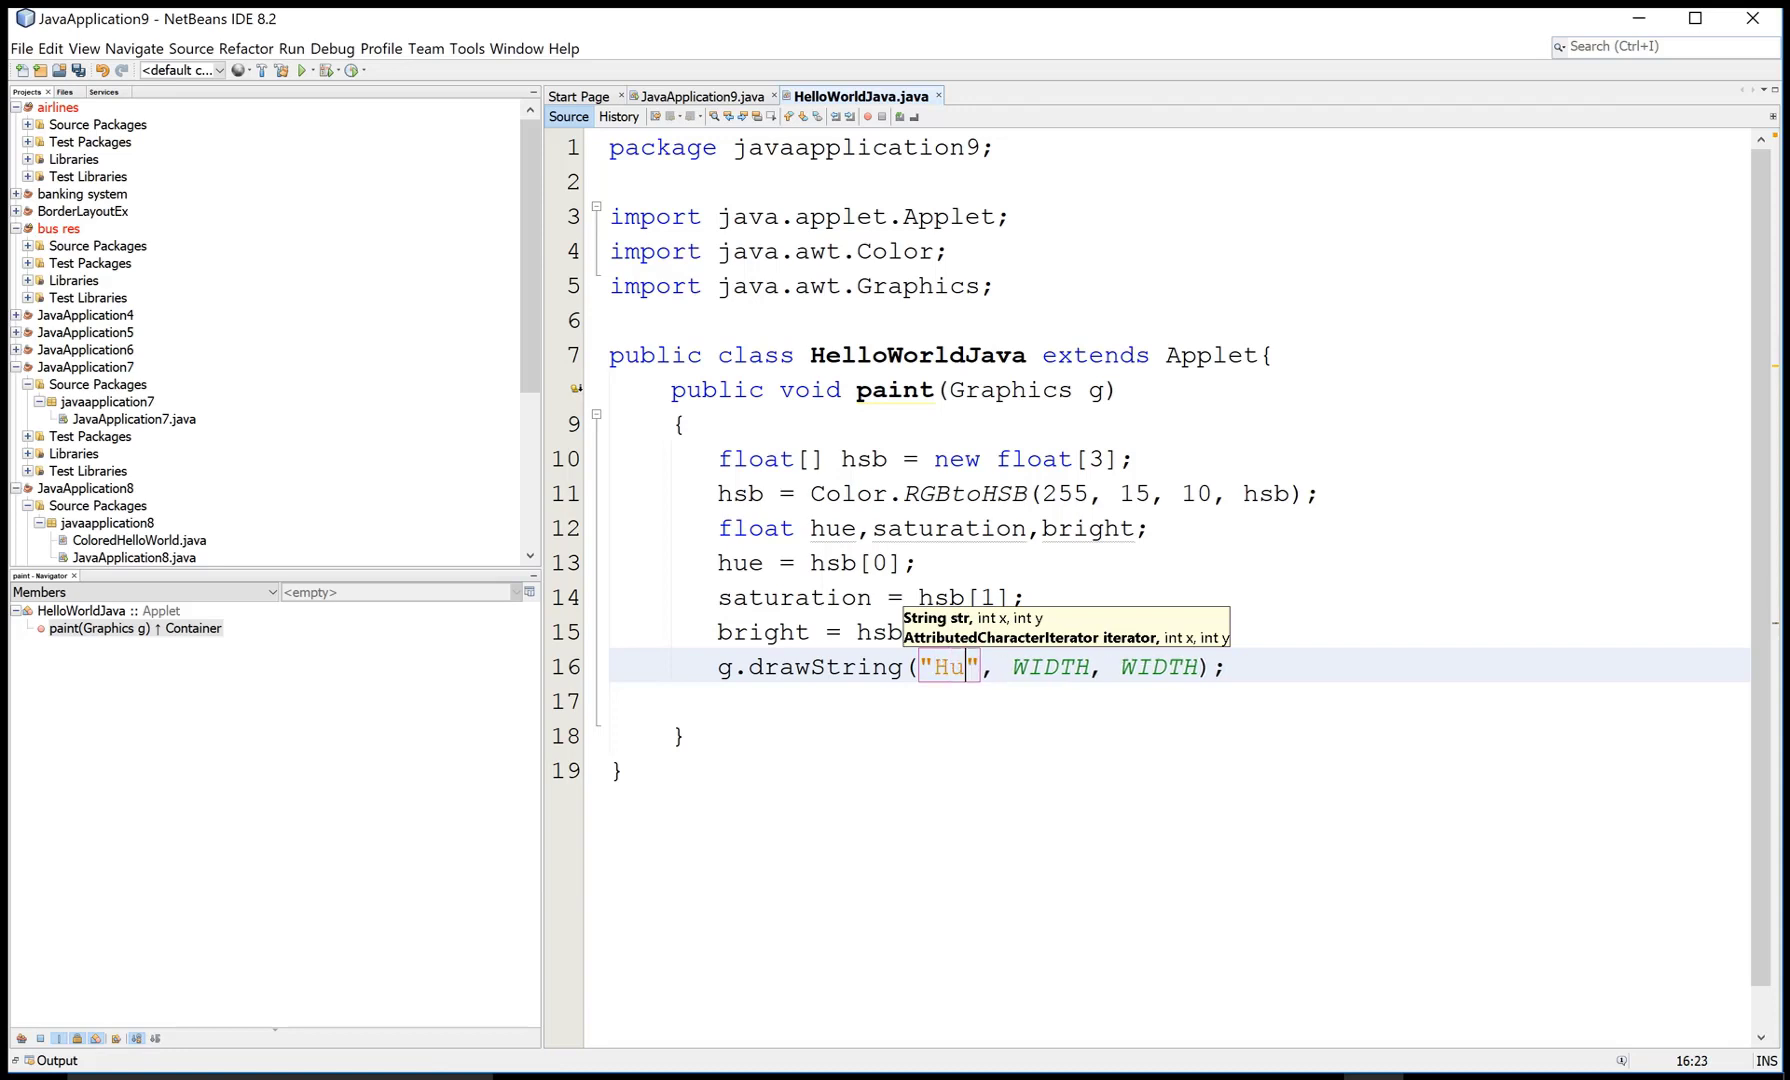
text(e)
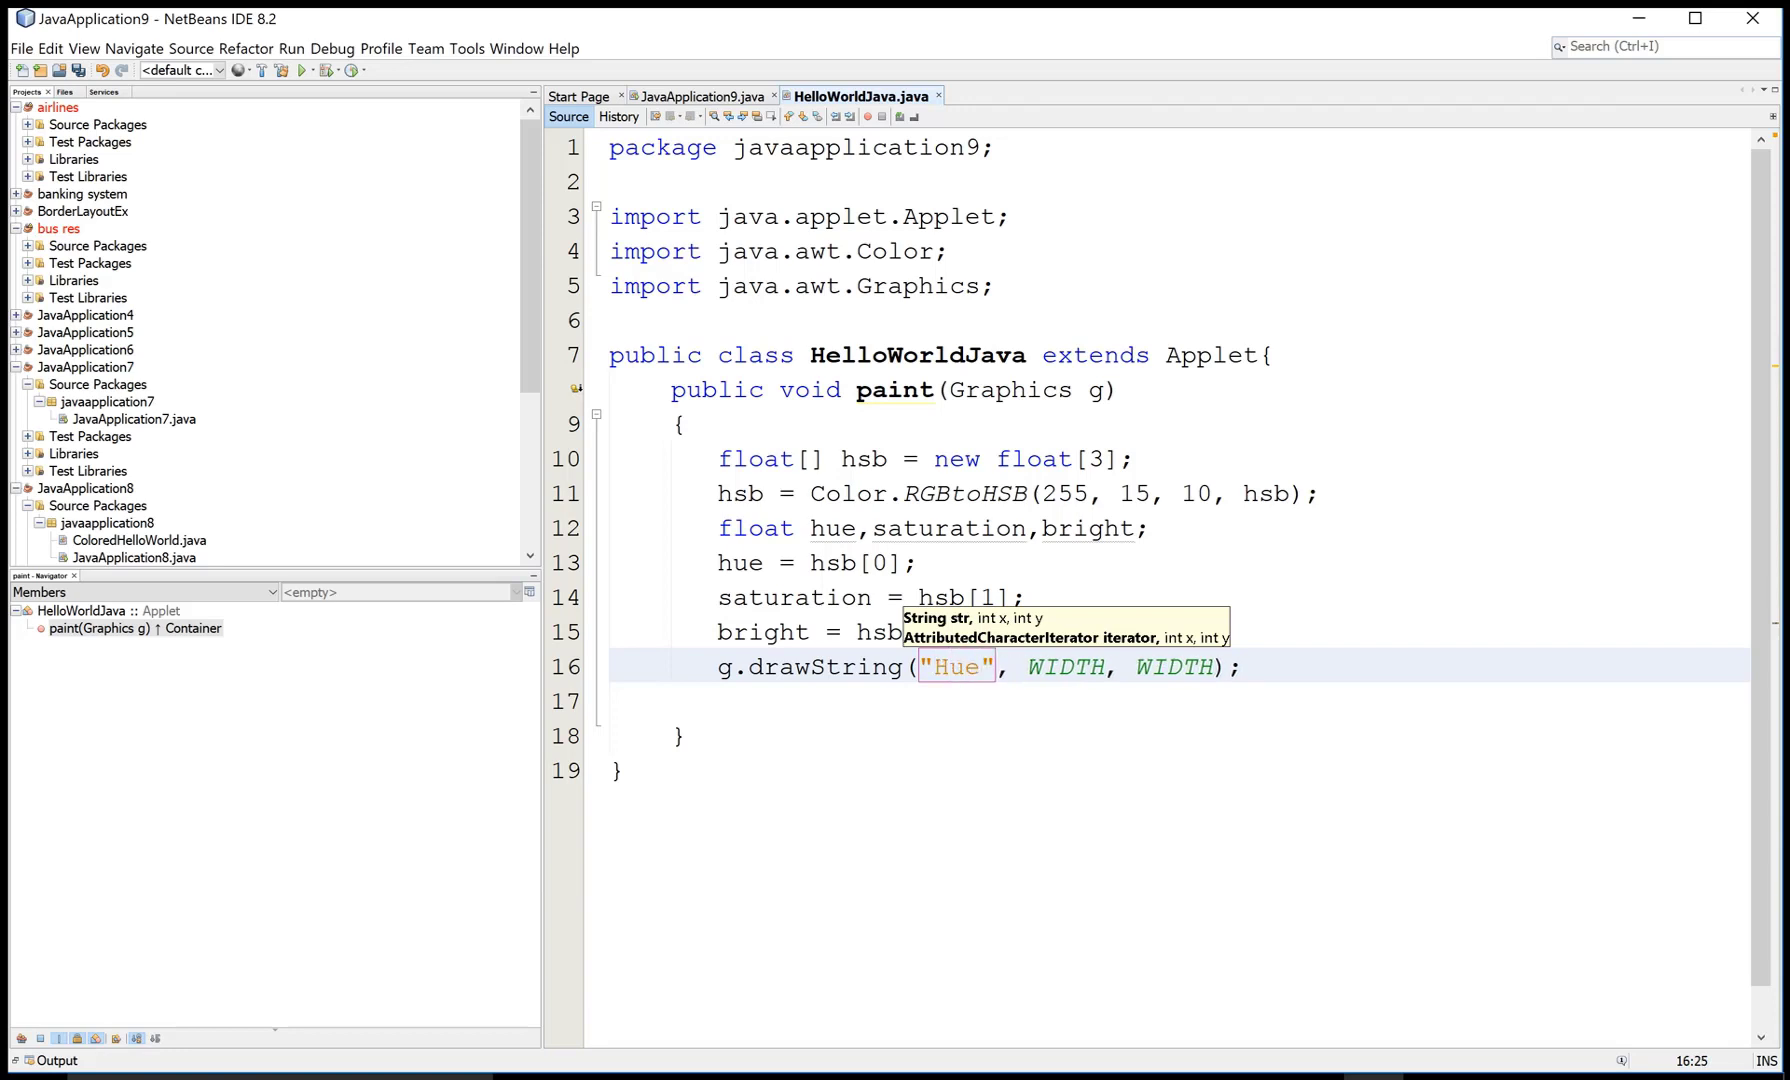
text(color)
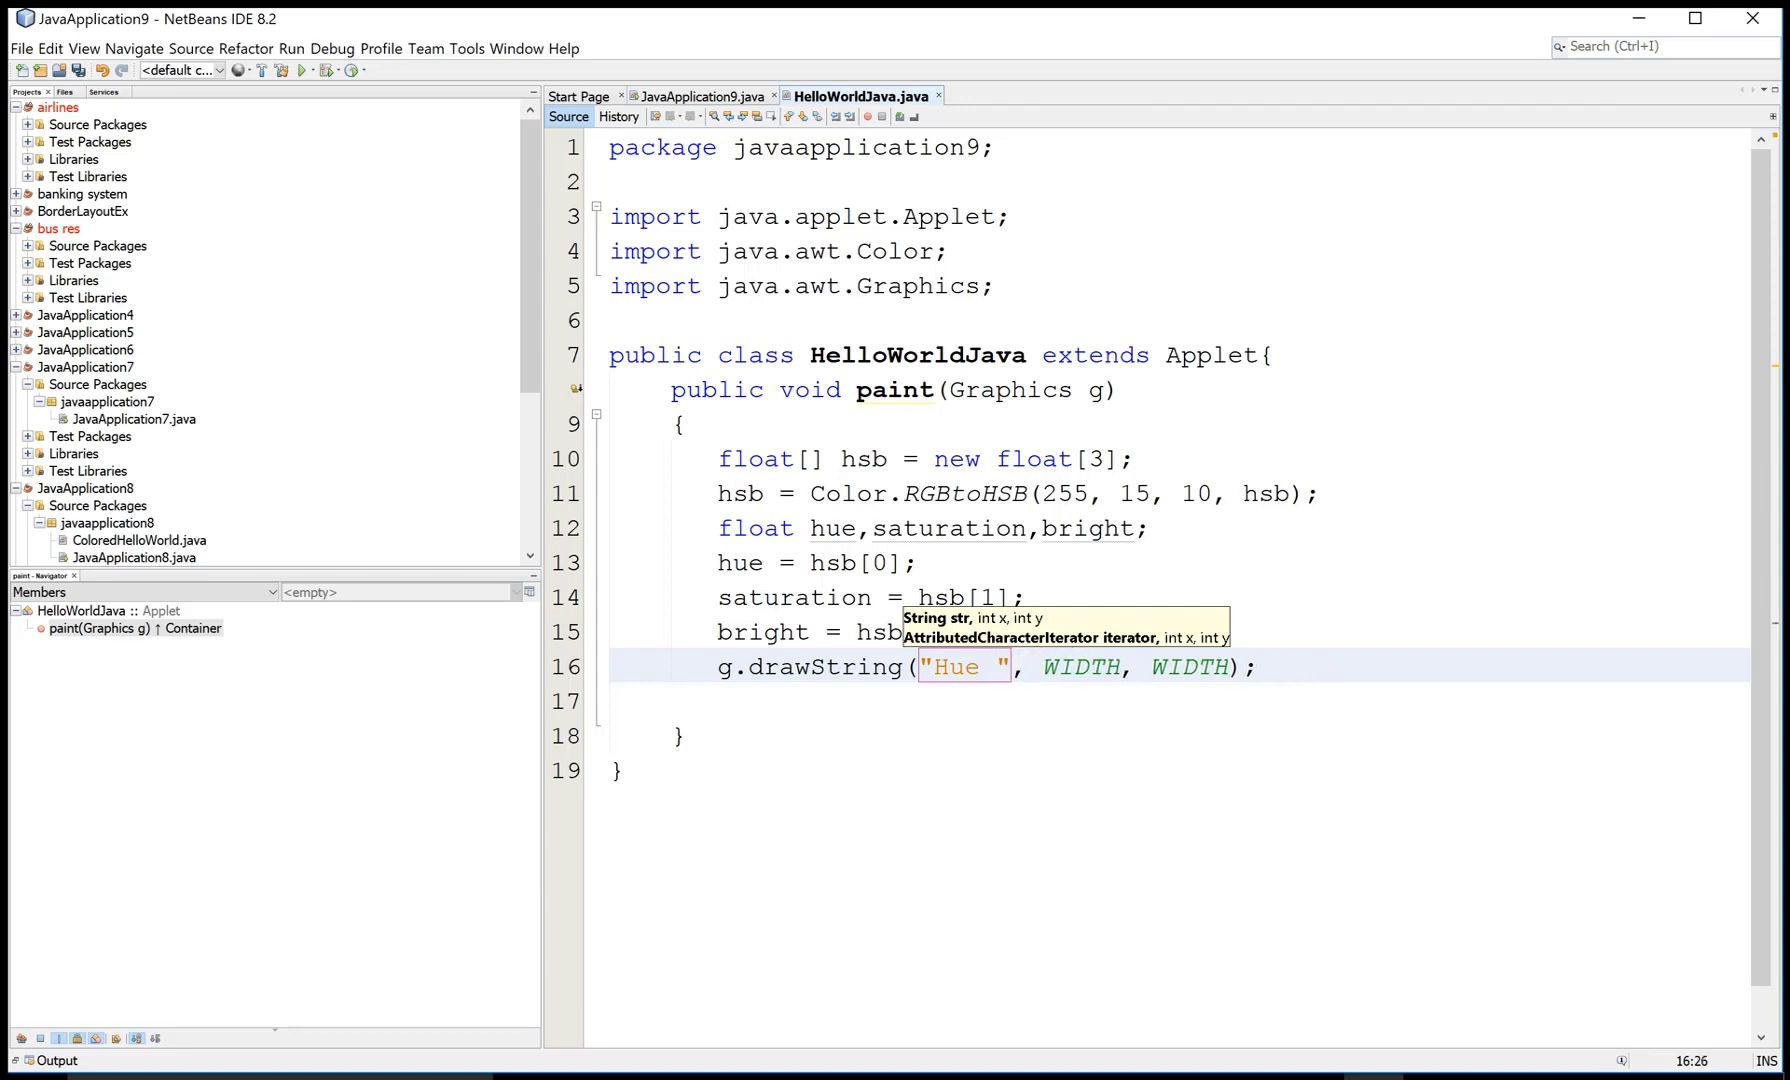
text(:)
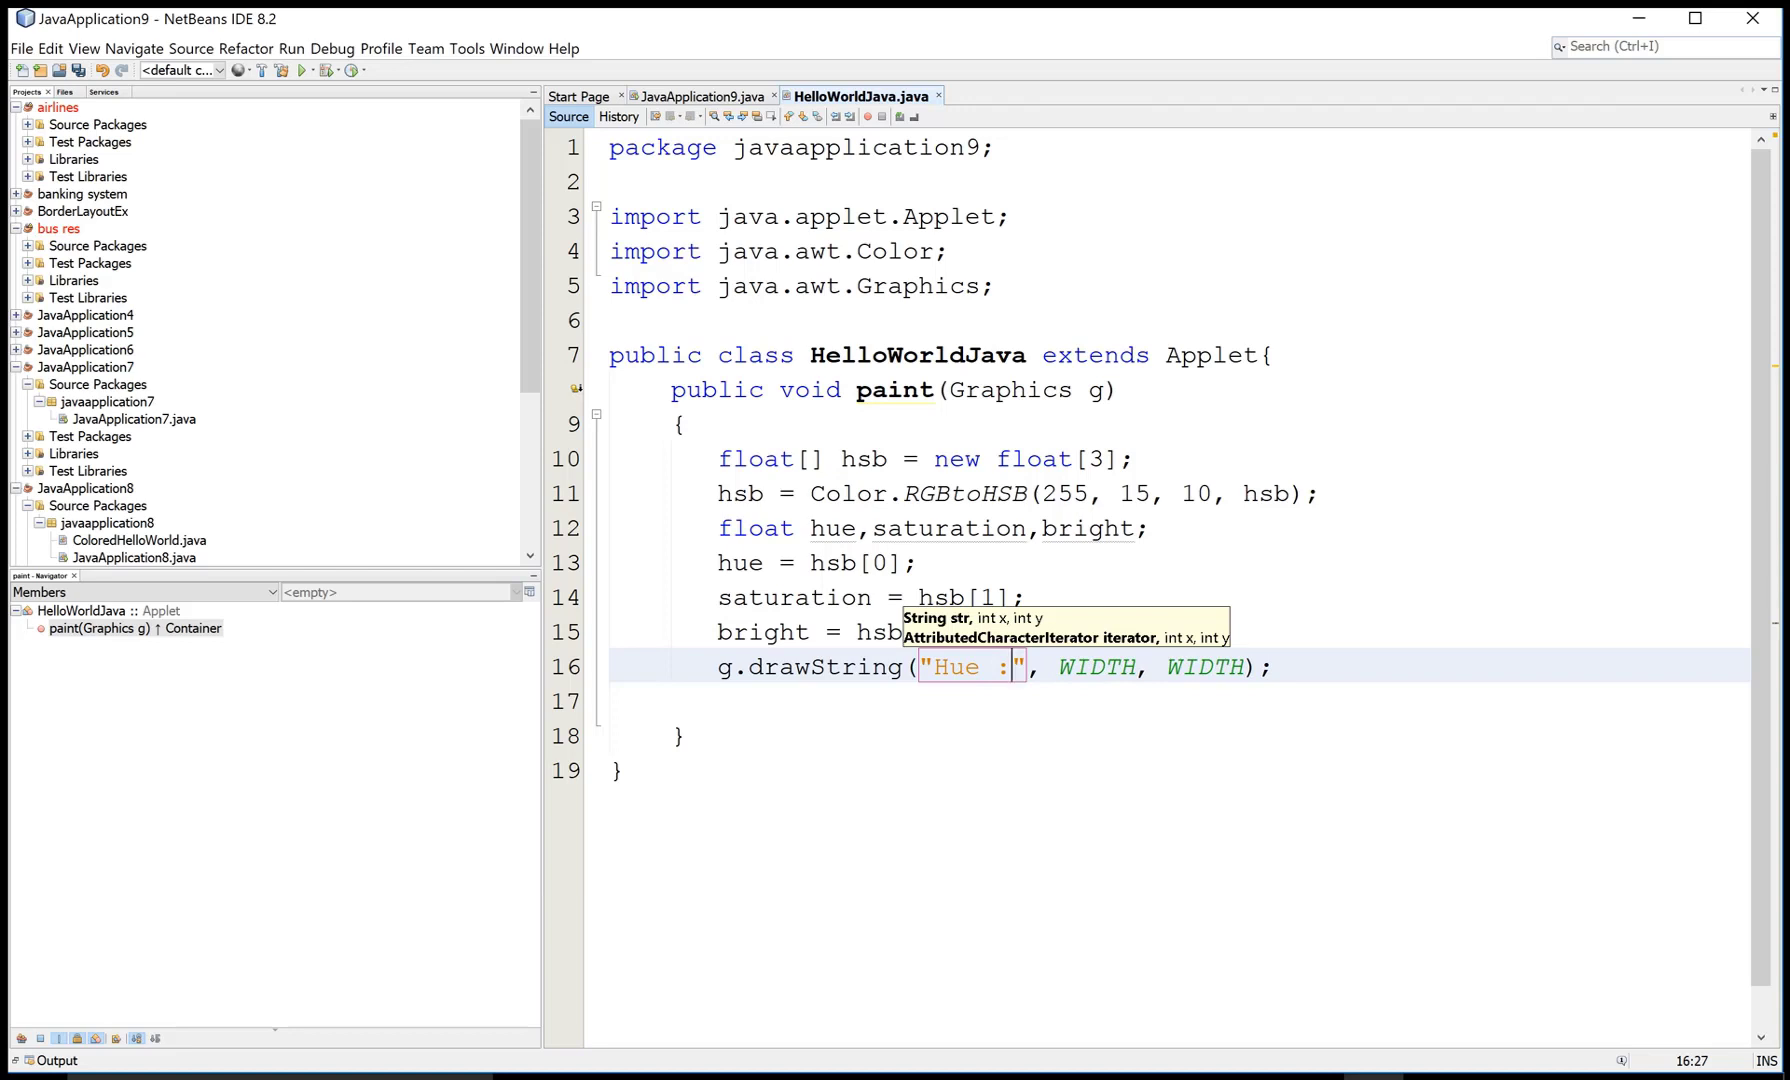
text(+)
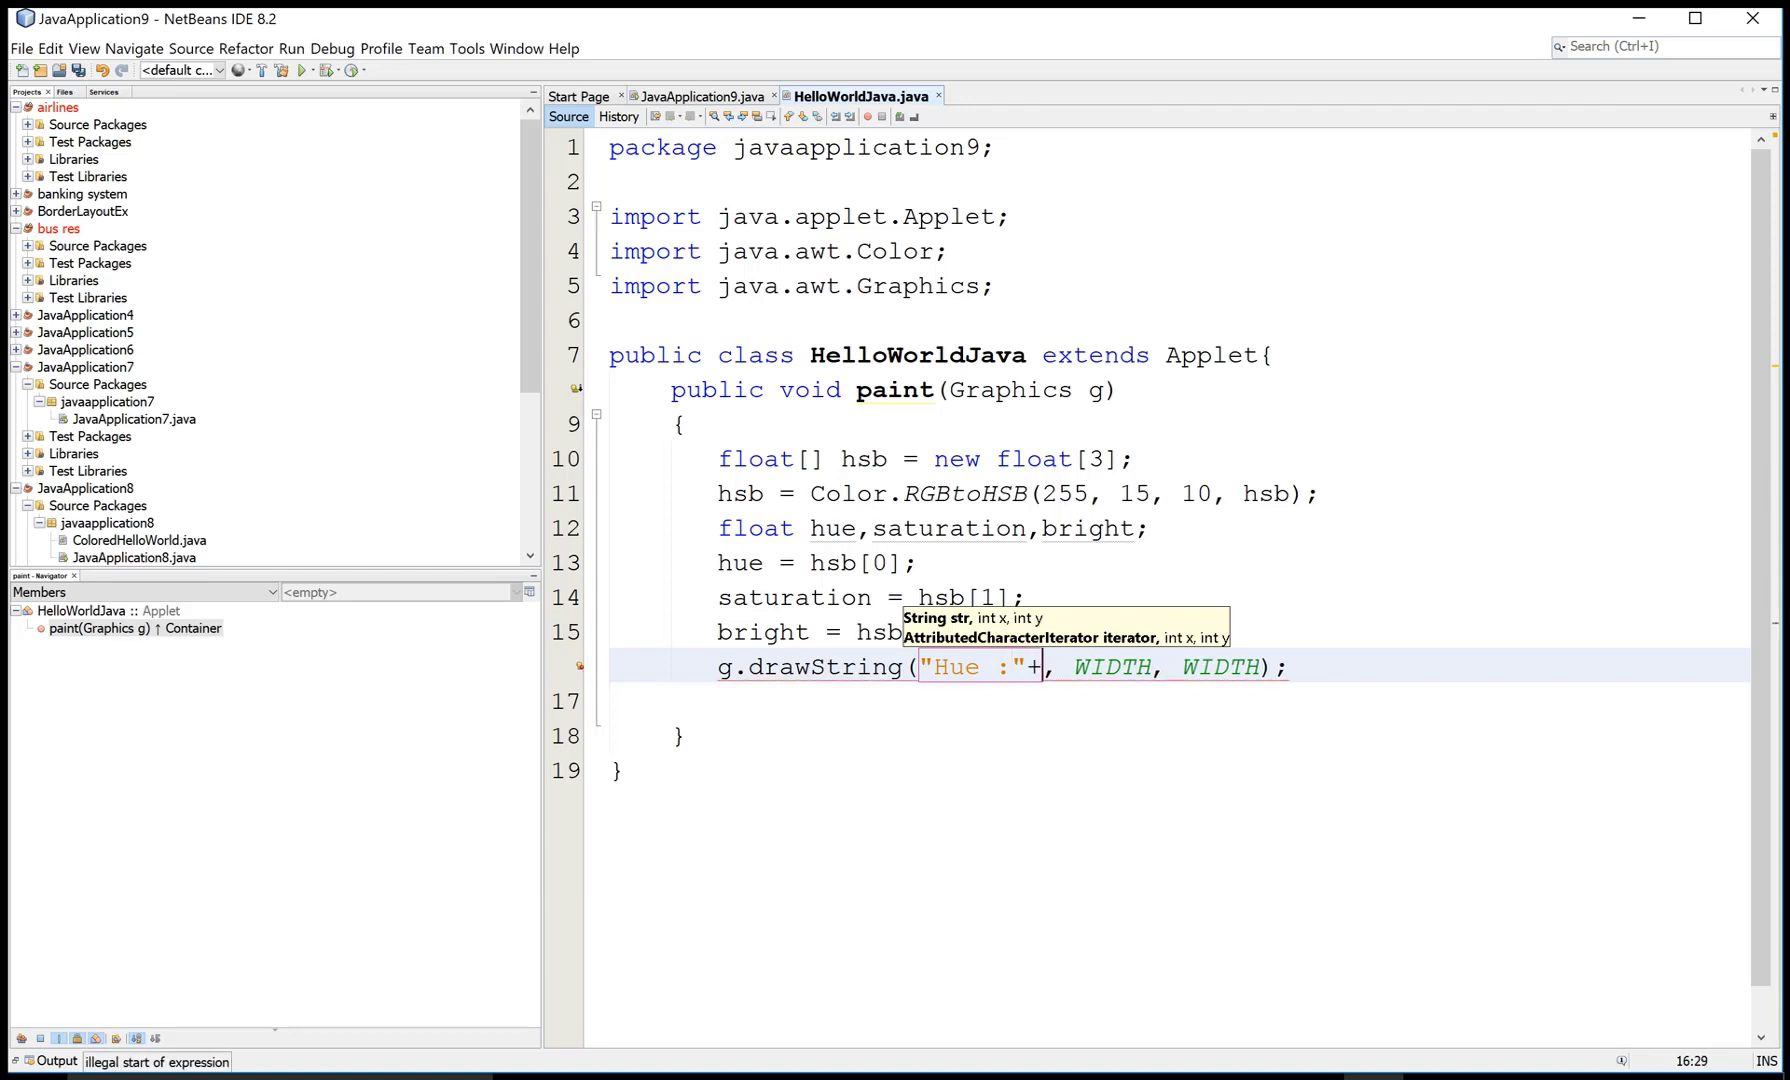
text(hue)
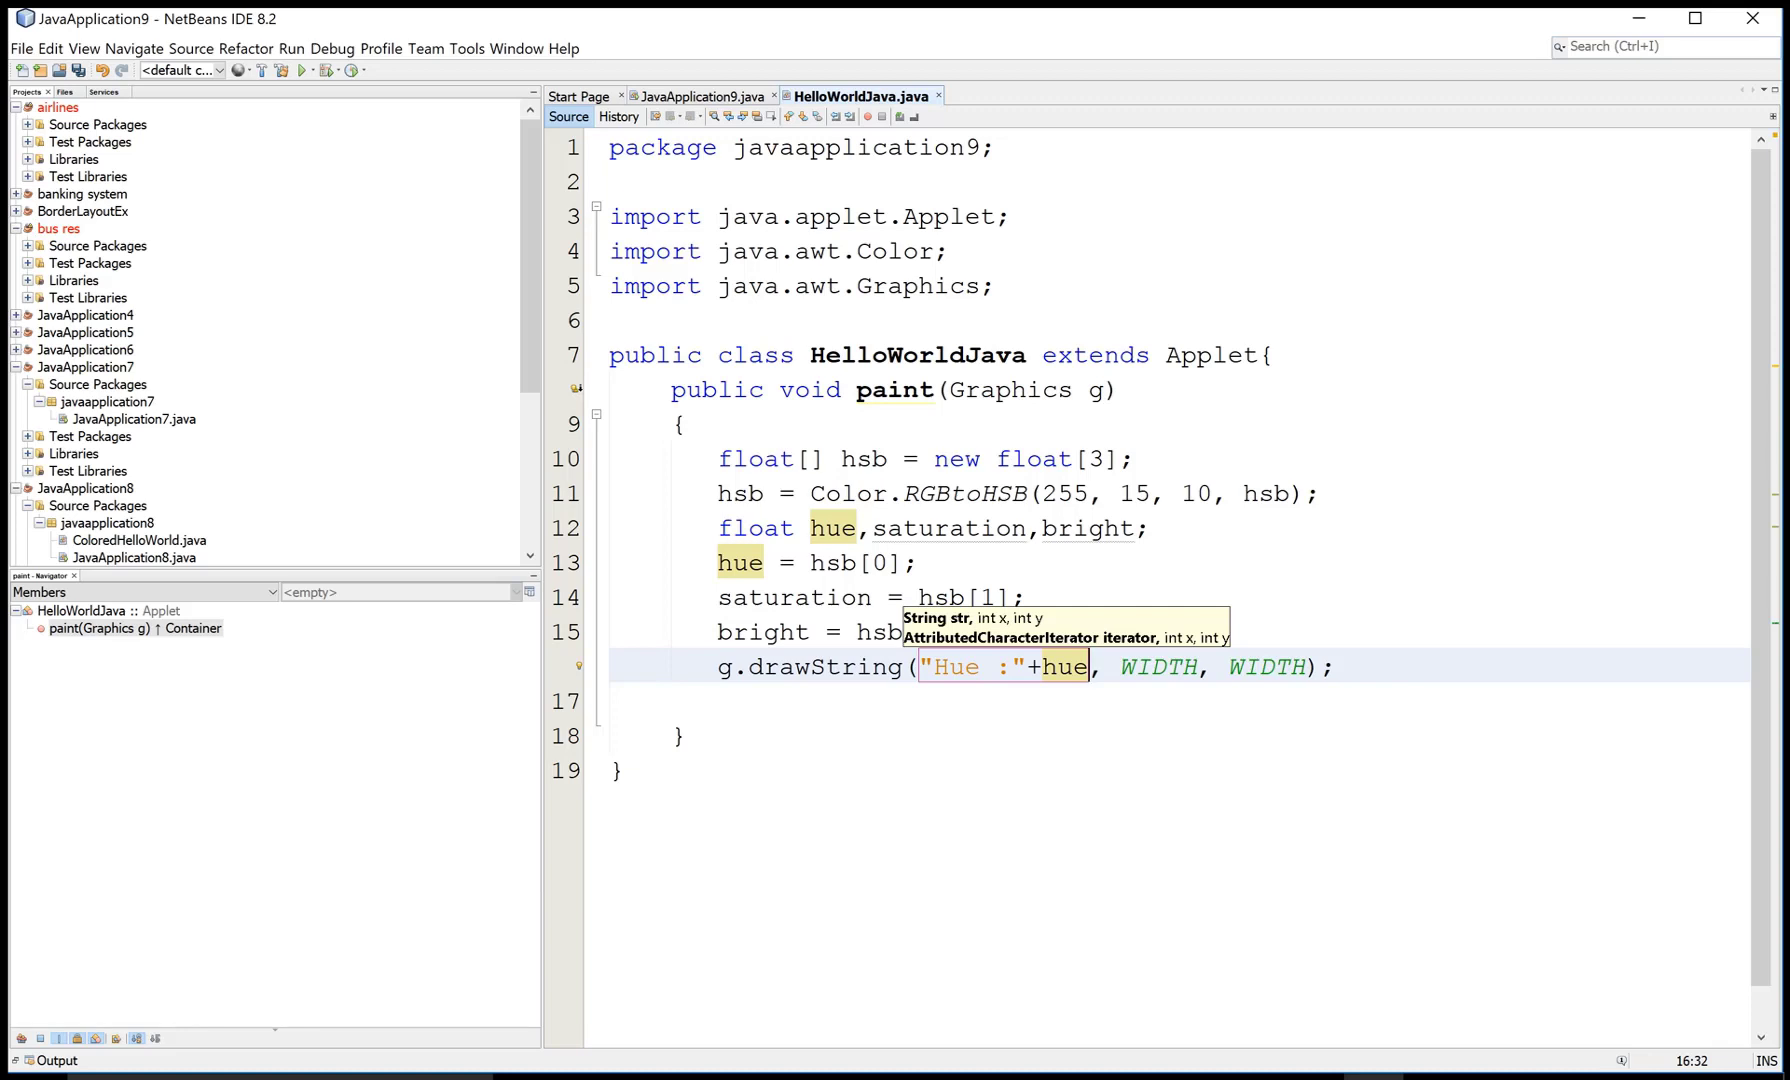
- Append the ", Saturation: " label plus the saturation value
text(+)
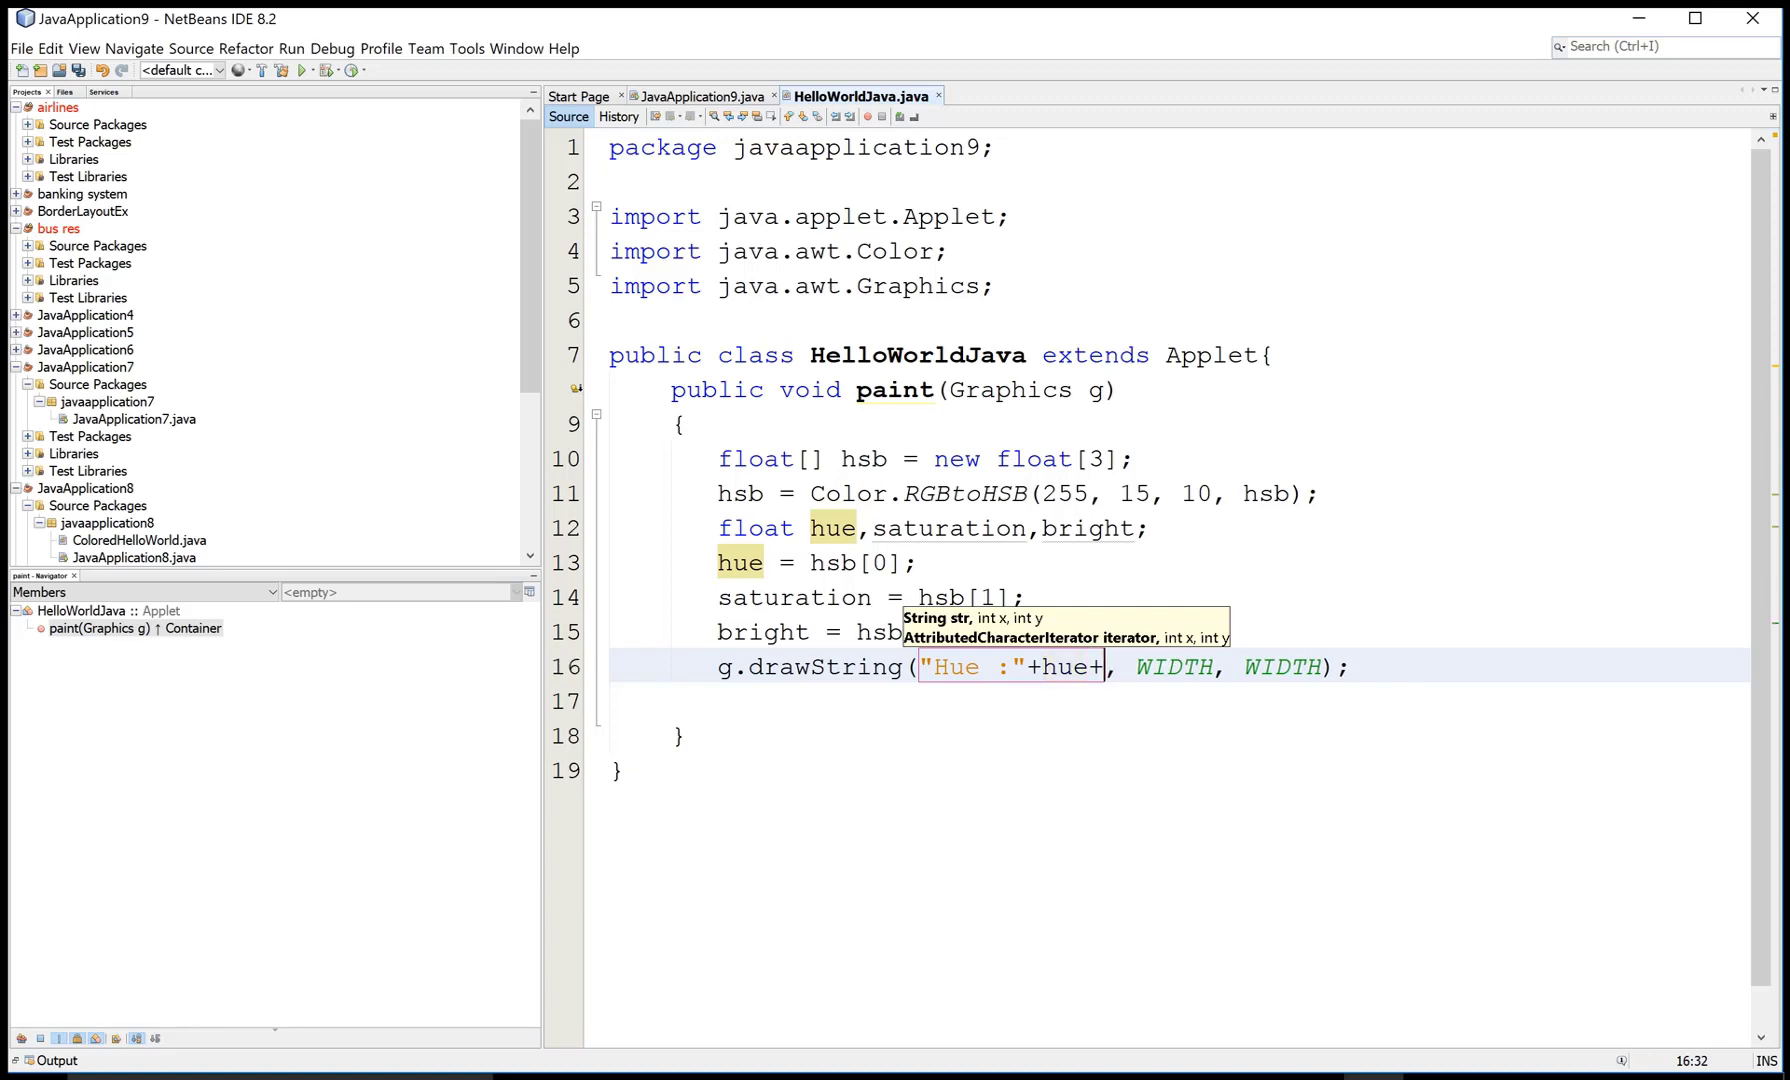
text("")
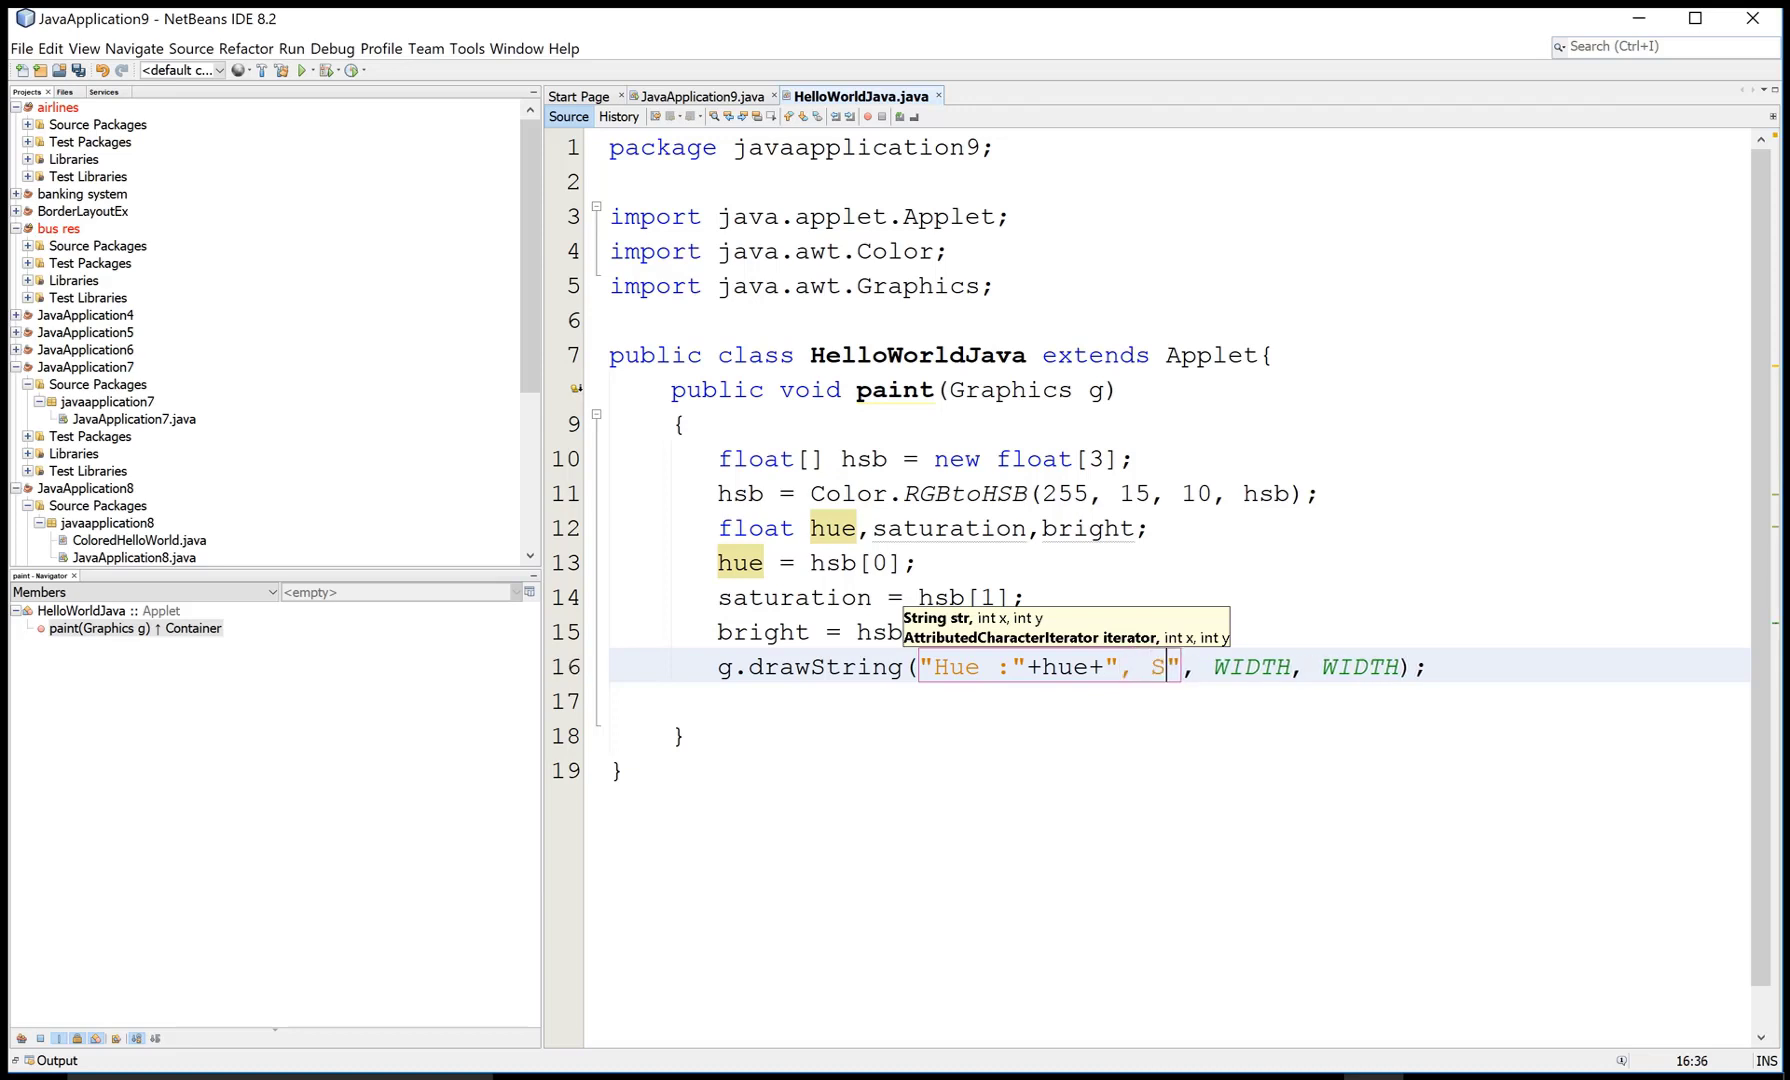
text(atur)
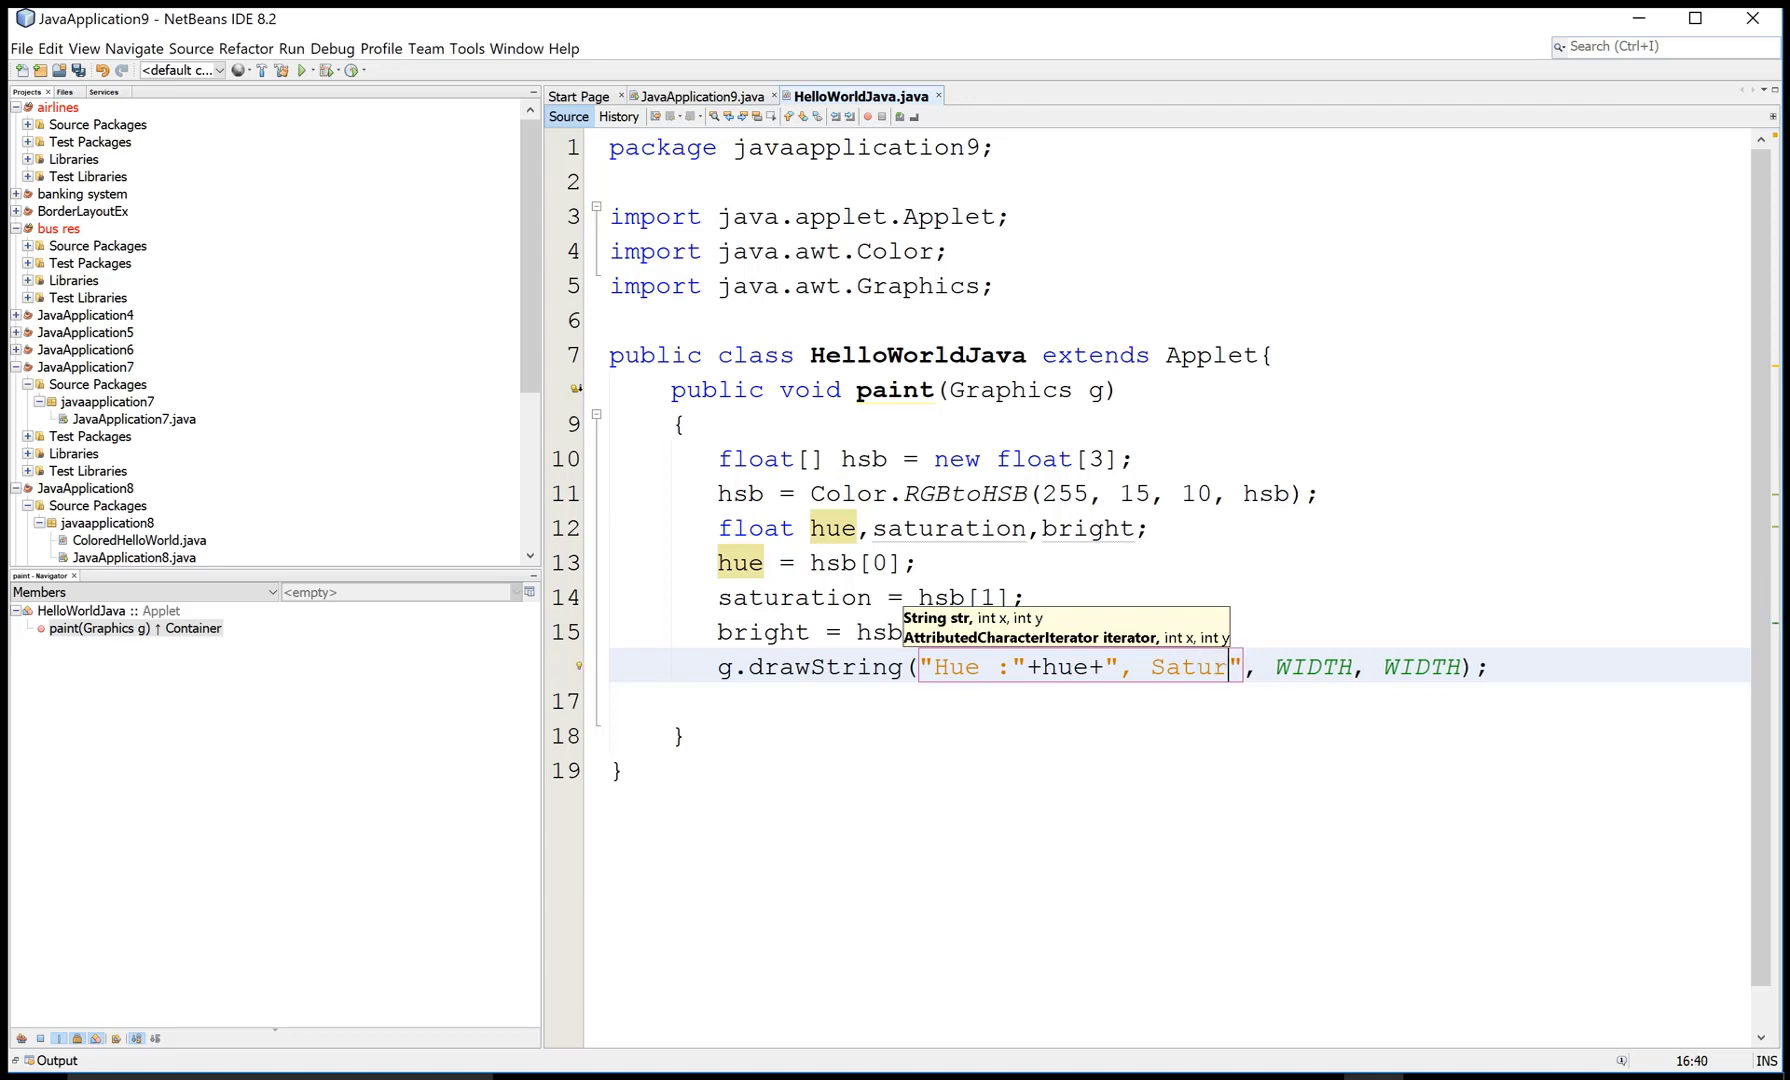
text(ation)
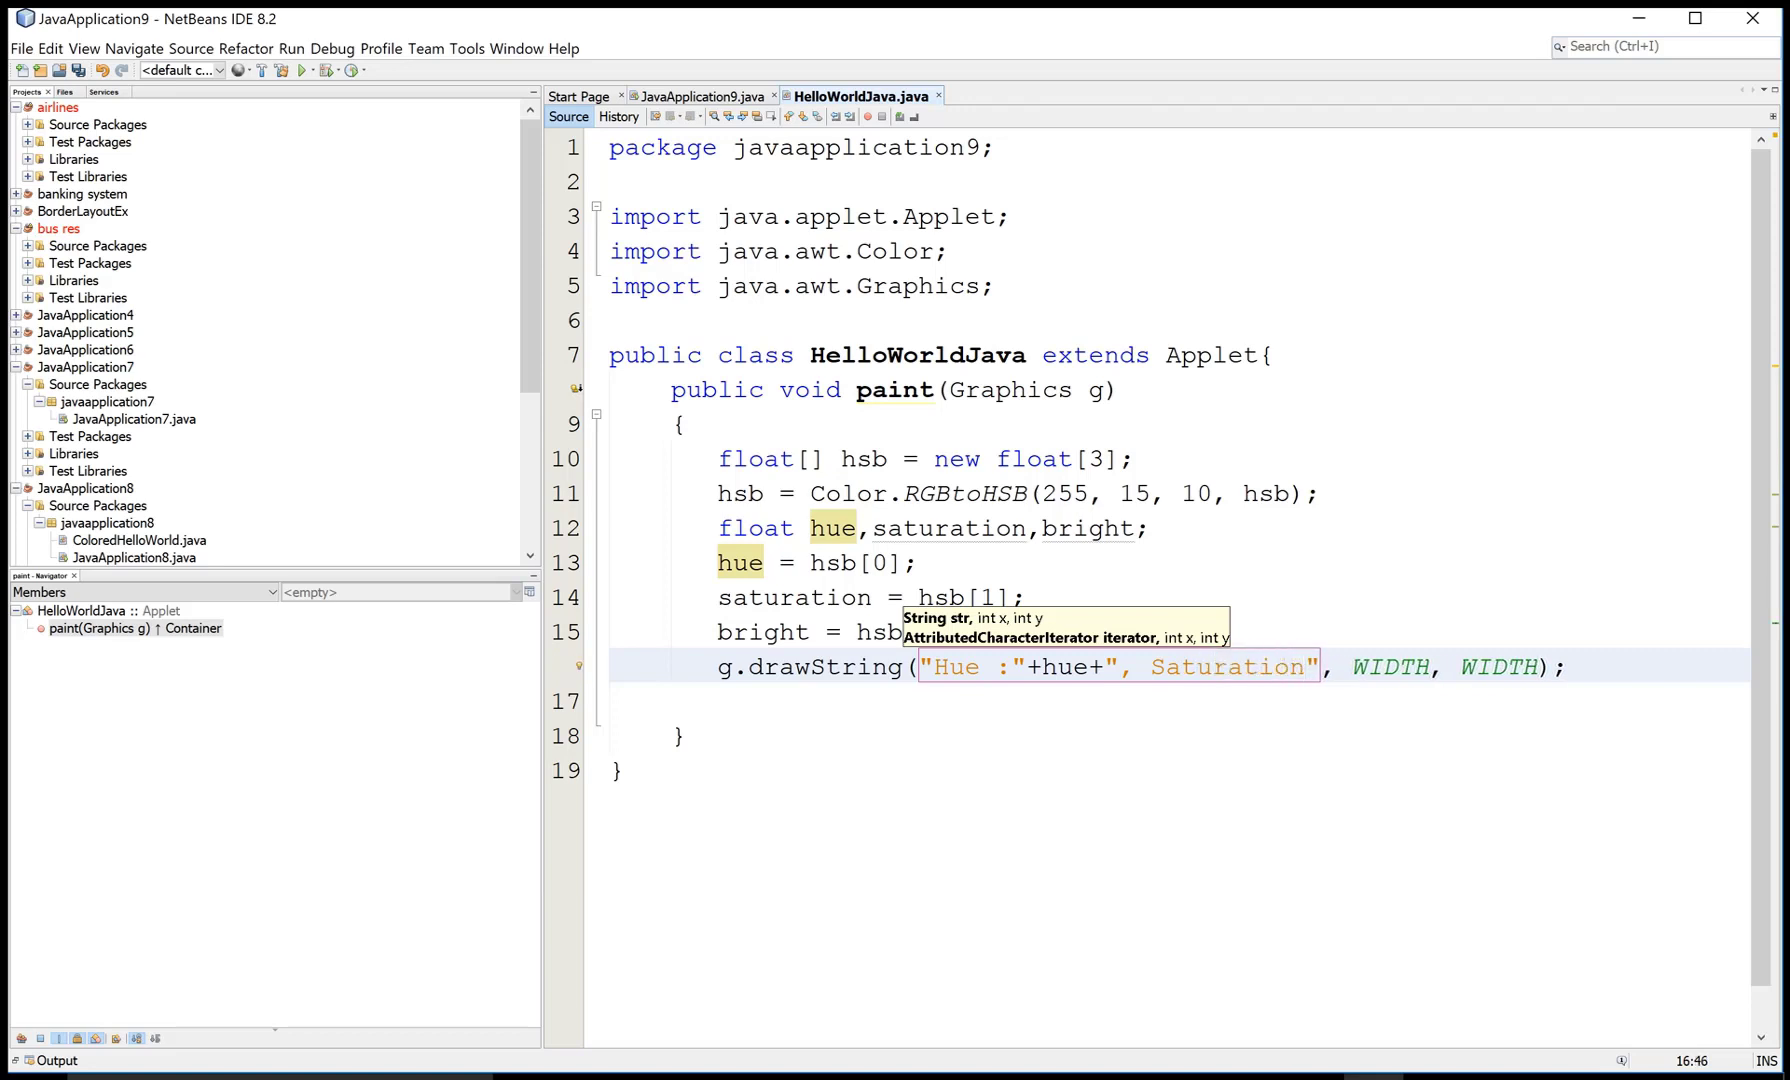
text(:)
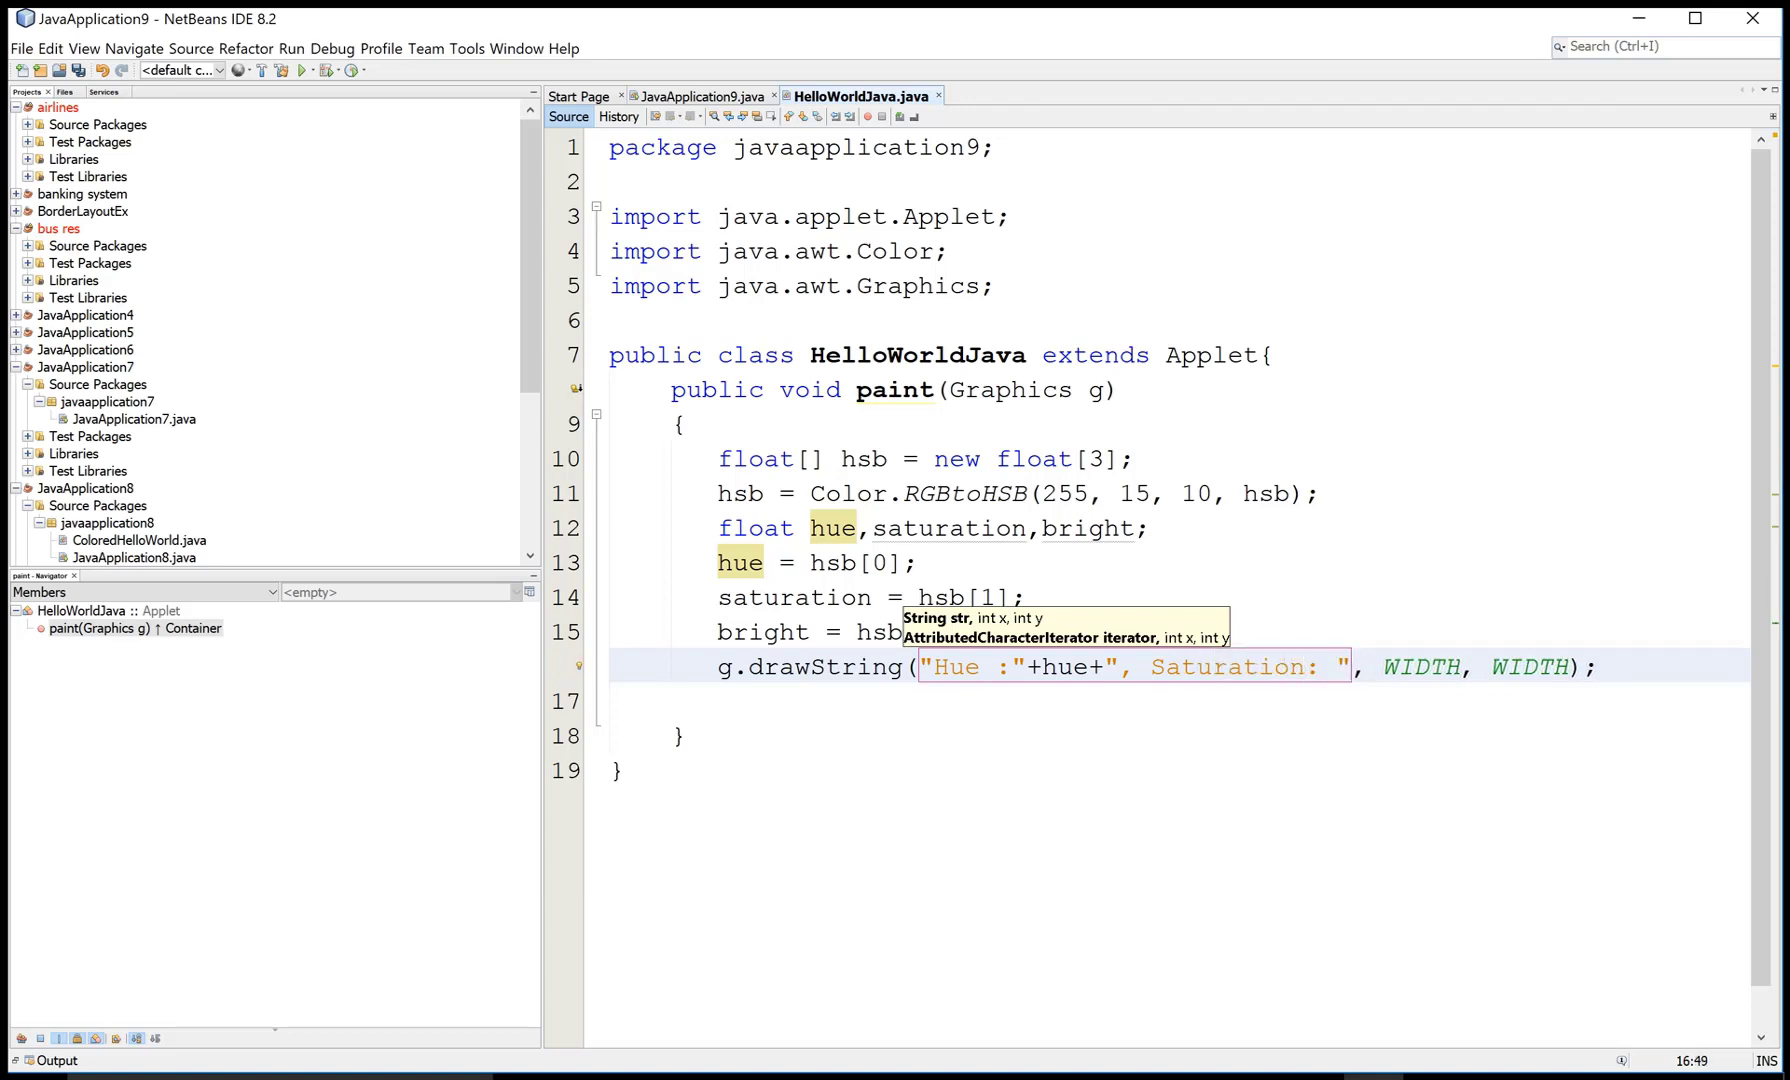
text(+)
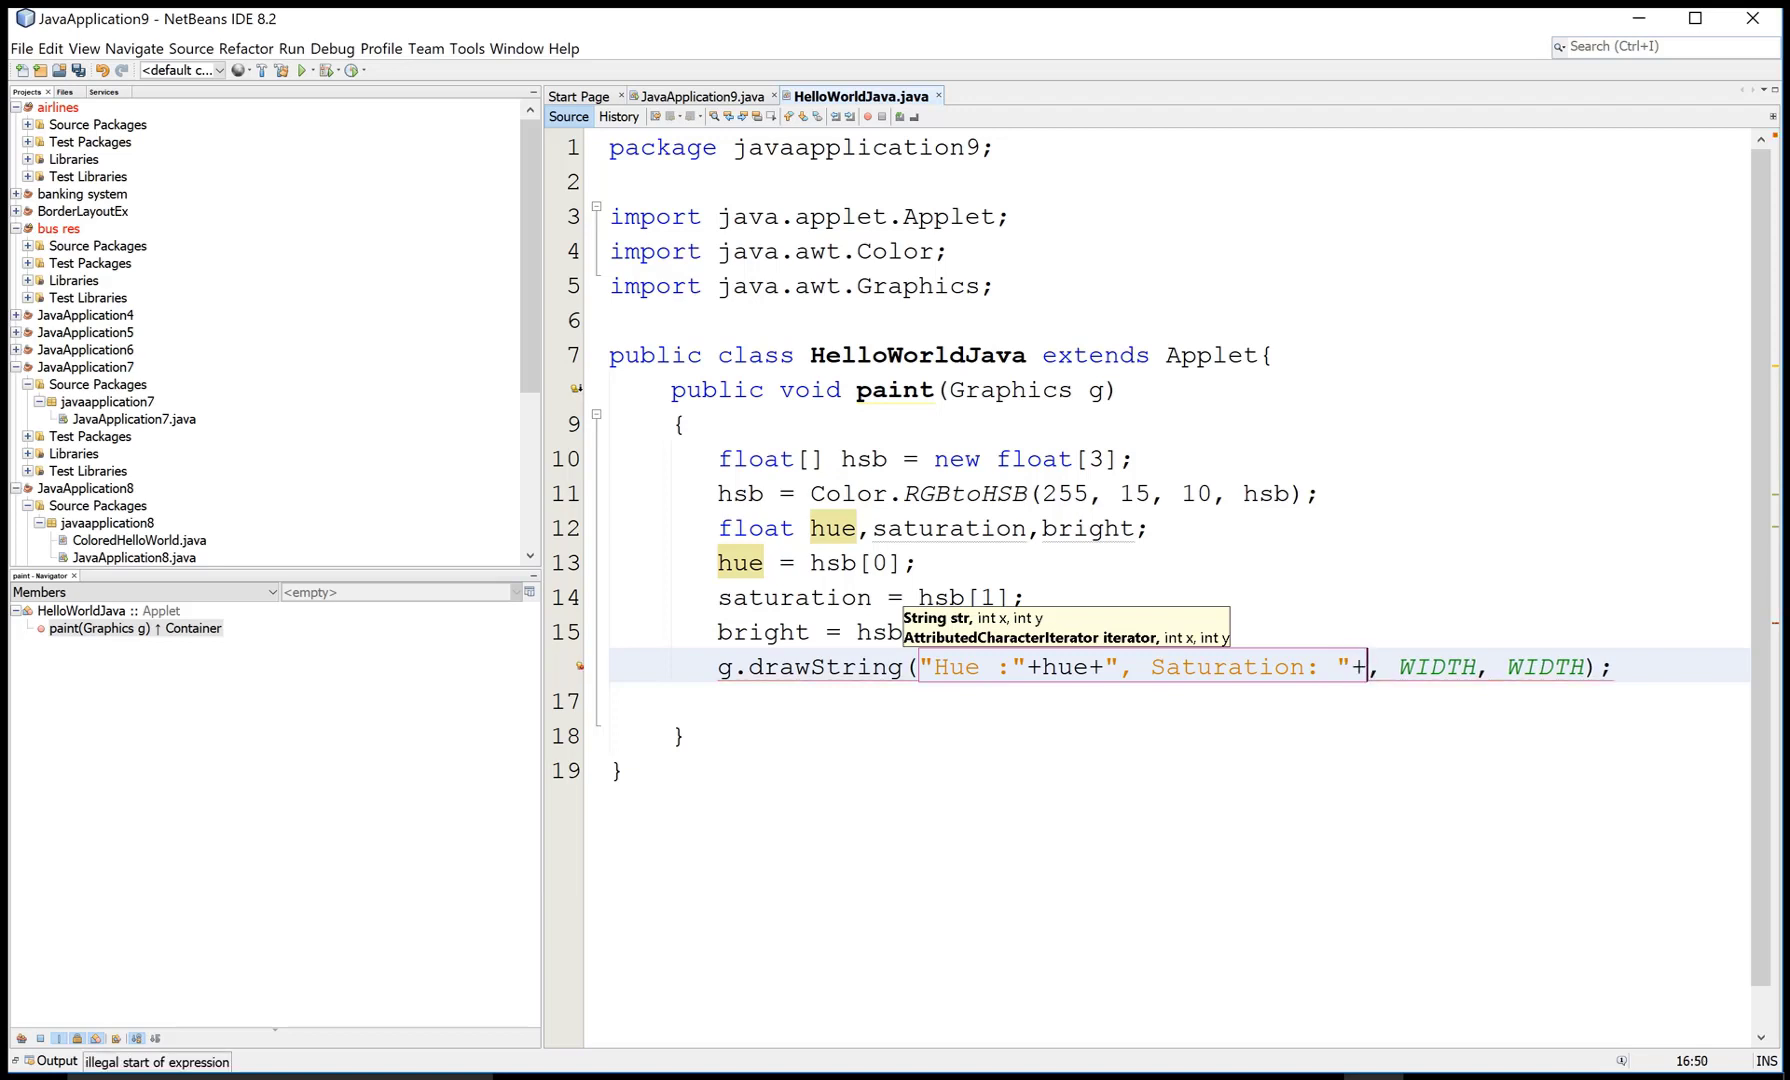
text(saturation)
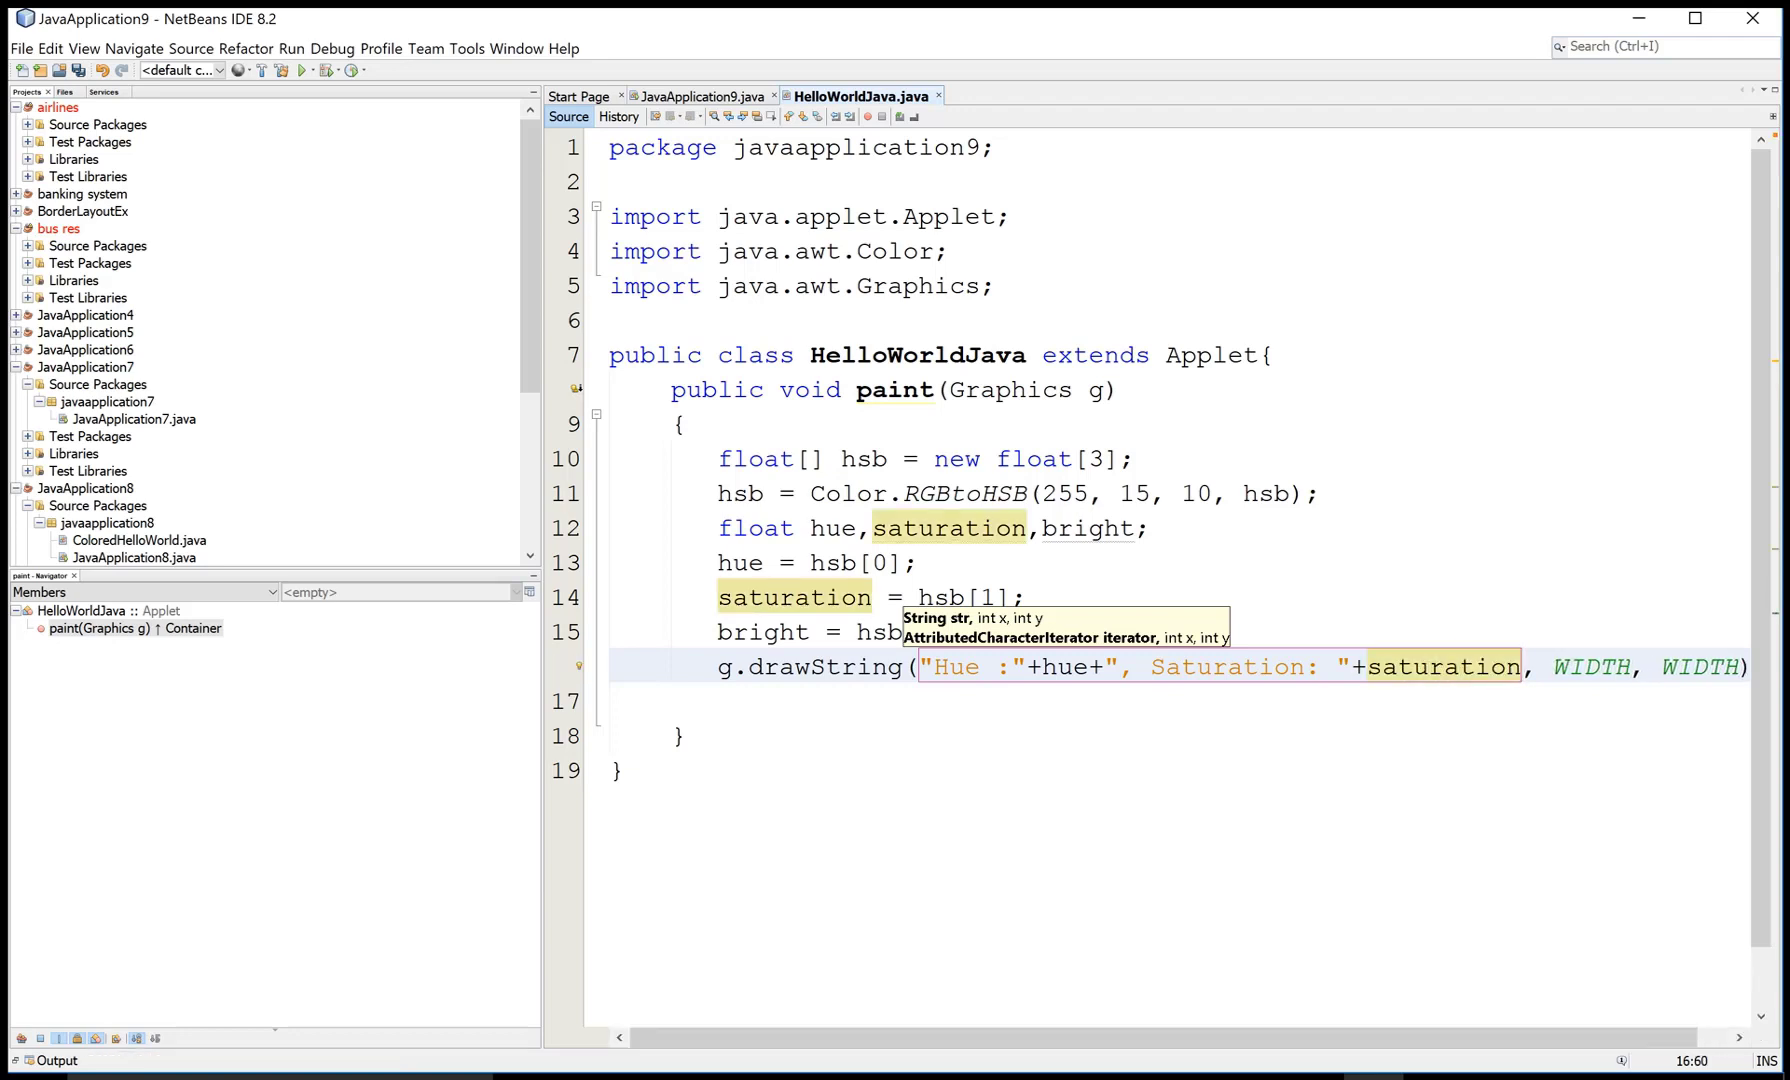
- Append the ", Brightness: " label plus the bright value to finish the string
text(+"")
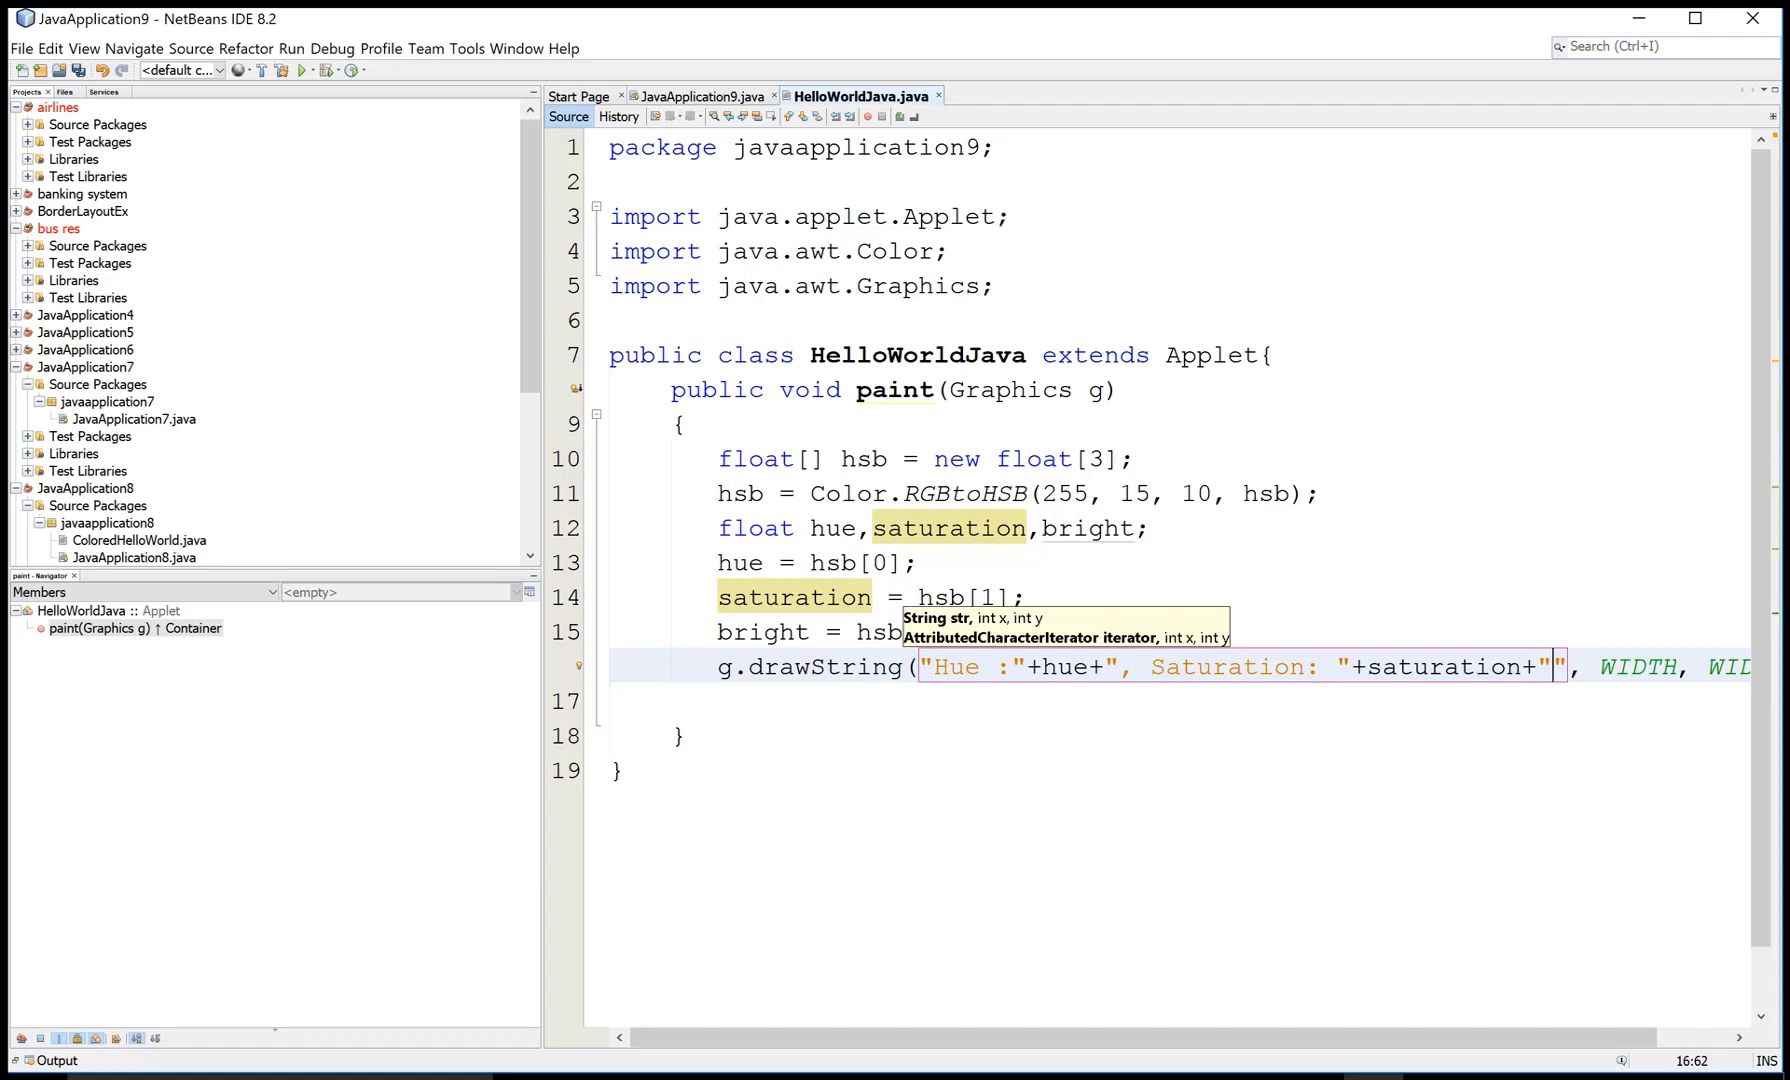
text(,)
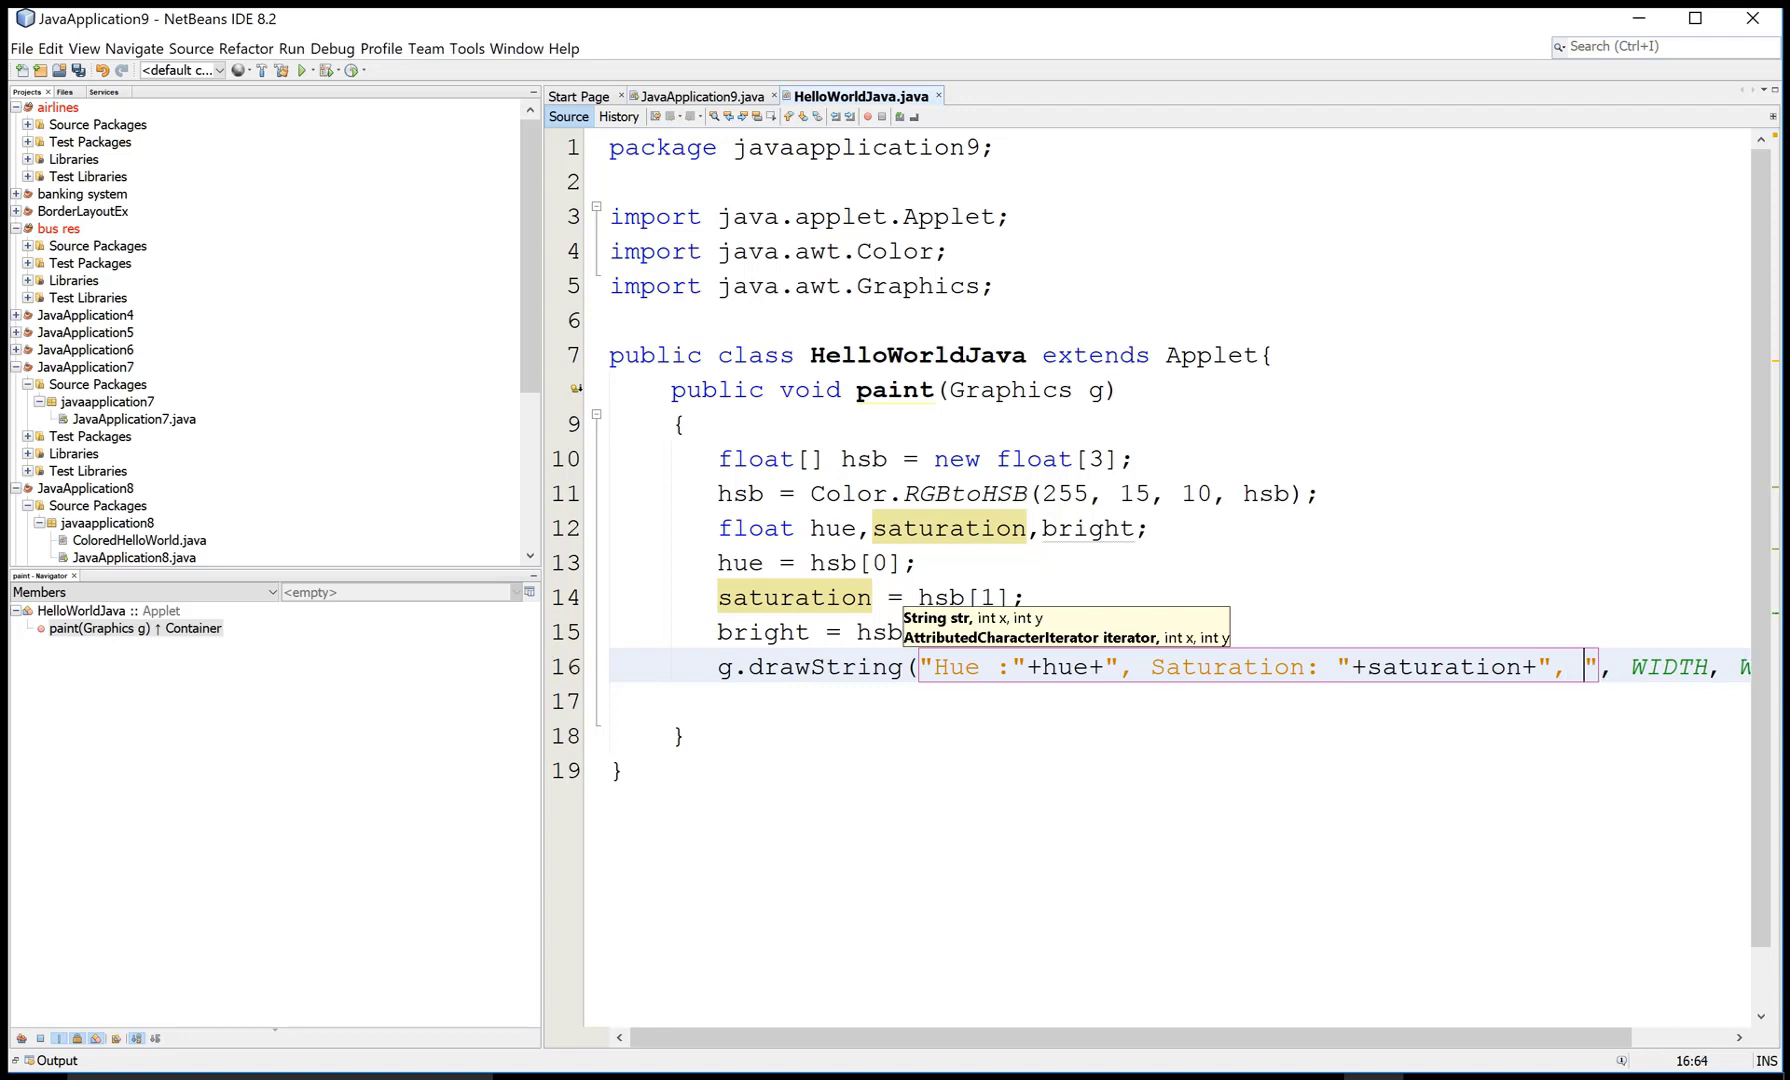
text(Brightness:)
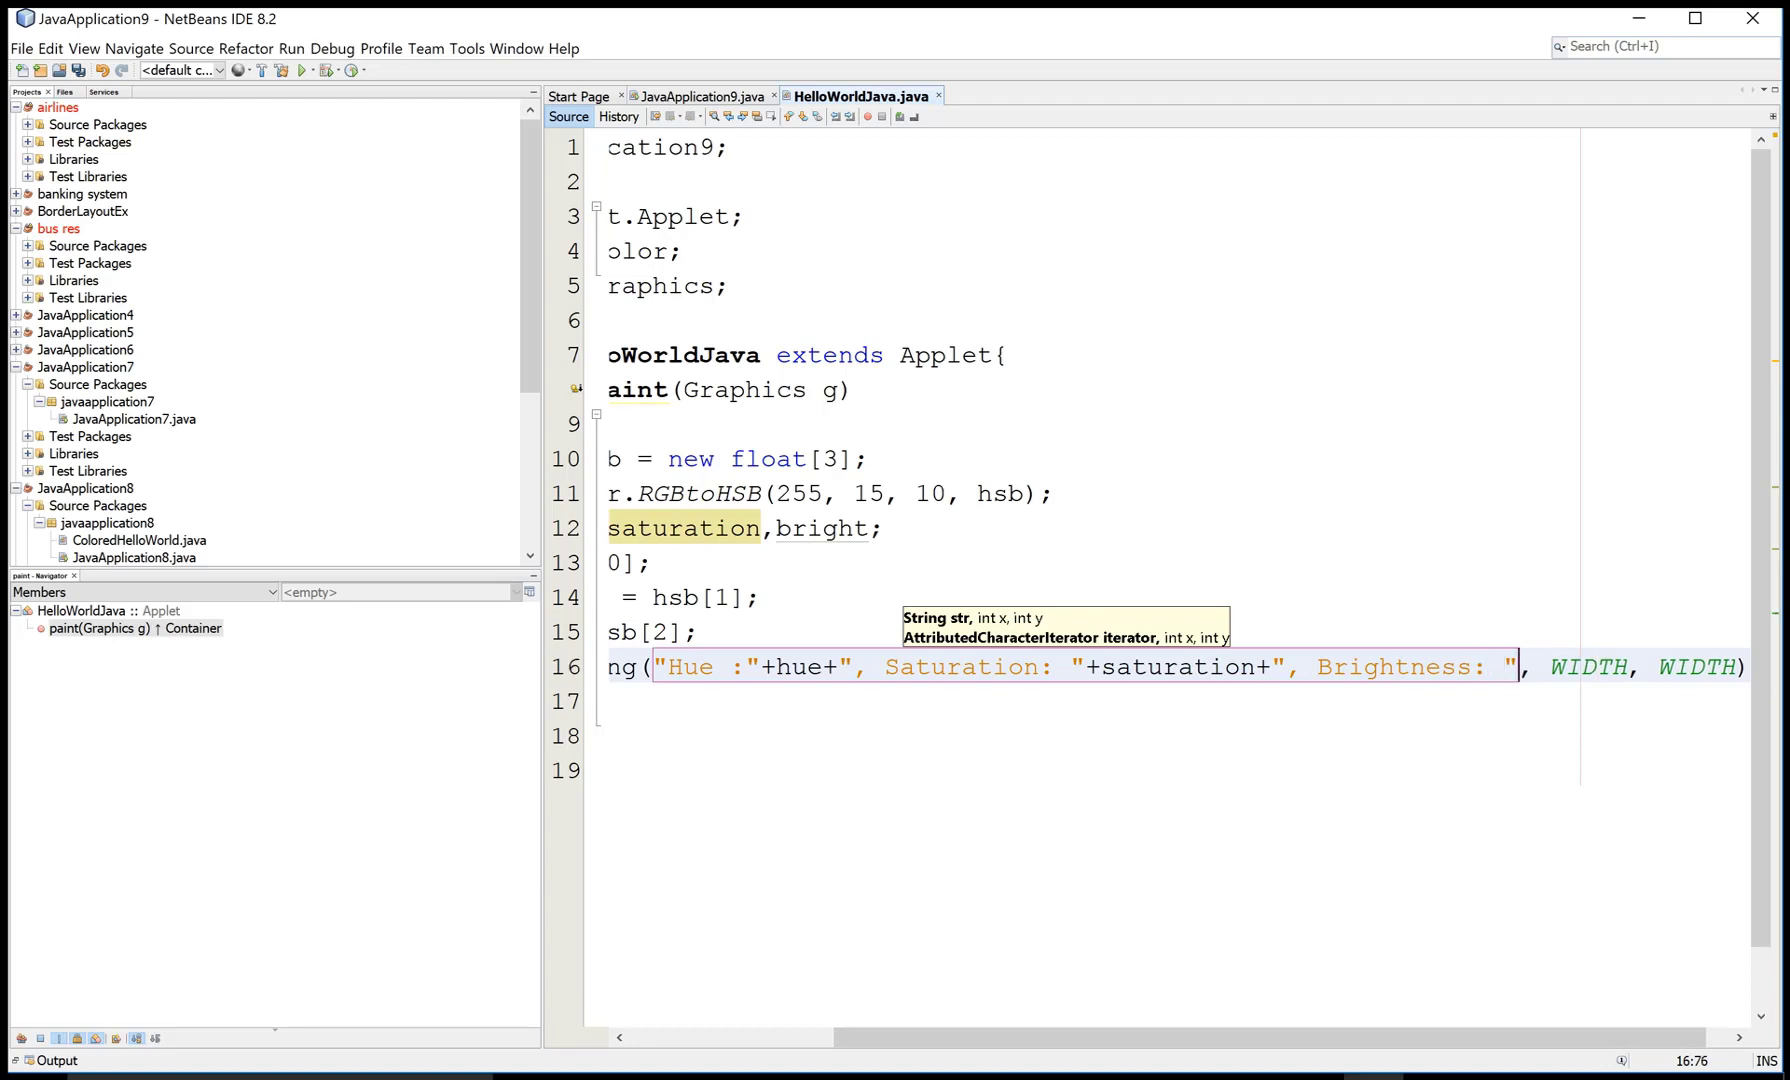
text(+)
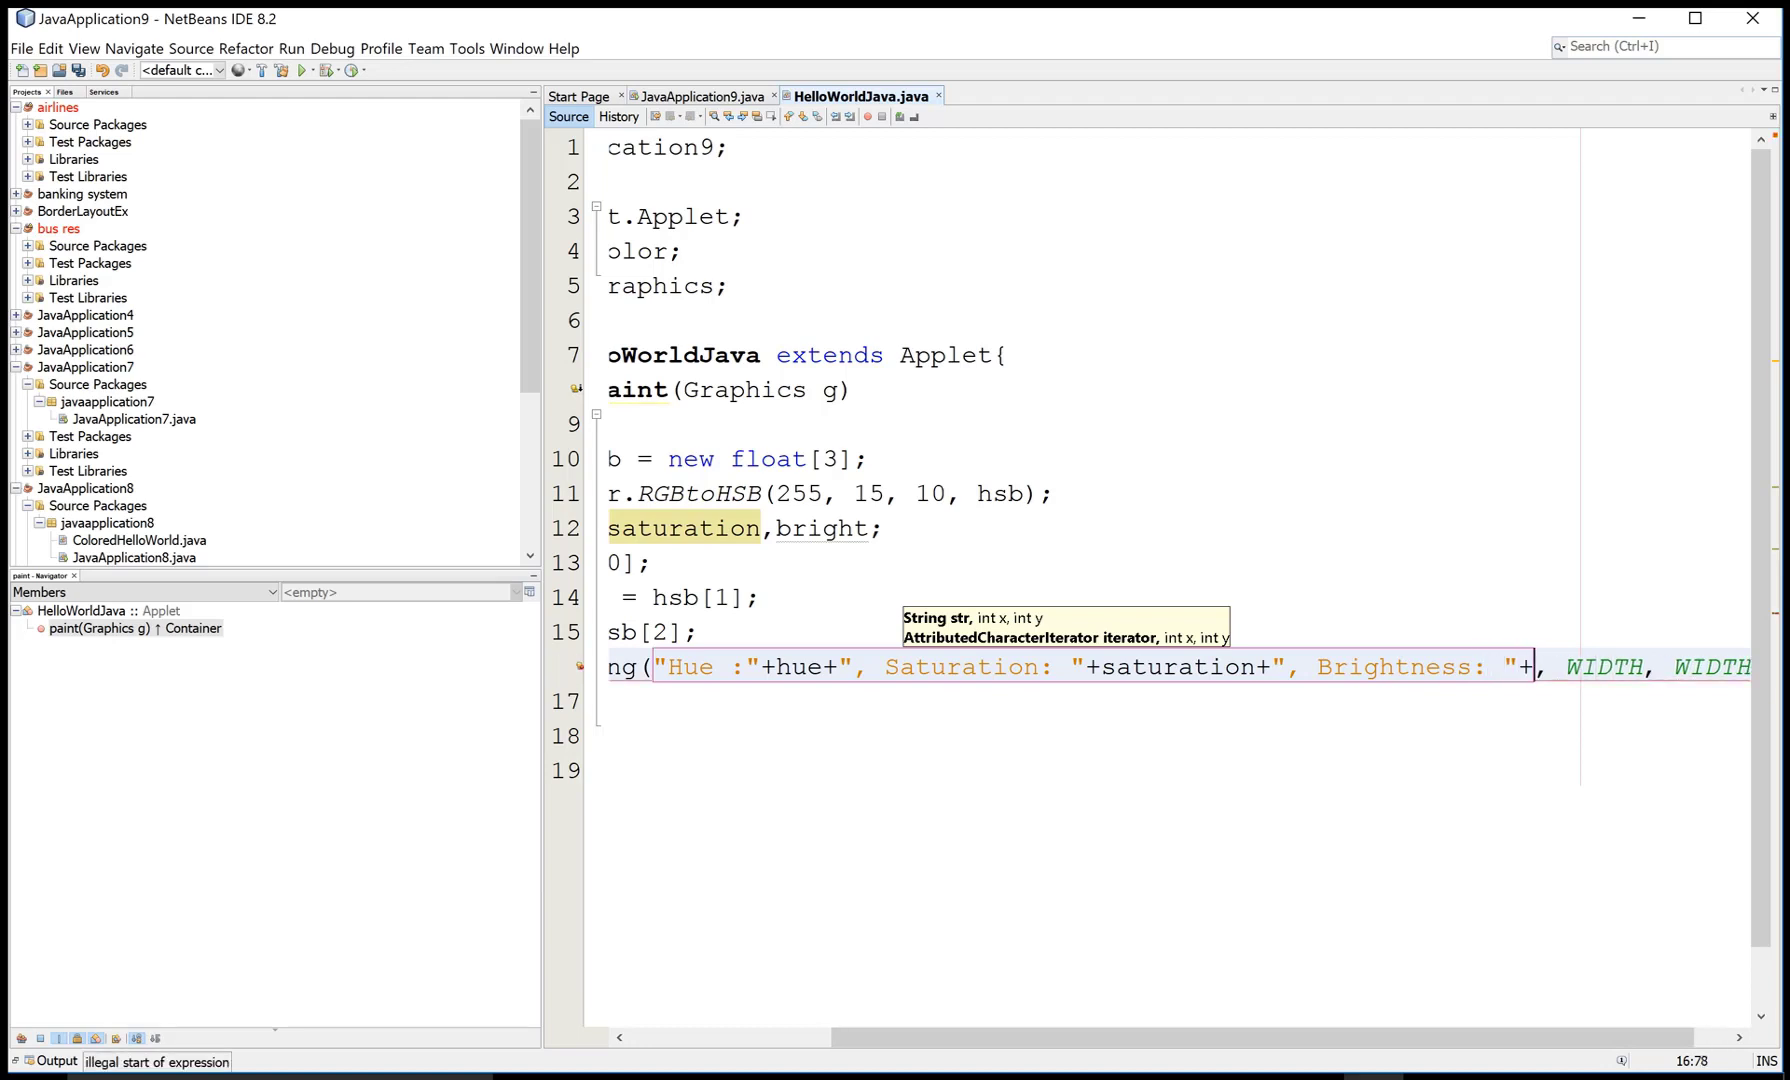
text(bright)
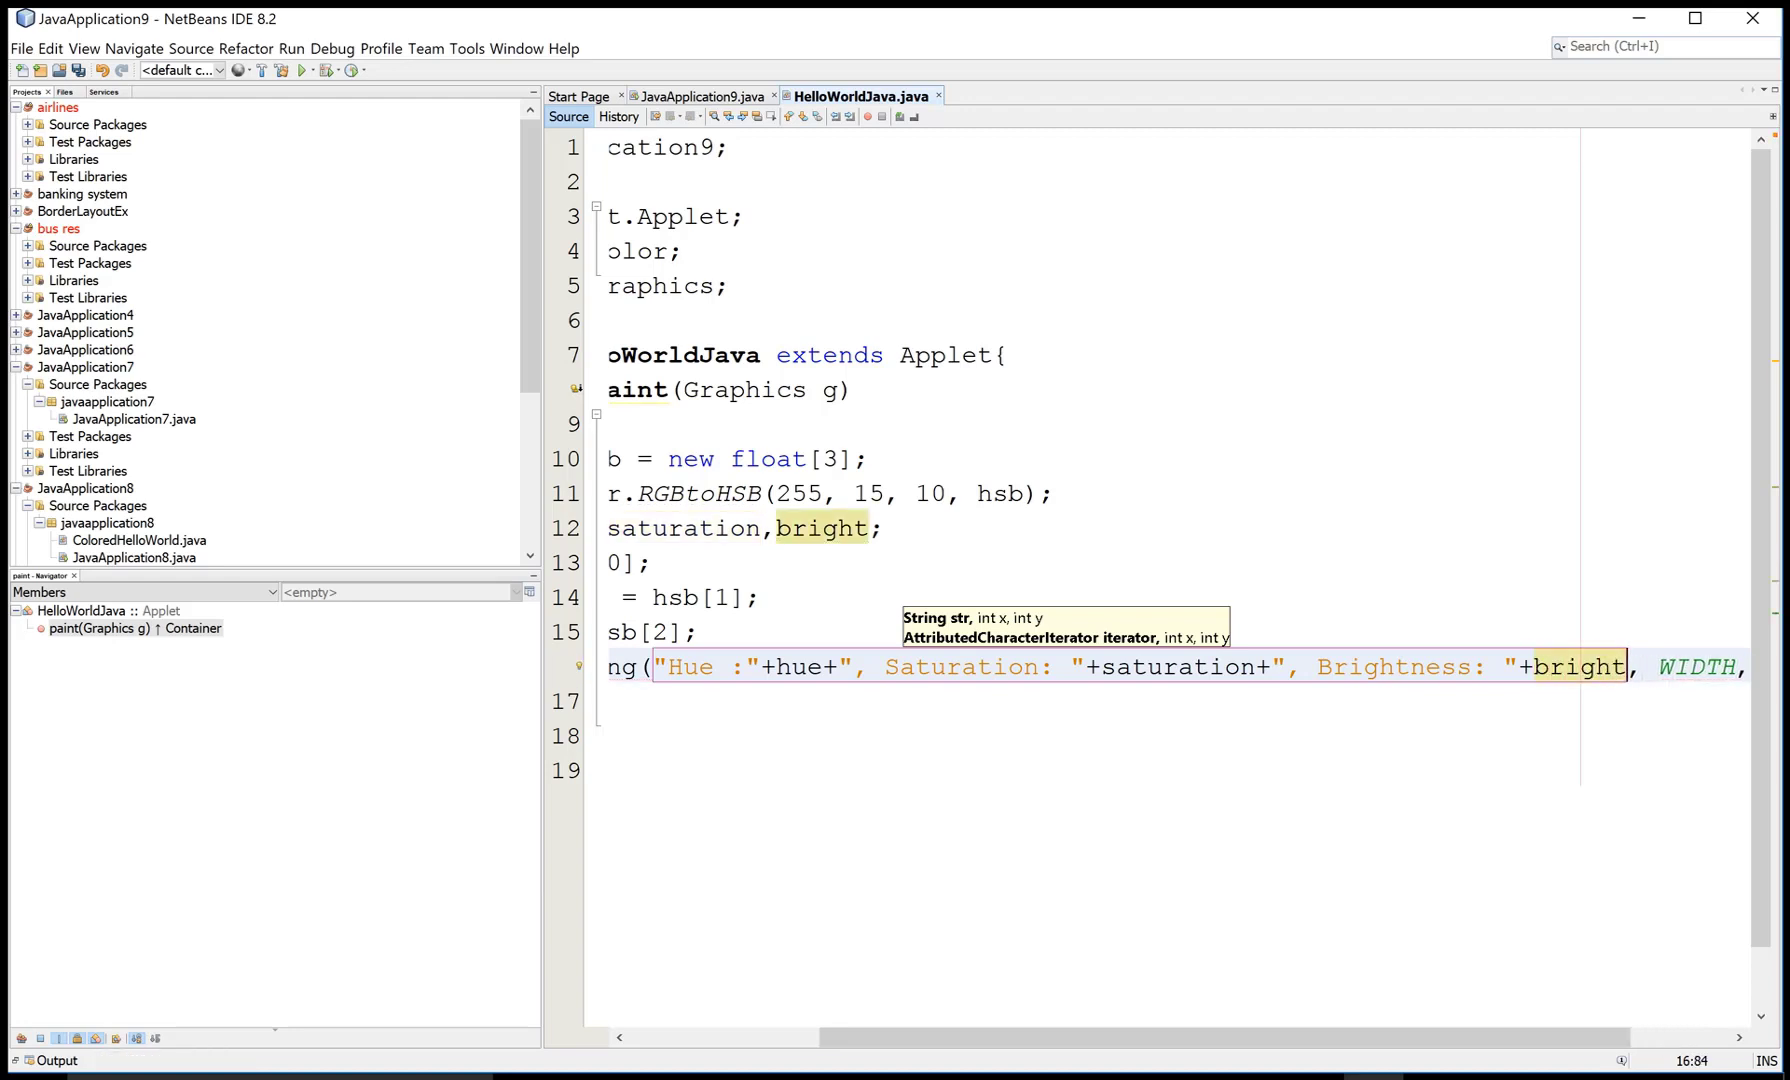
- Replace the WIDTH, WIDTH coordinates with 15, 70 in the drawString call
scroll(left, 3)
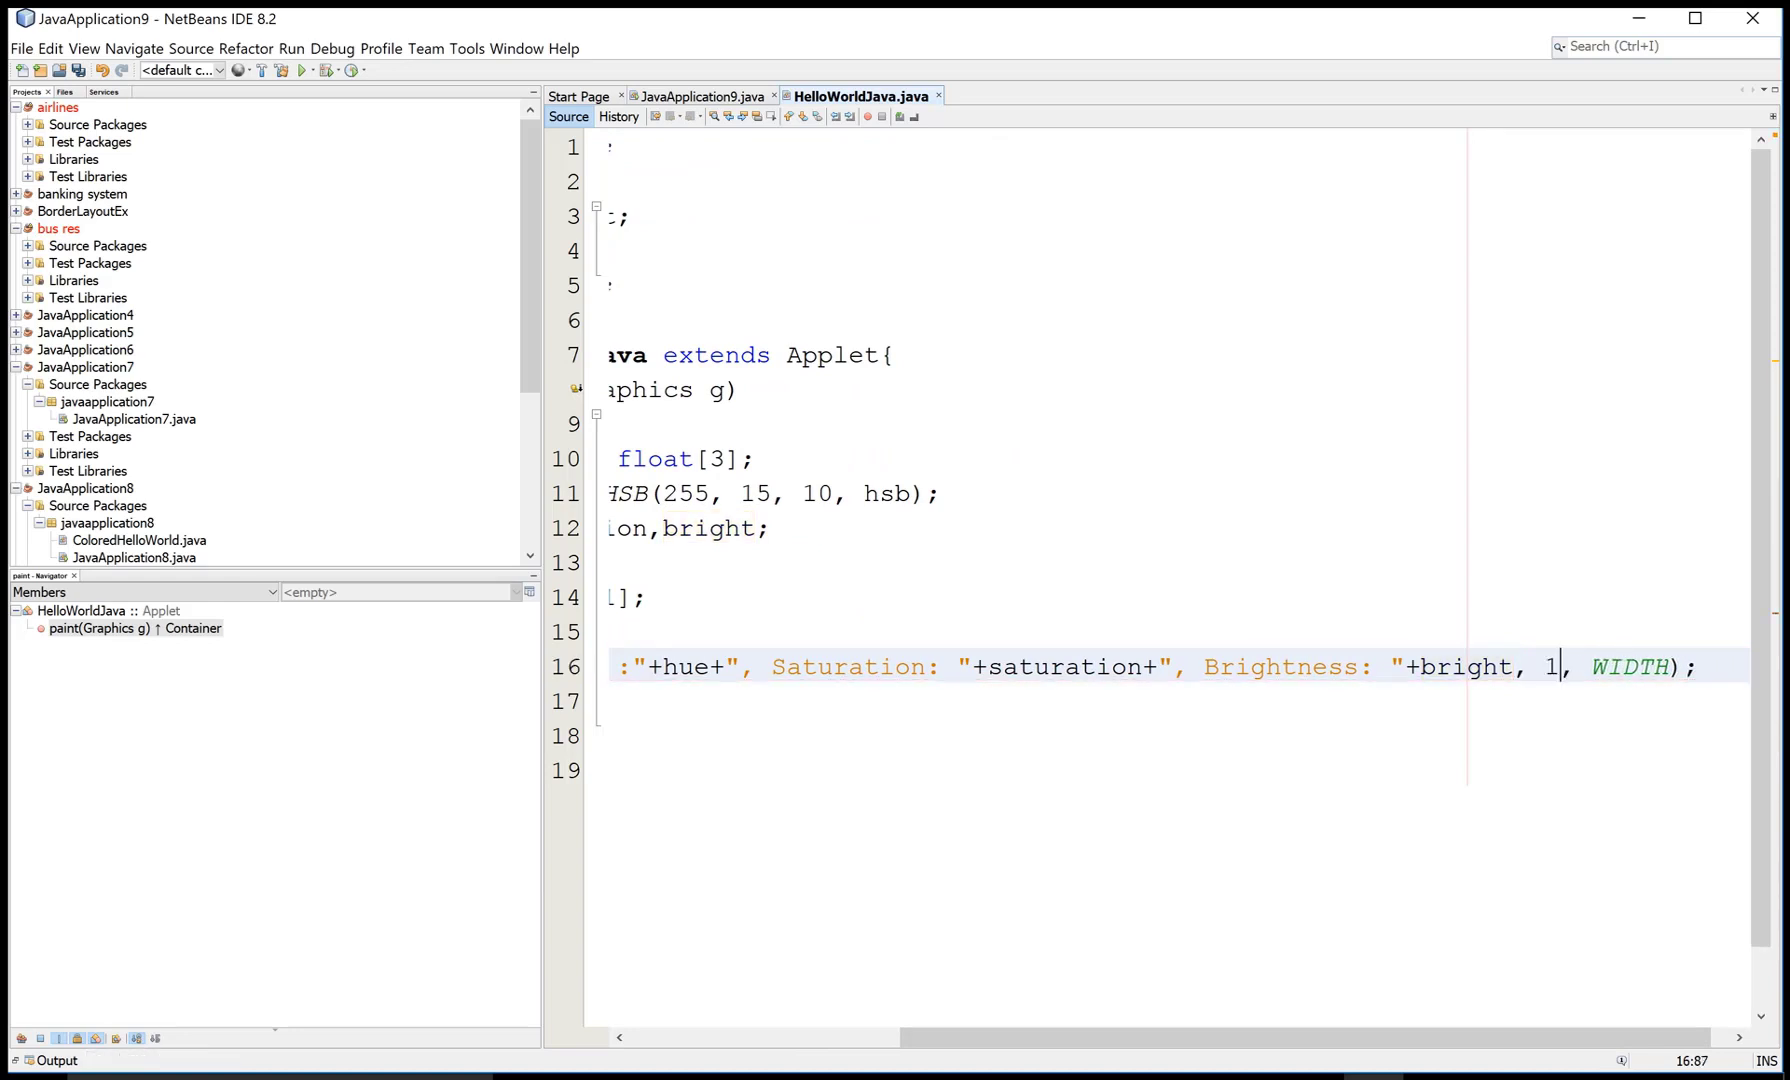
text(5)
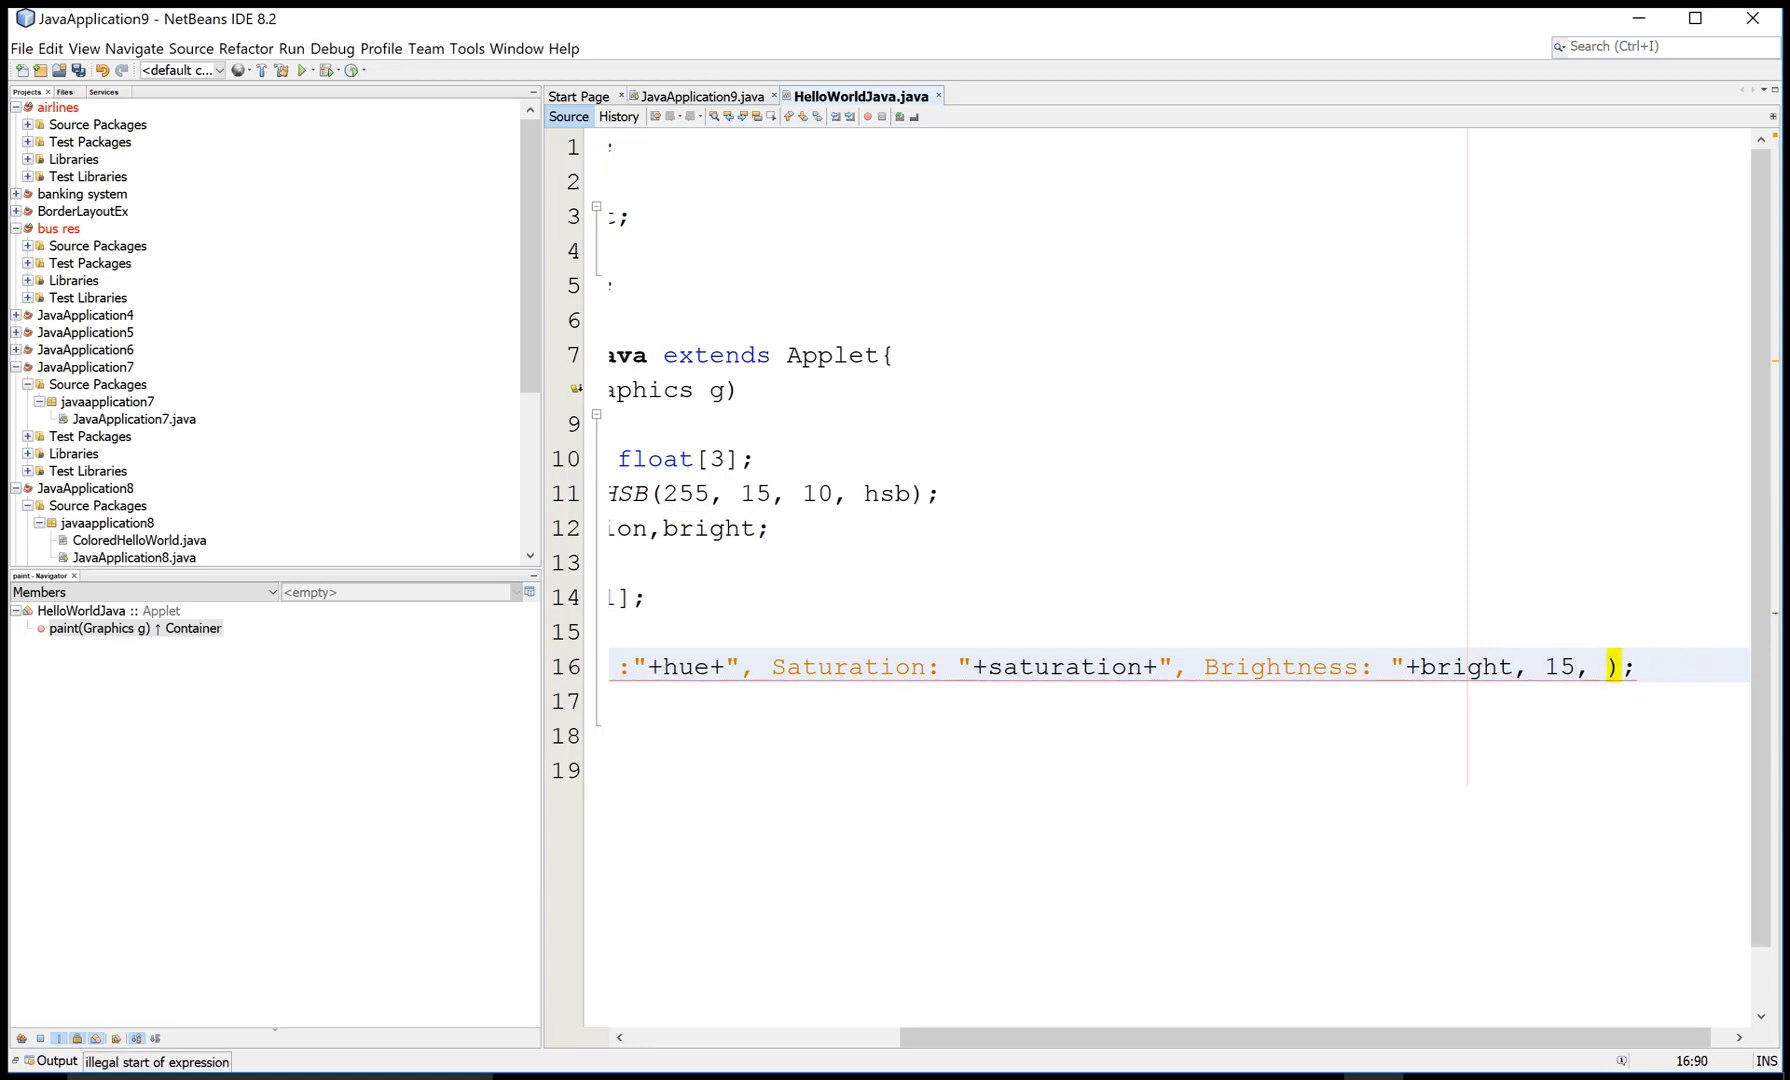
text(70)
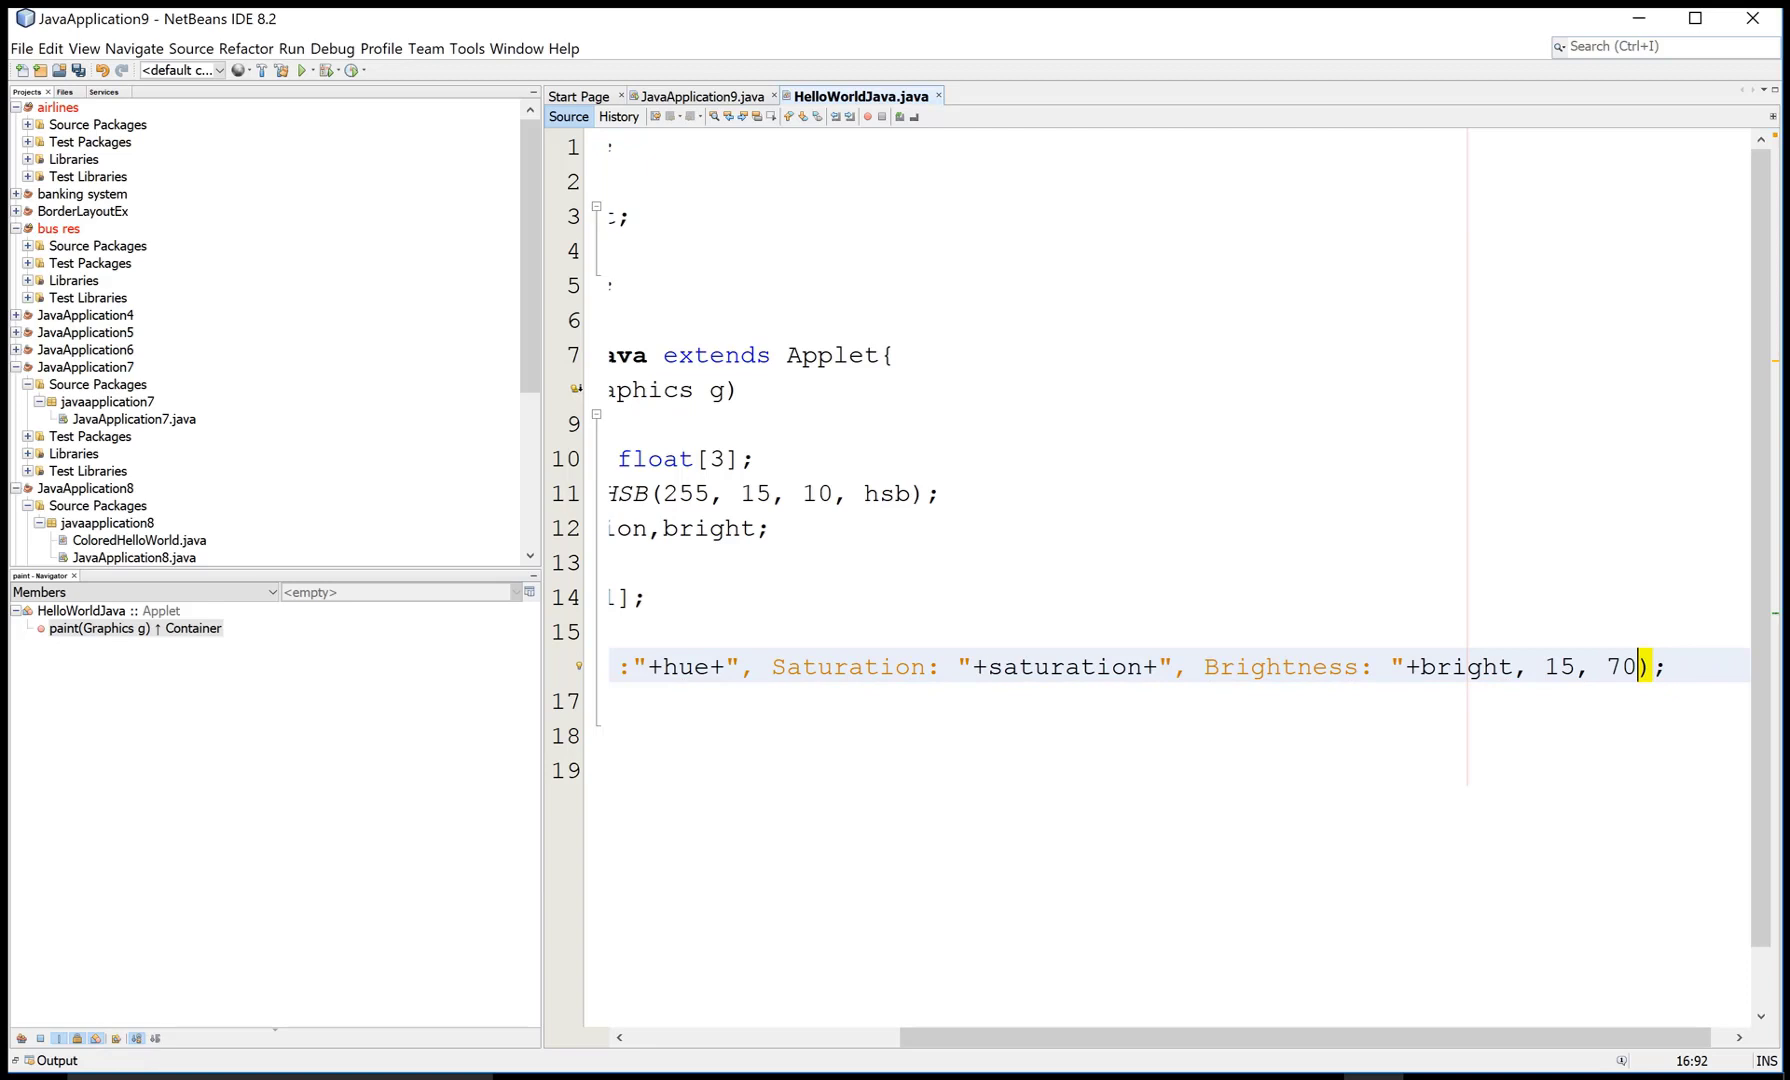
scroll(left, 3)
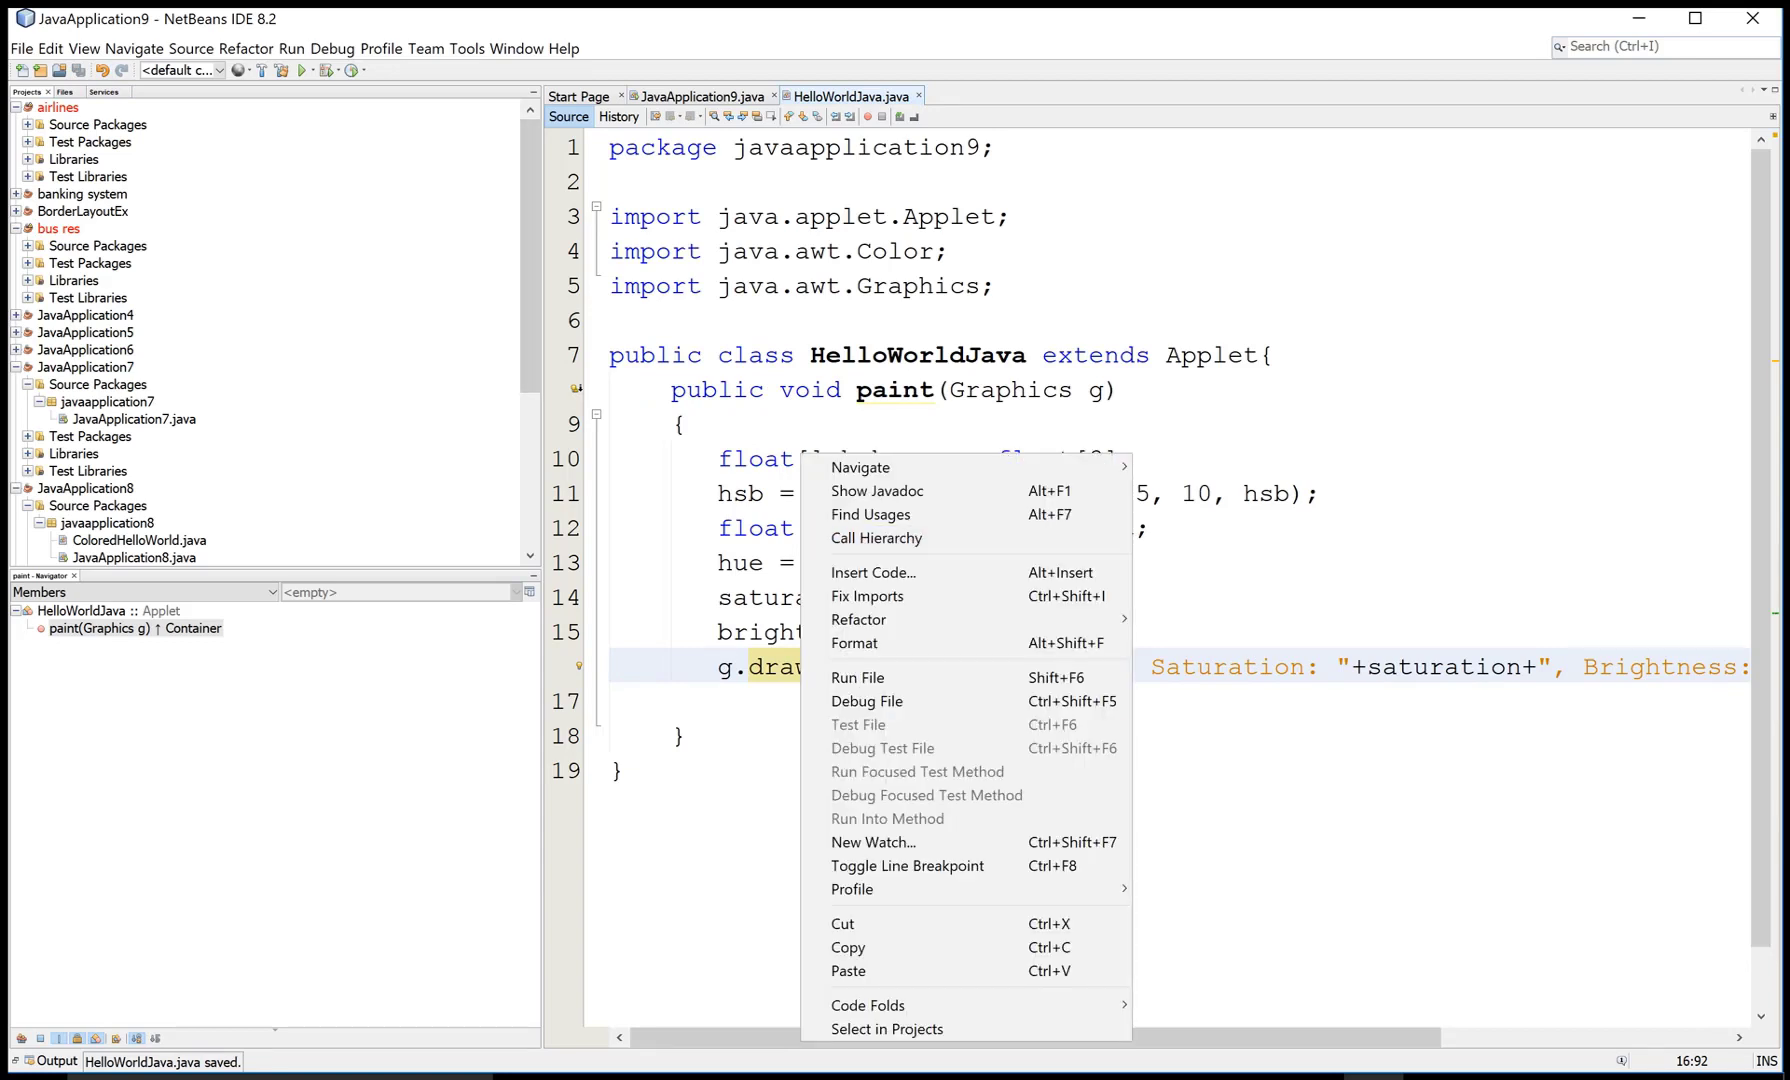
- Run HelloWorldJava with Run File and maximize the Applet Viewer showing the HSB values
click(856, 678)
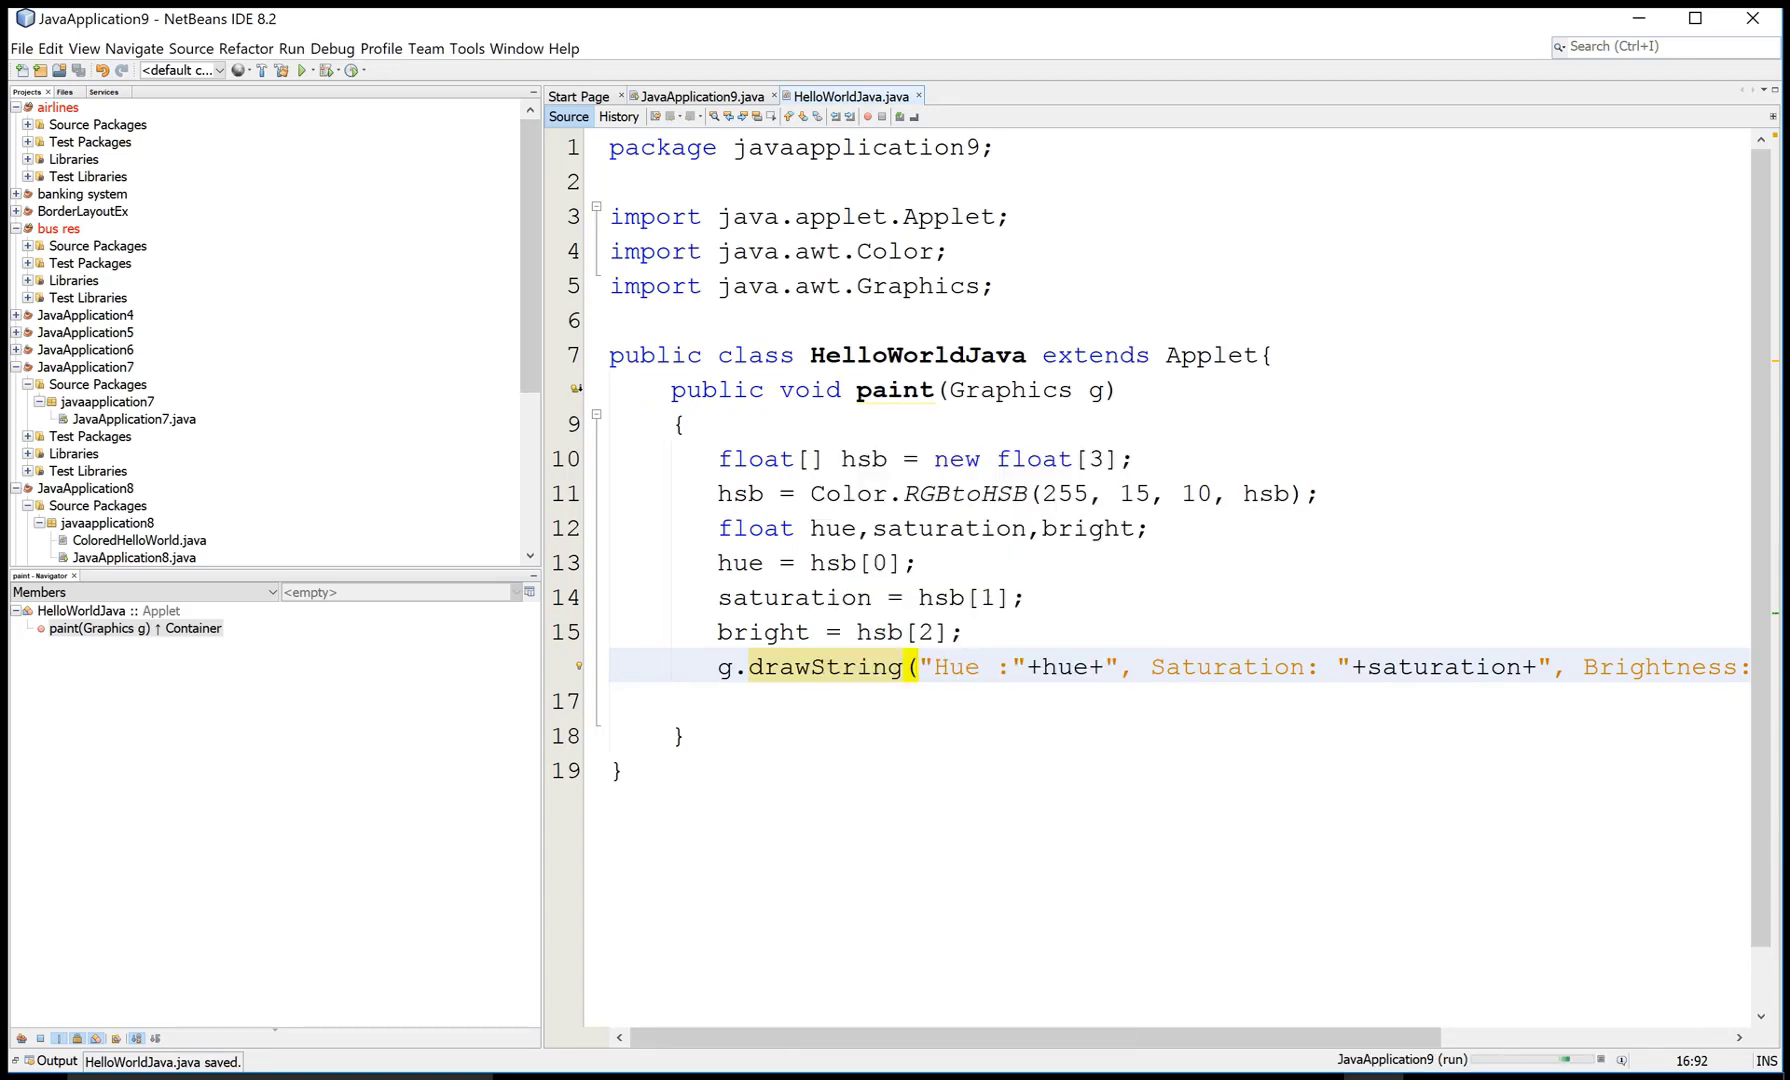
click(264, 98)
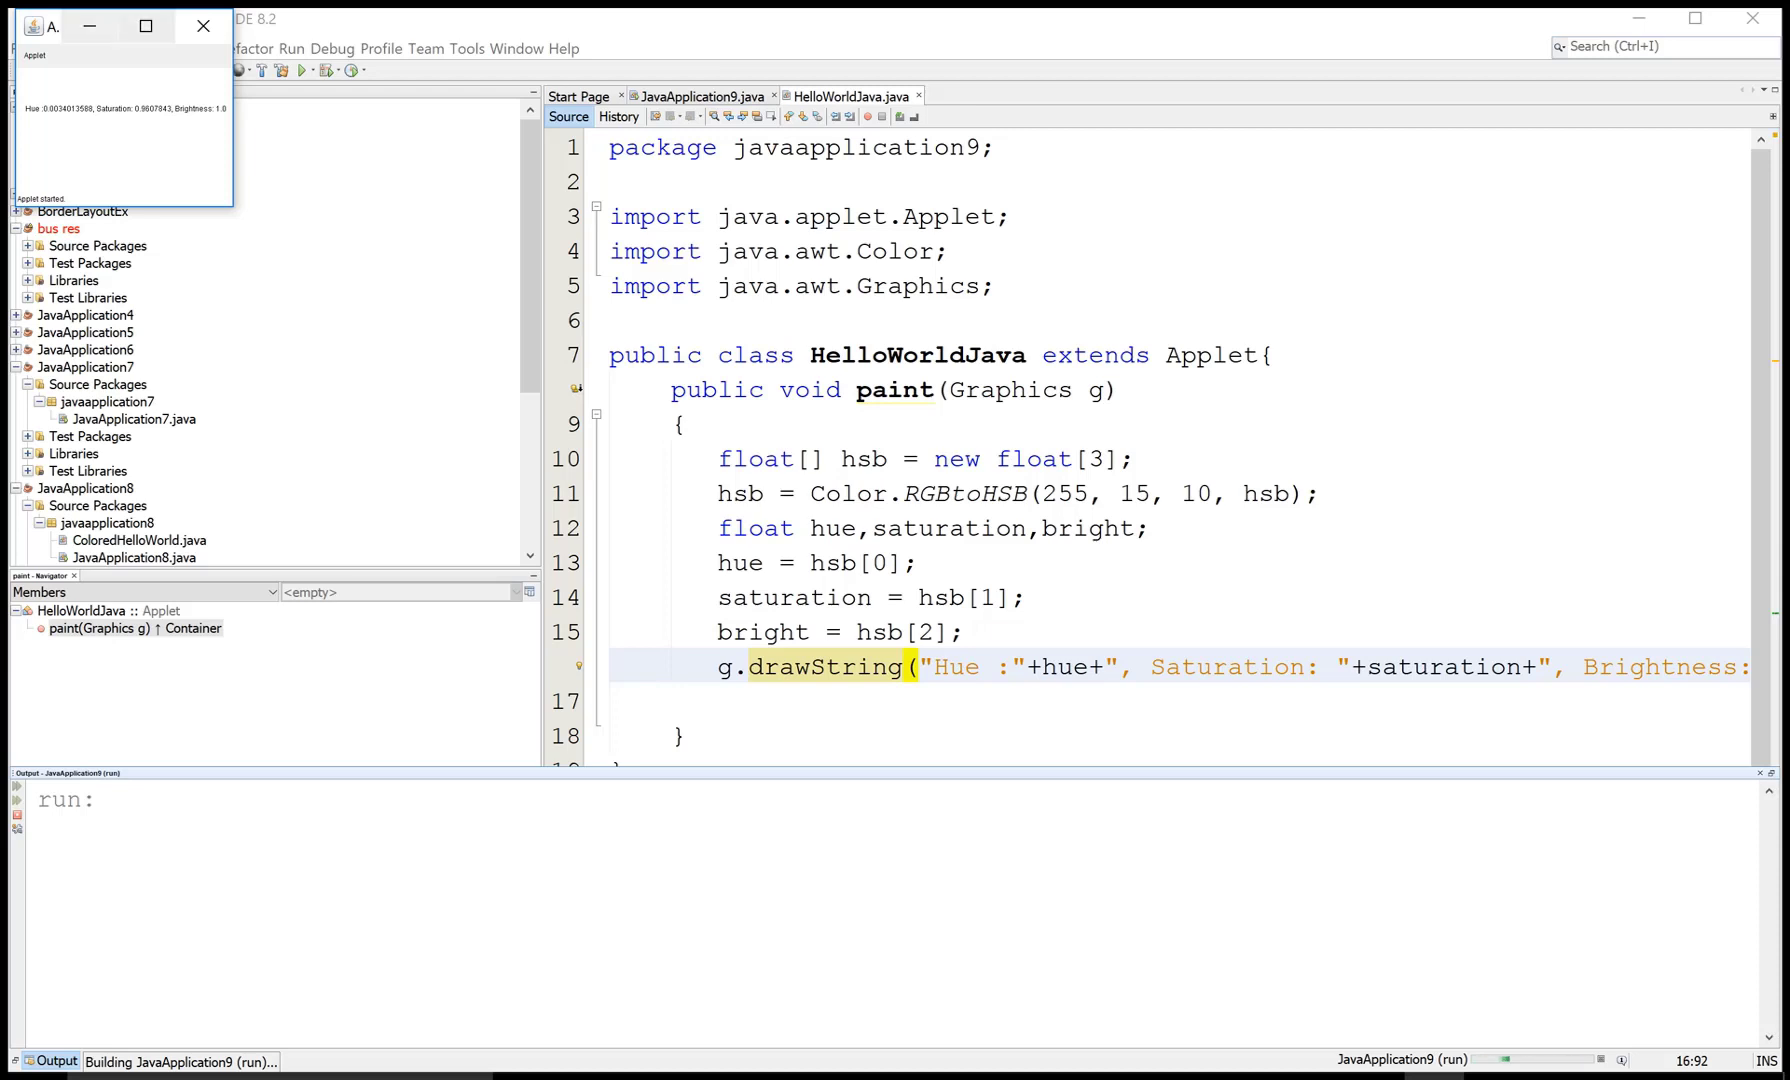
click(176, 24)
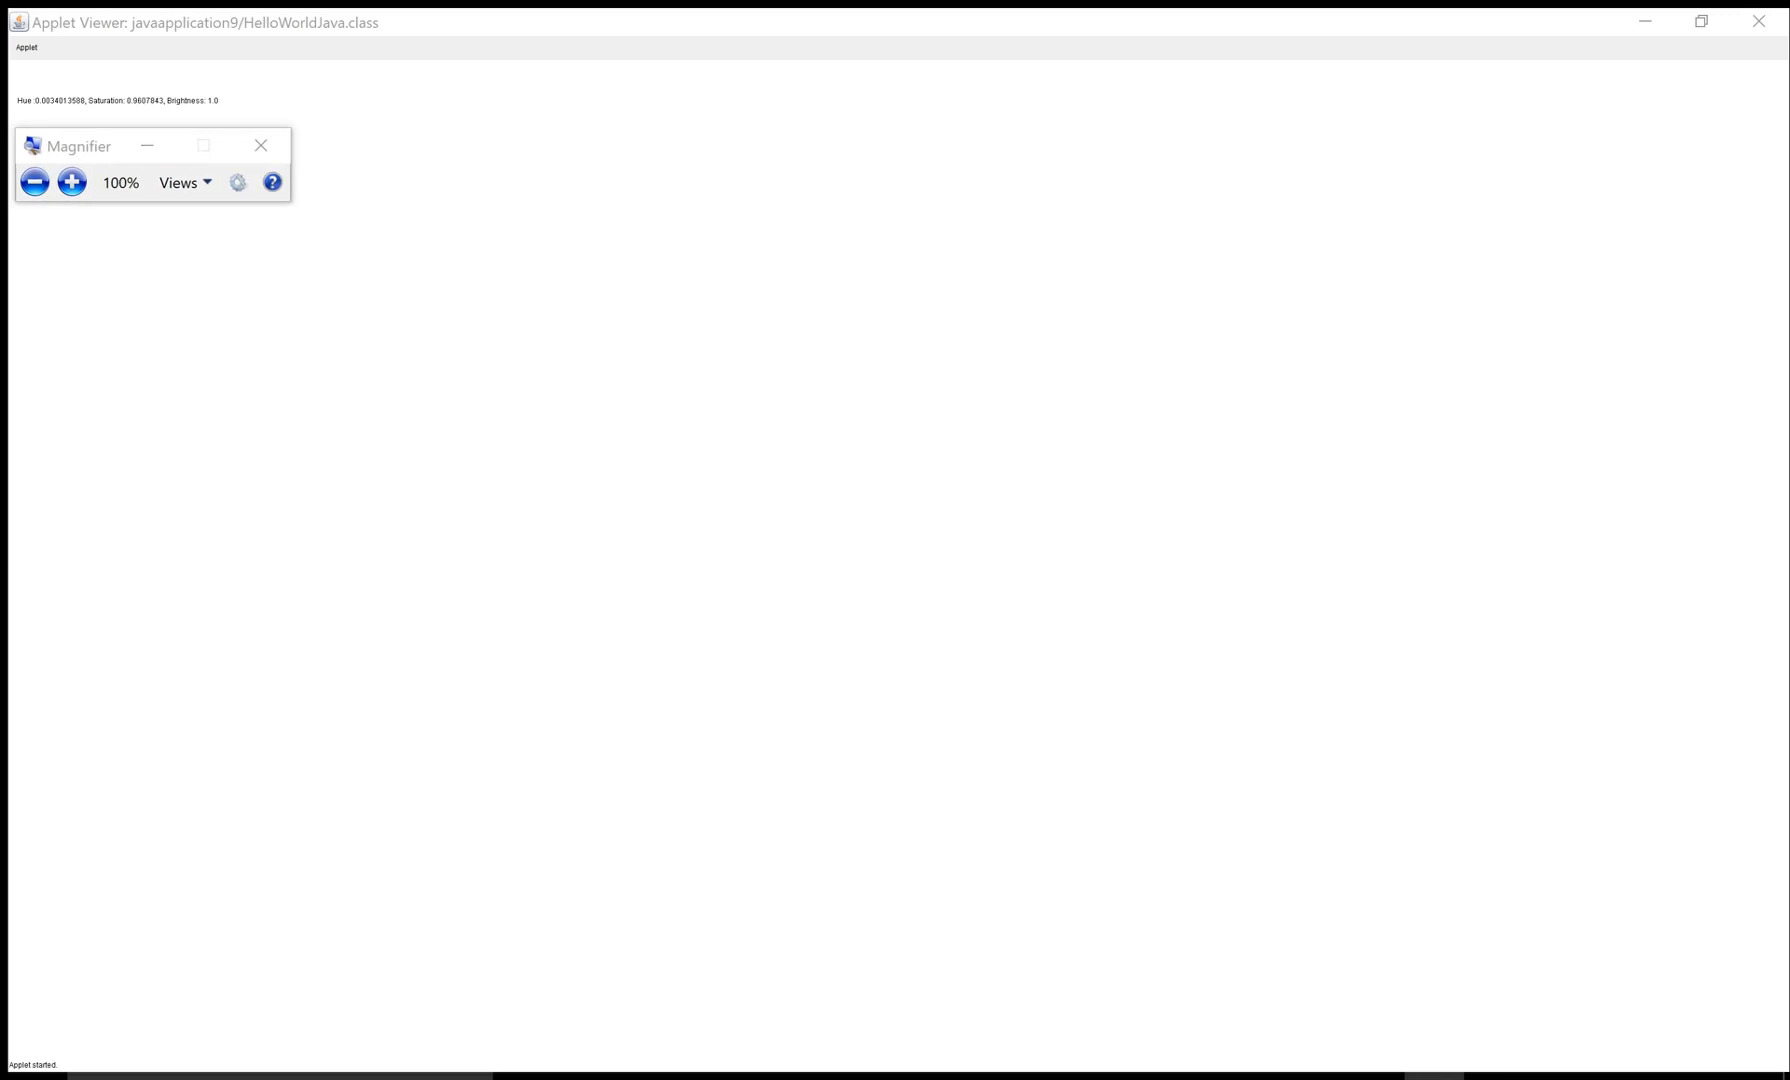
click(74, 182)
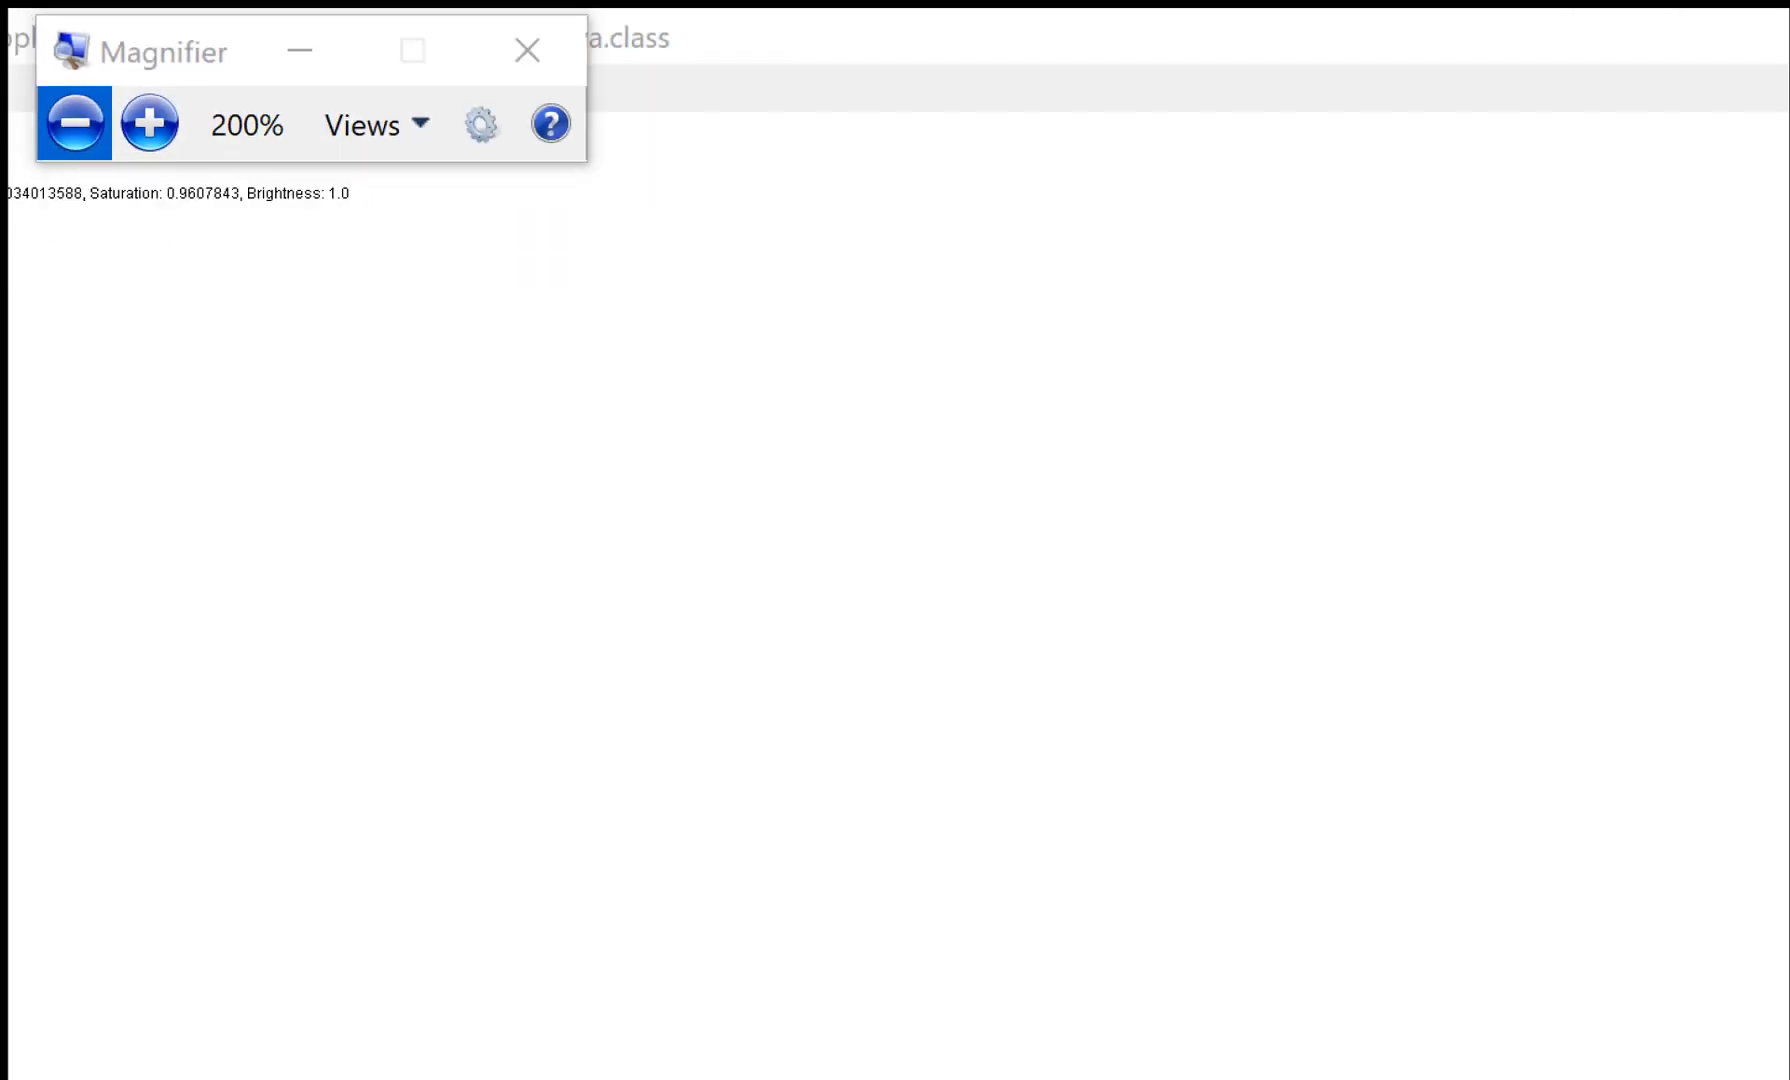
click(74, 126)
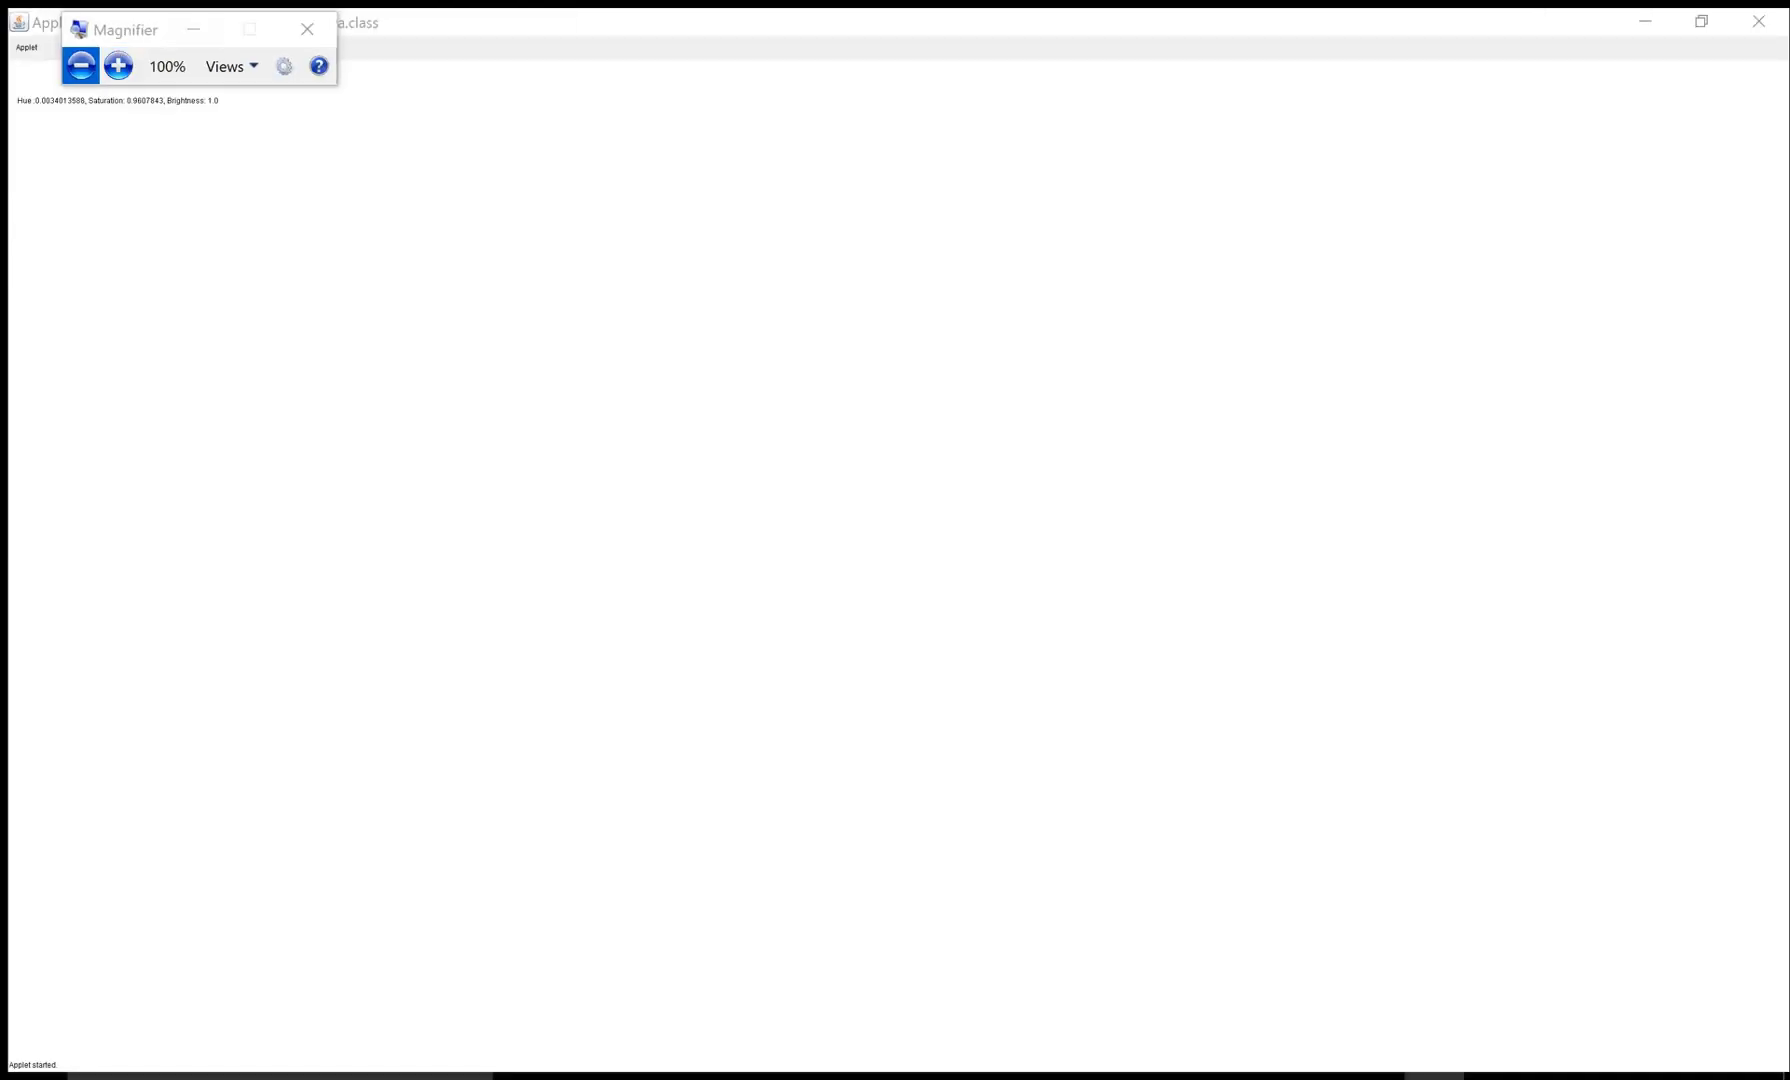
click(304, 30)
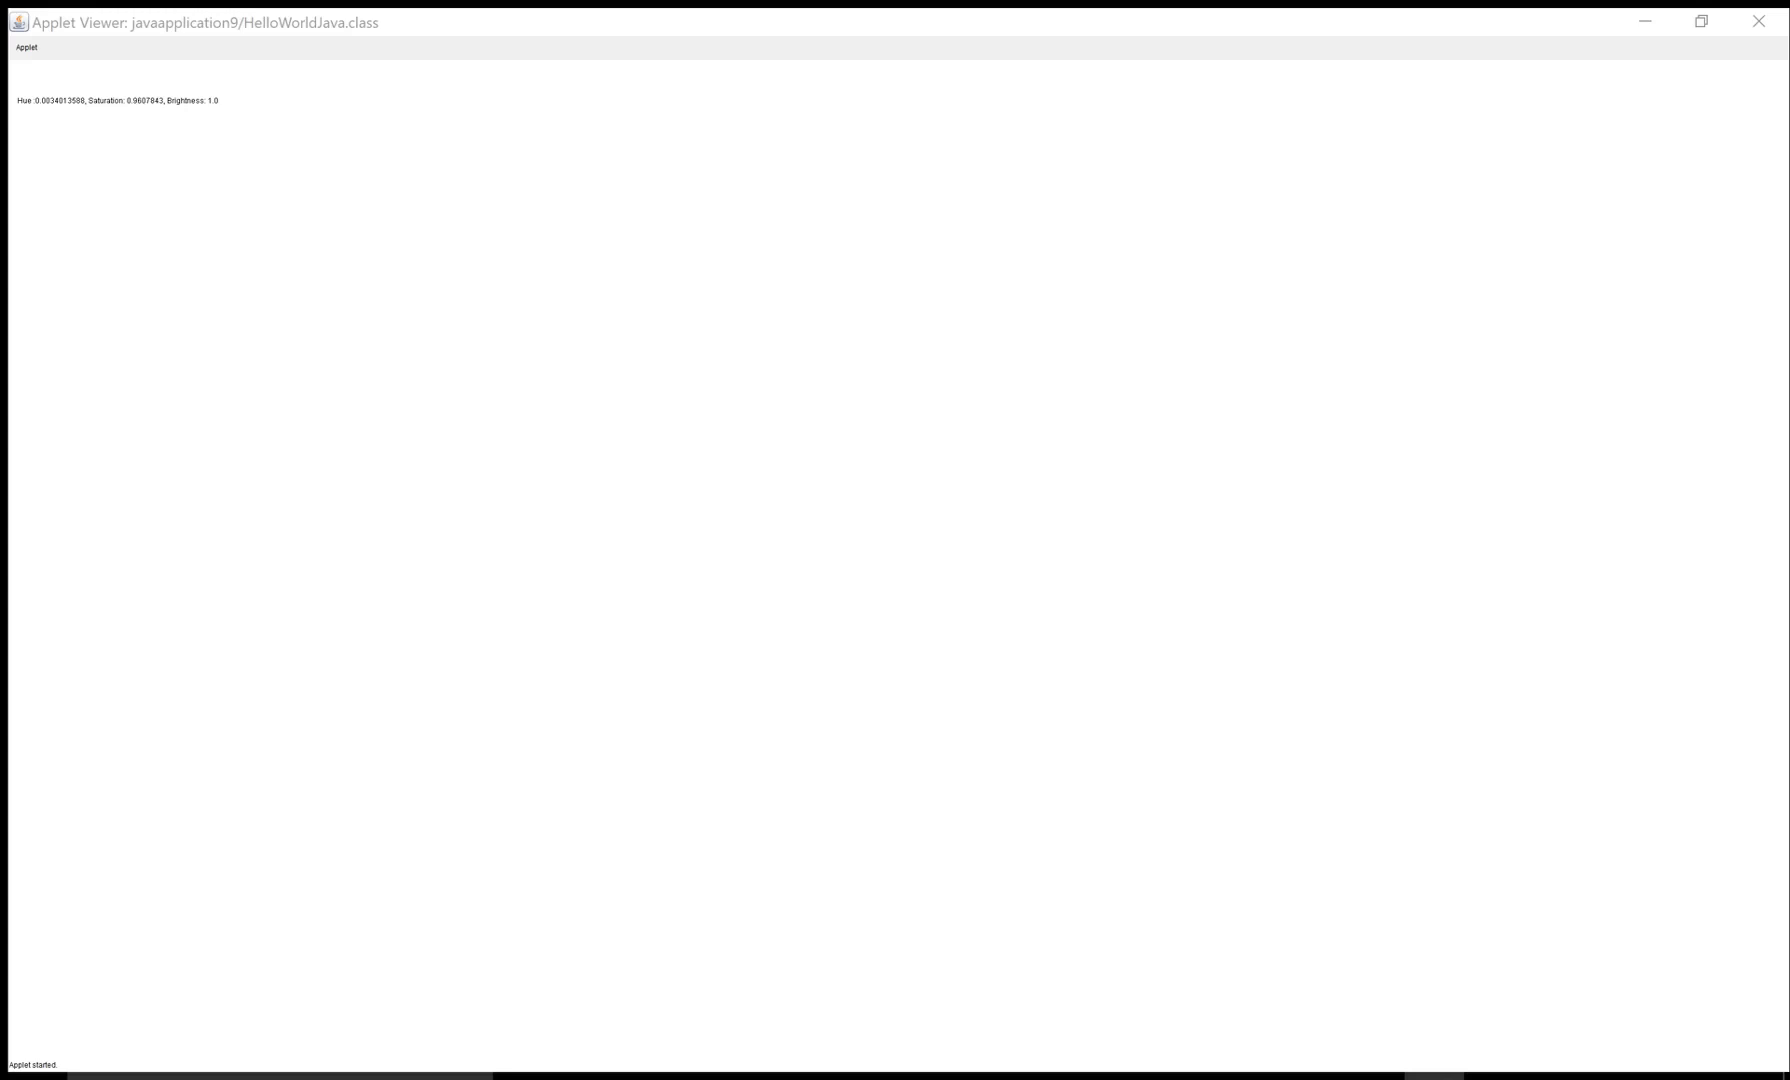